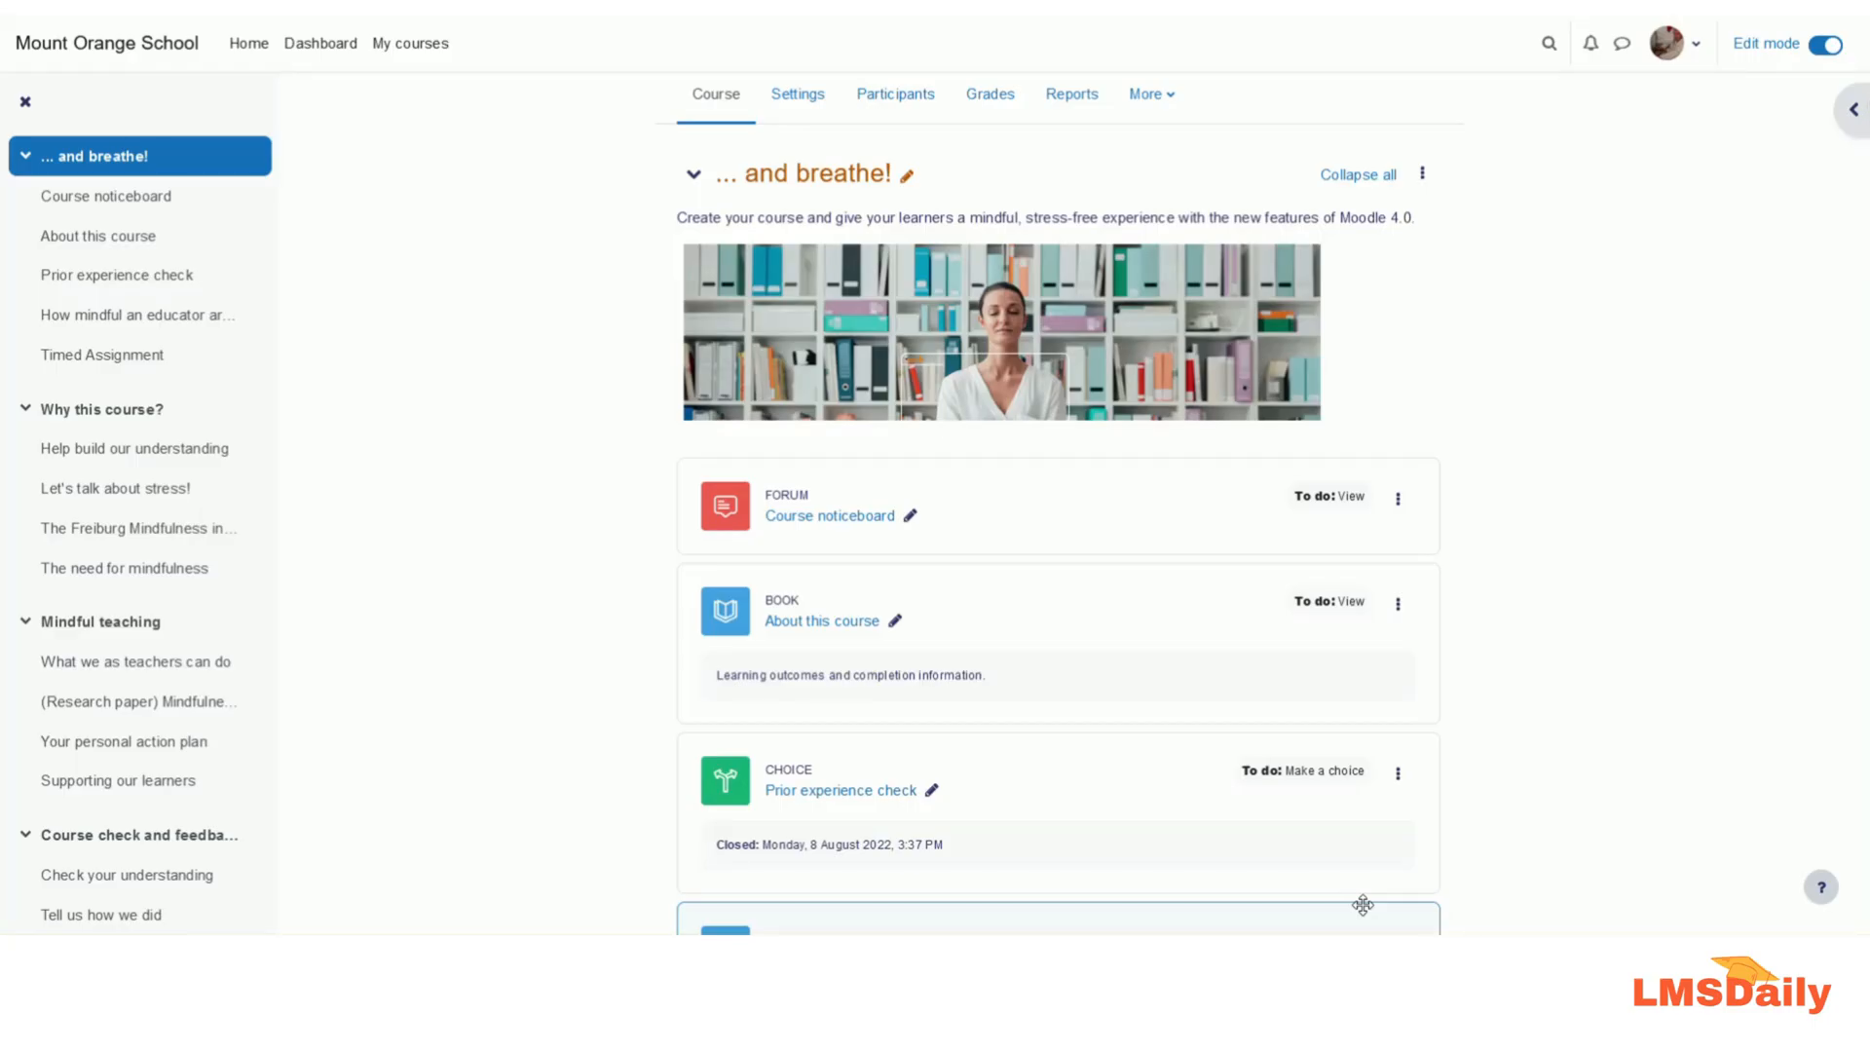
mouse_move(1511, 490)
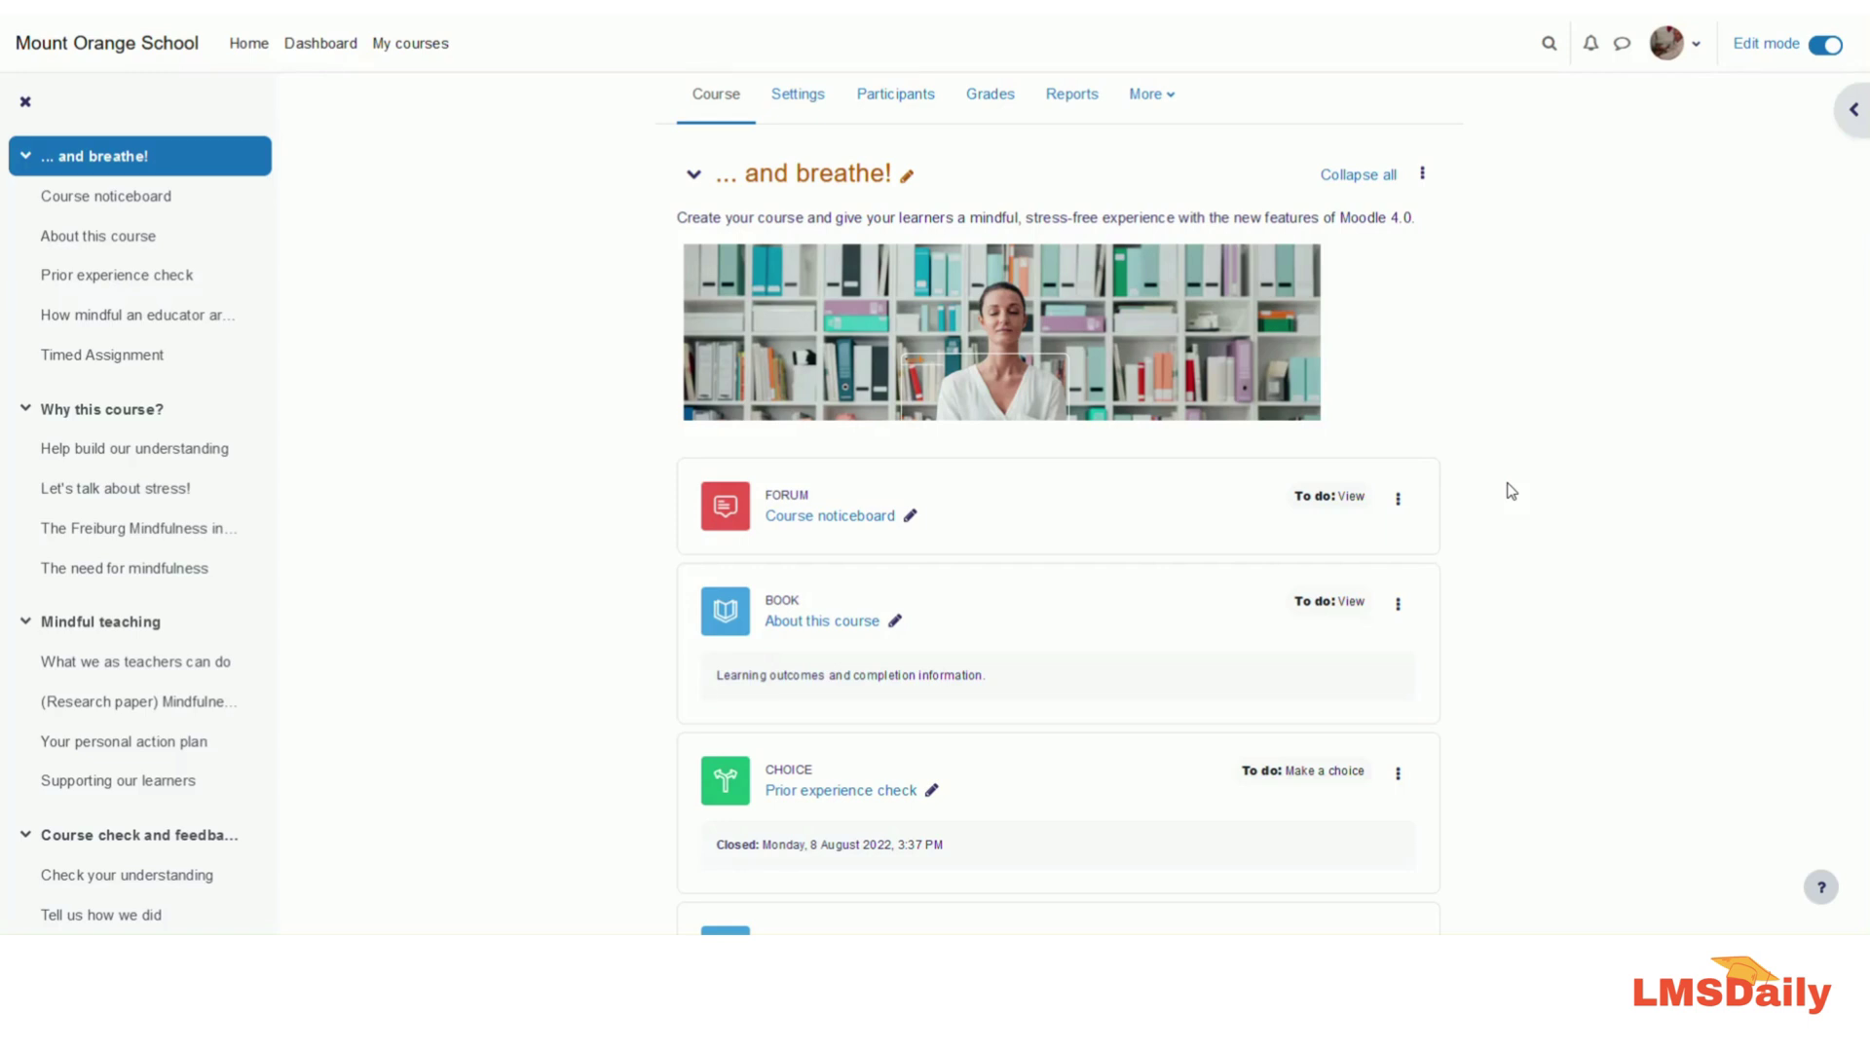
mouse_move(1309, 501)
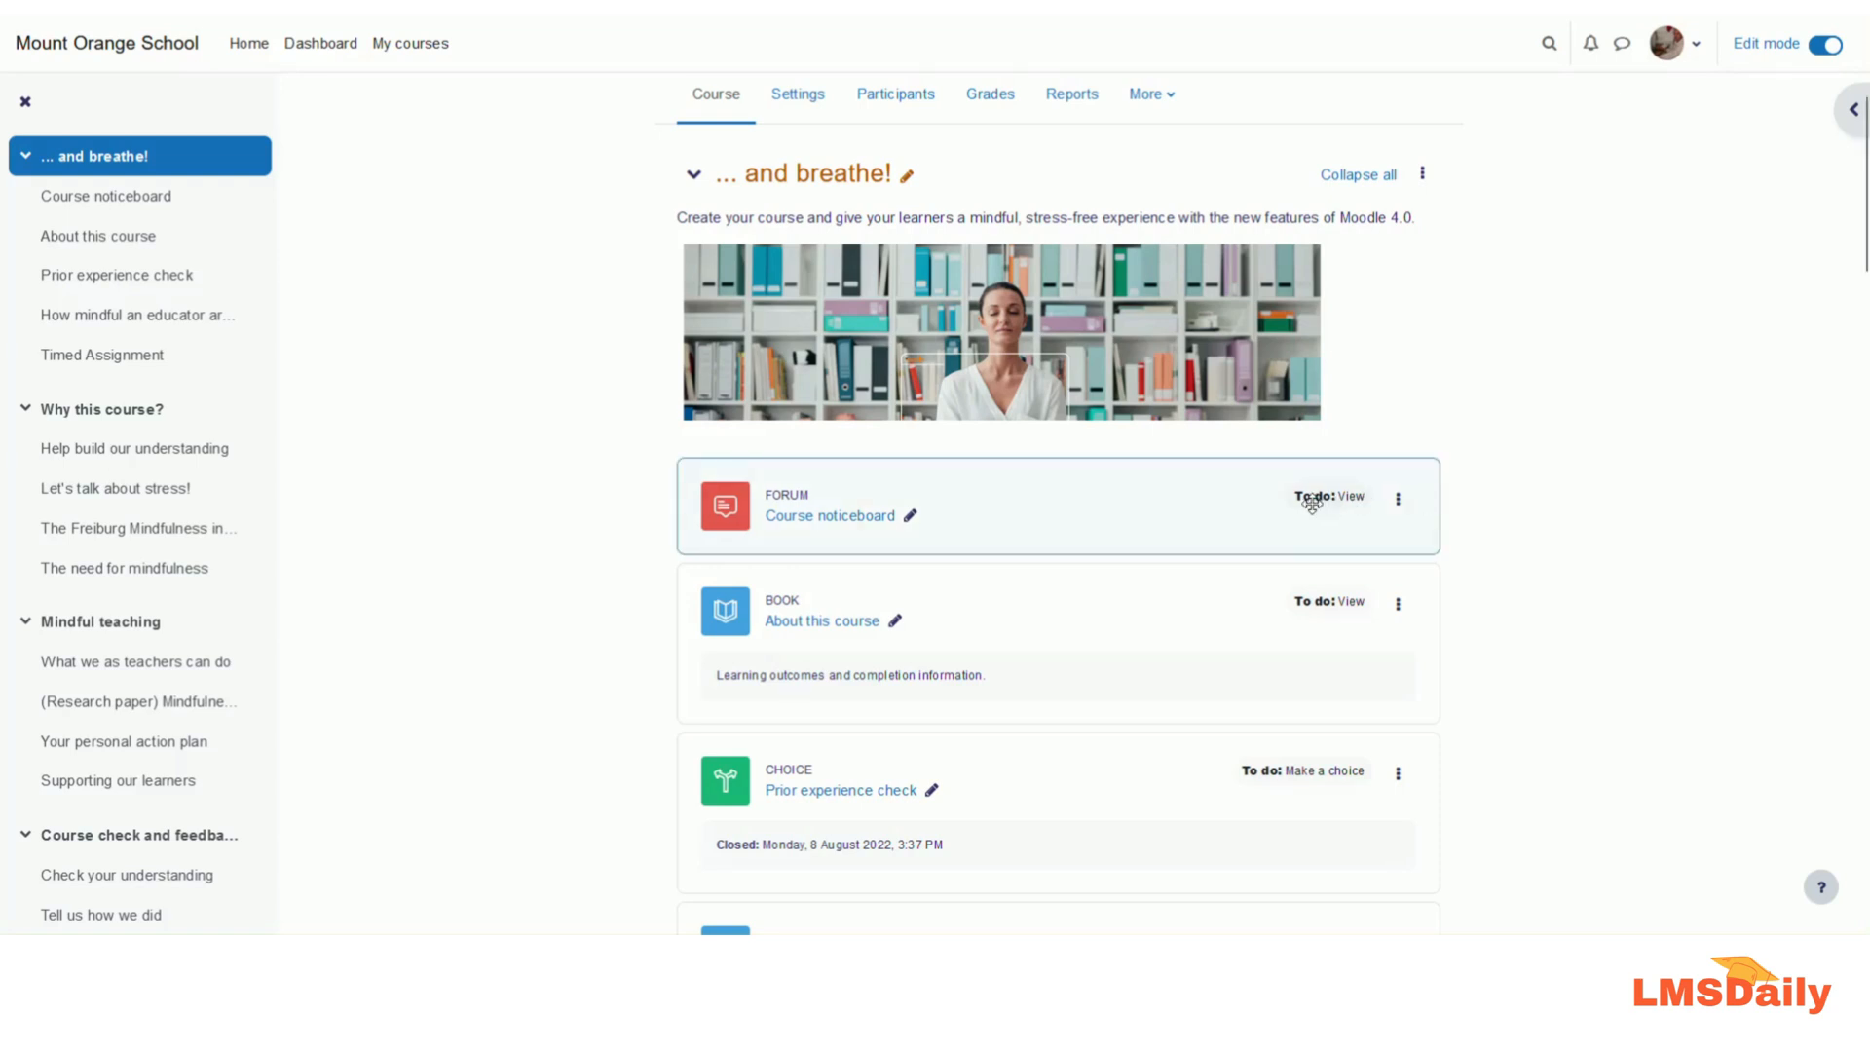
mouse_move(1771, 72)
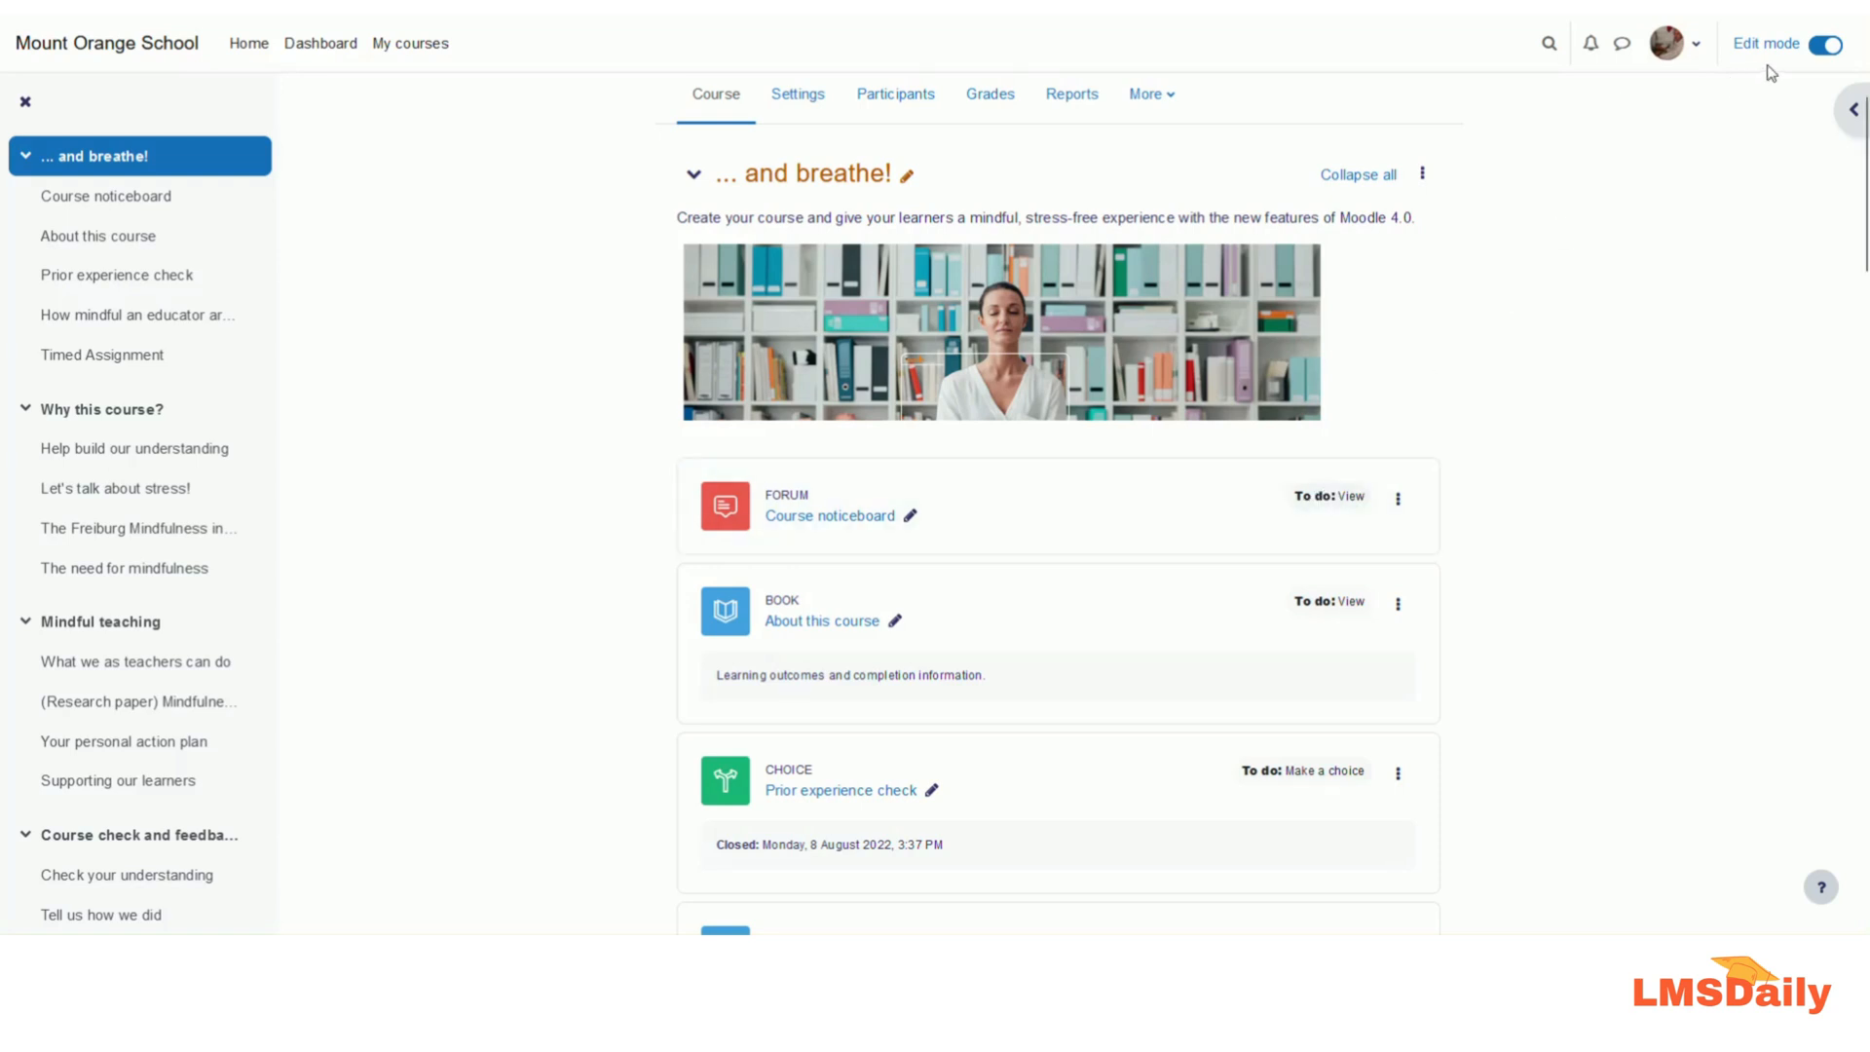
mouse_move(1717, 101)
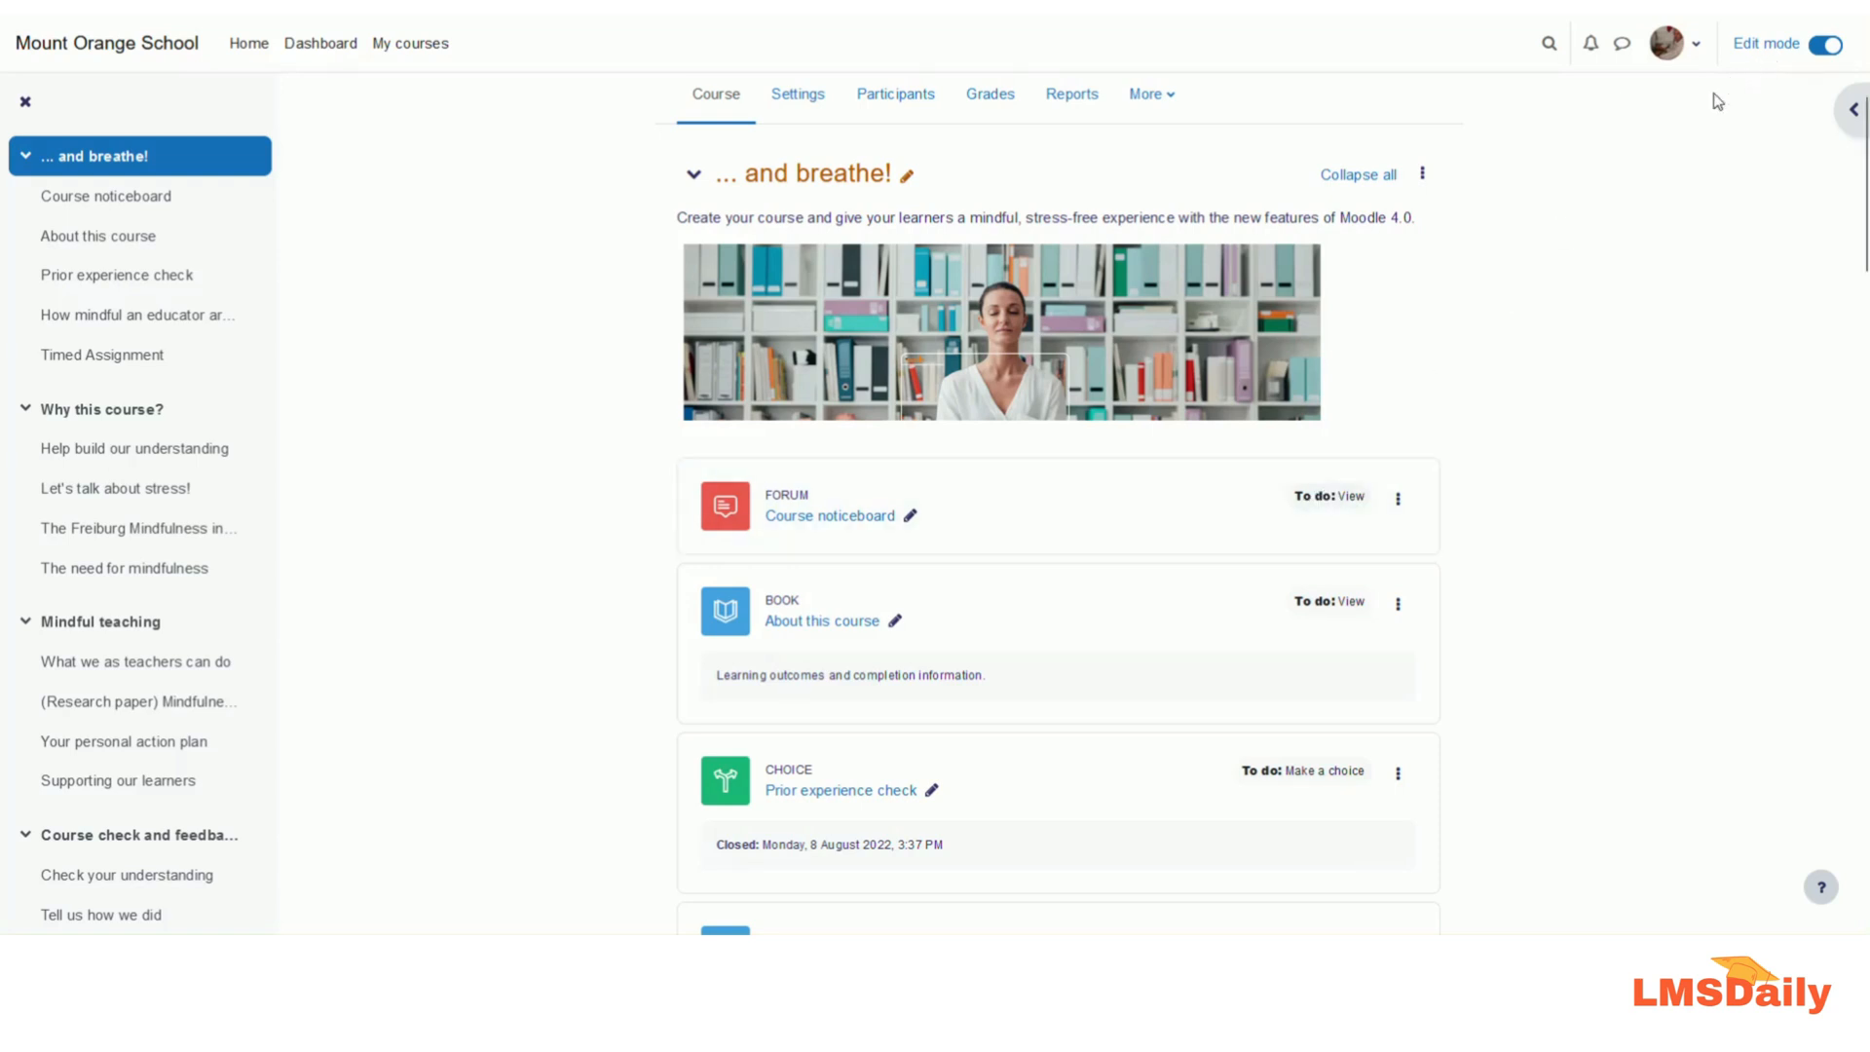
Scroll down the course page to the Timed Assignment and open its edit settings
scroll(down, 3)
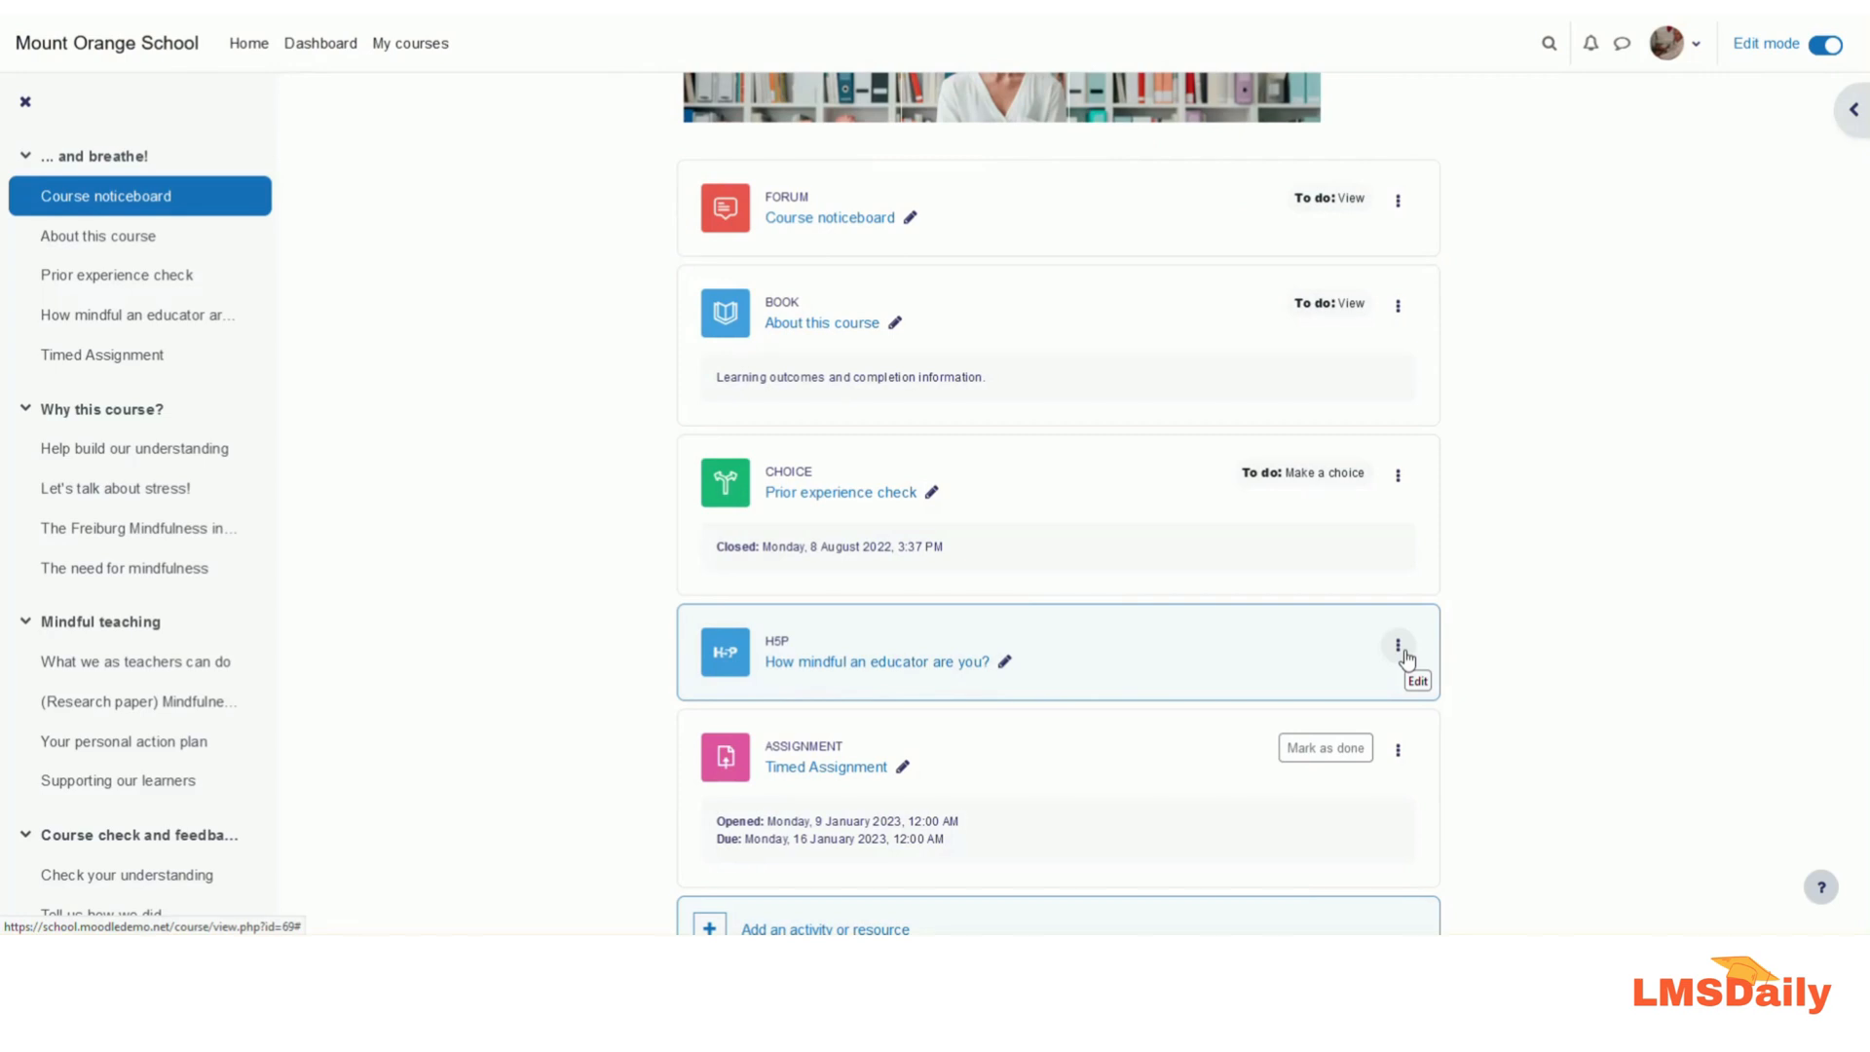
scroll(down, 3)
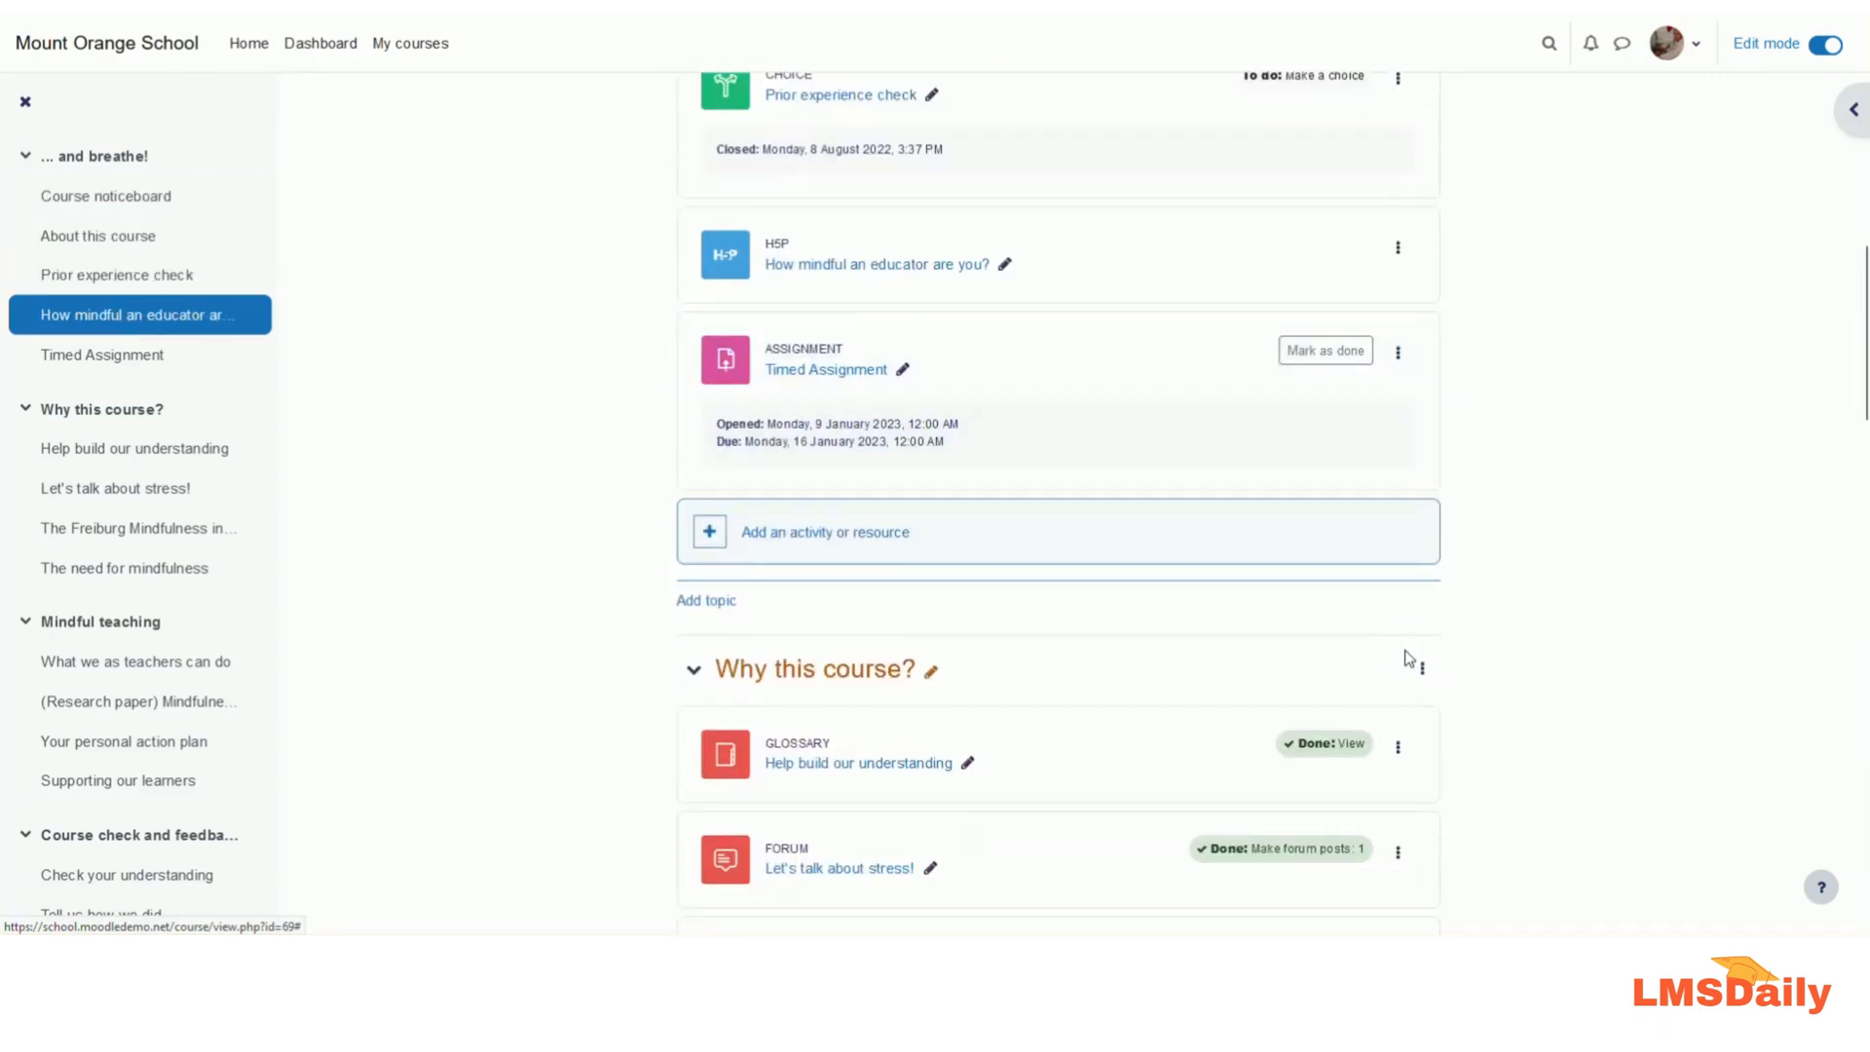
scroll(down, 3)
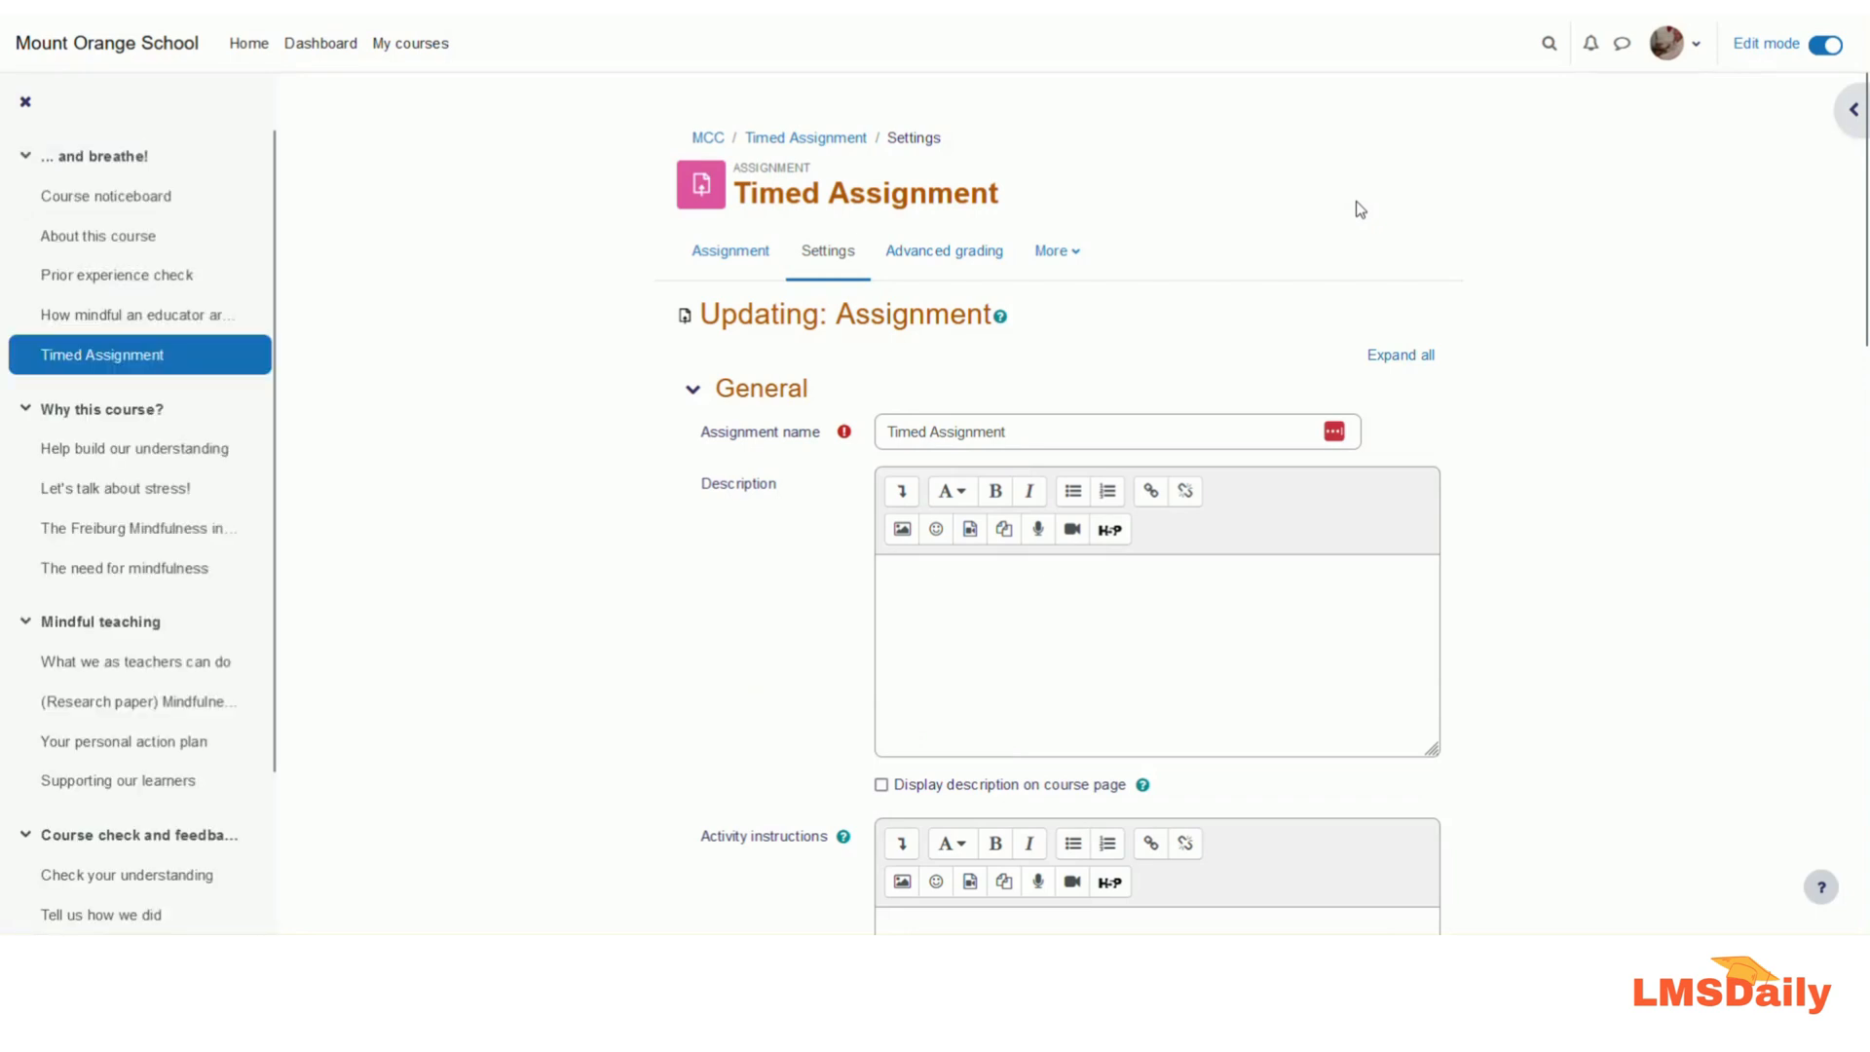
mouse_move(1158, 329)
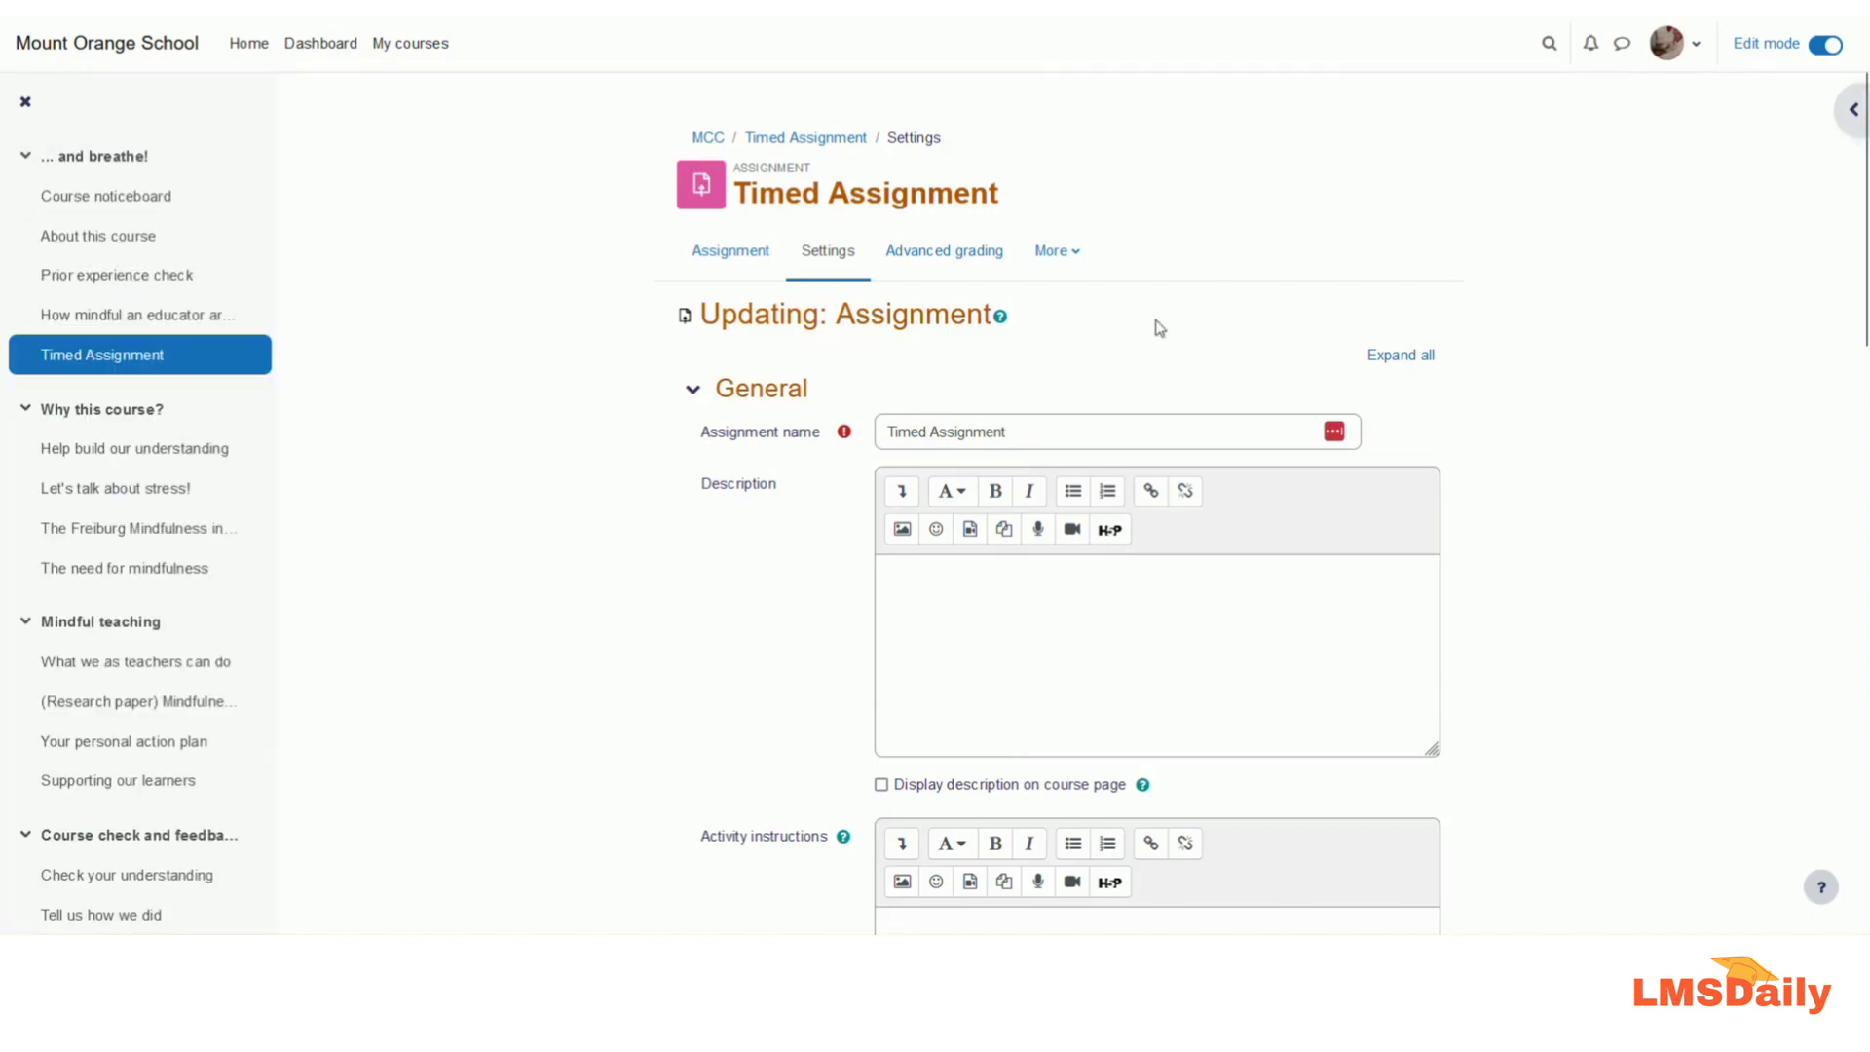
Expand the Grade section of the Timed Assignment settings
scroll(down, 3)
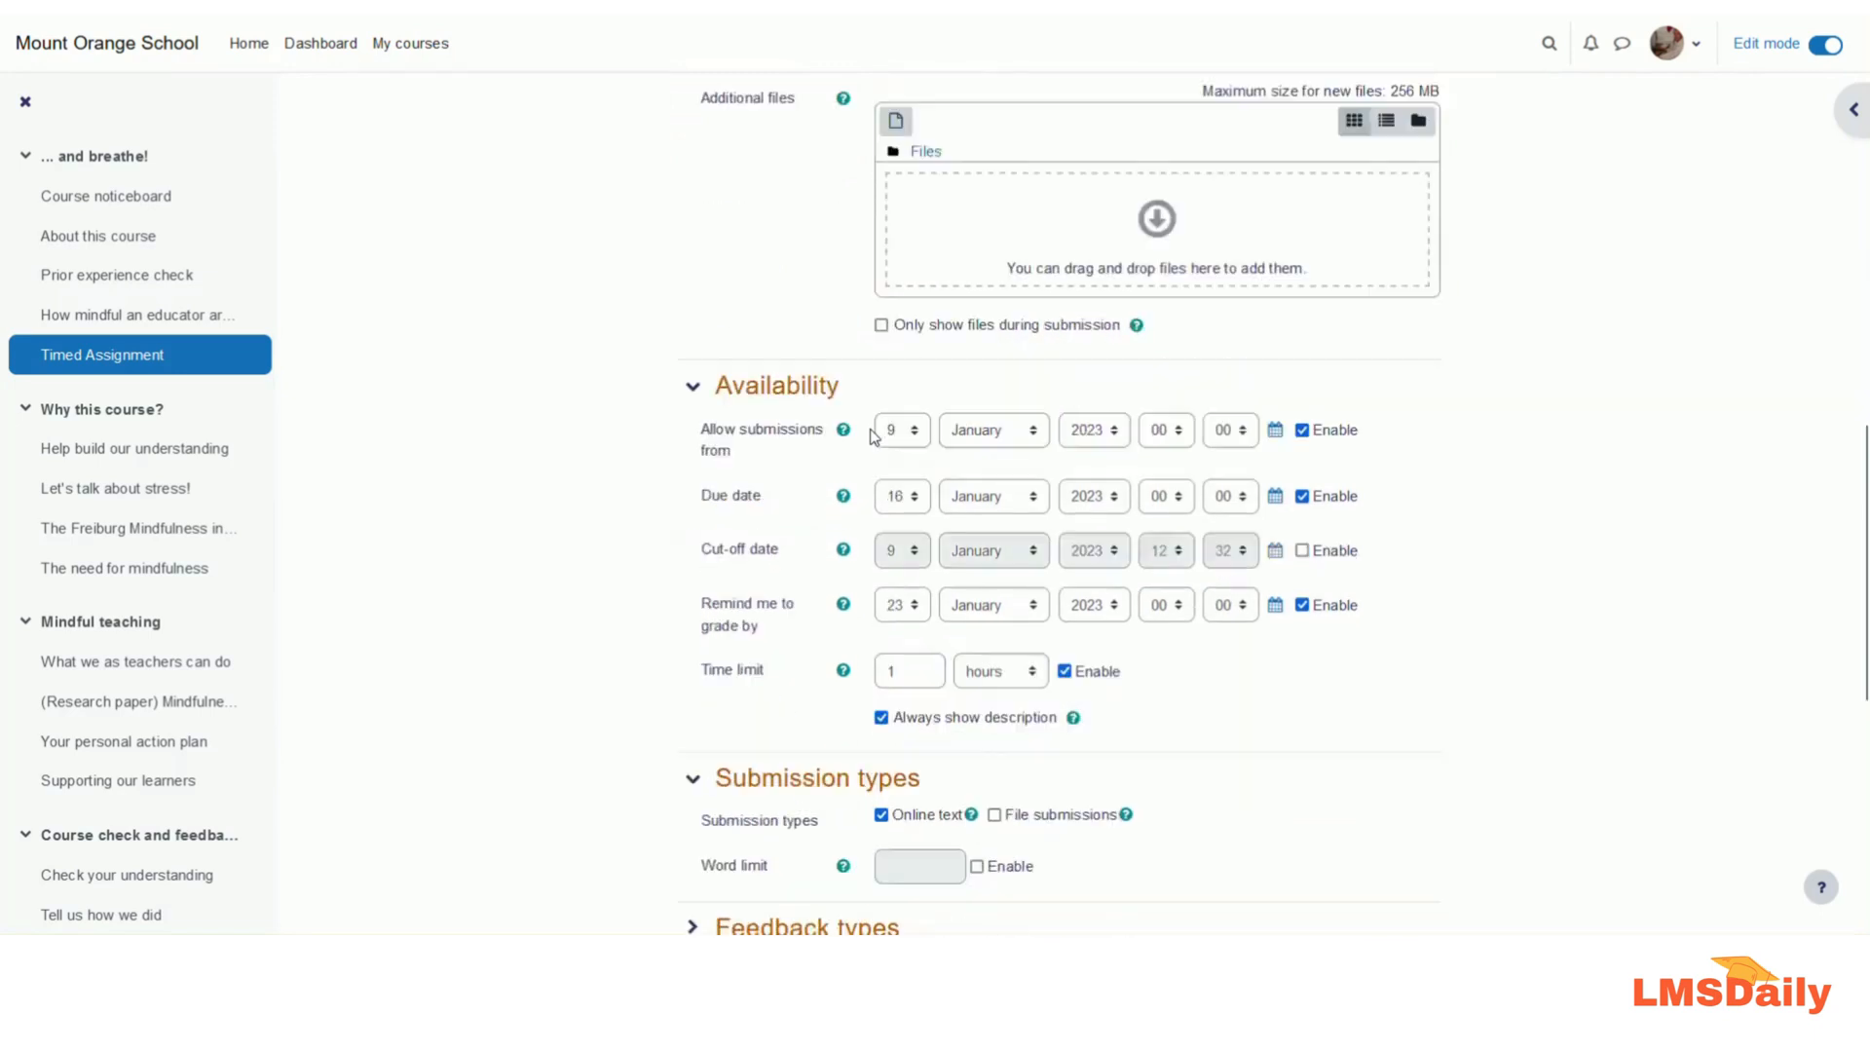
scroll(down, 3)
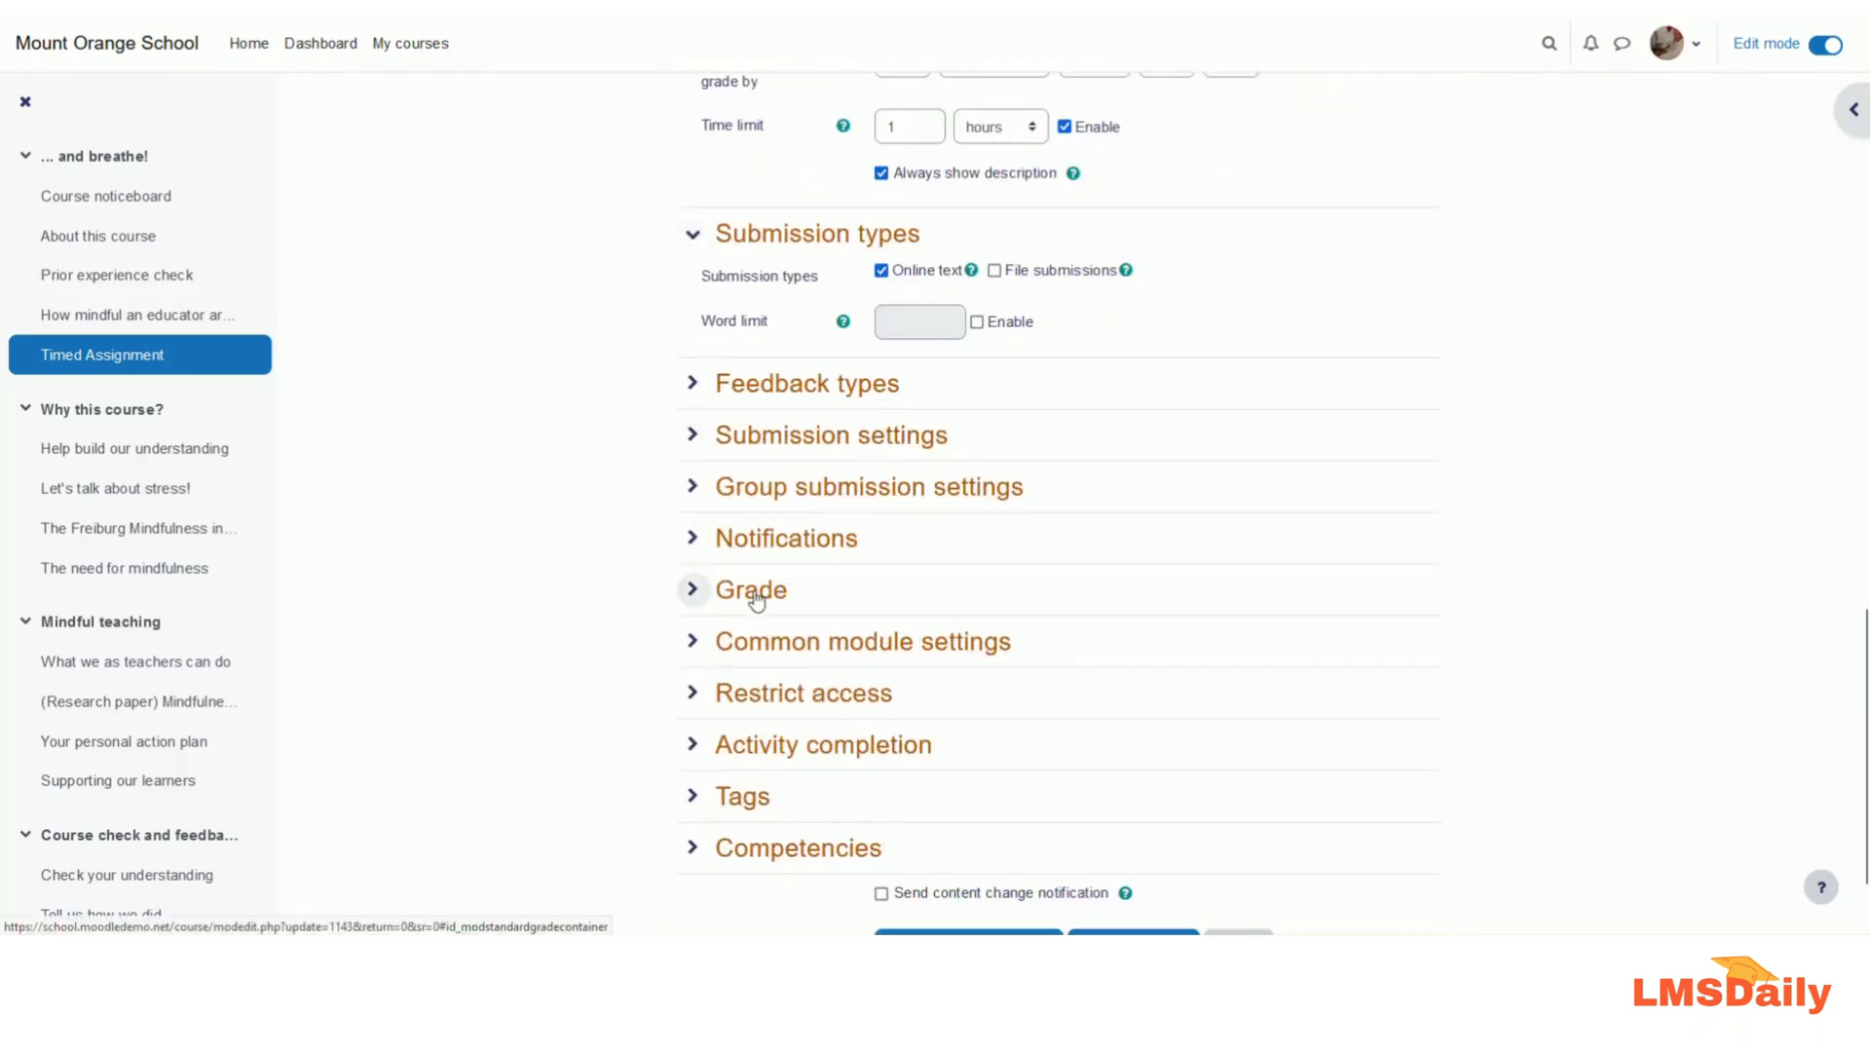
click(750, 589)
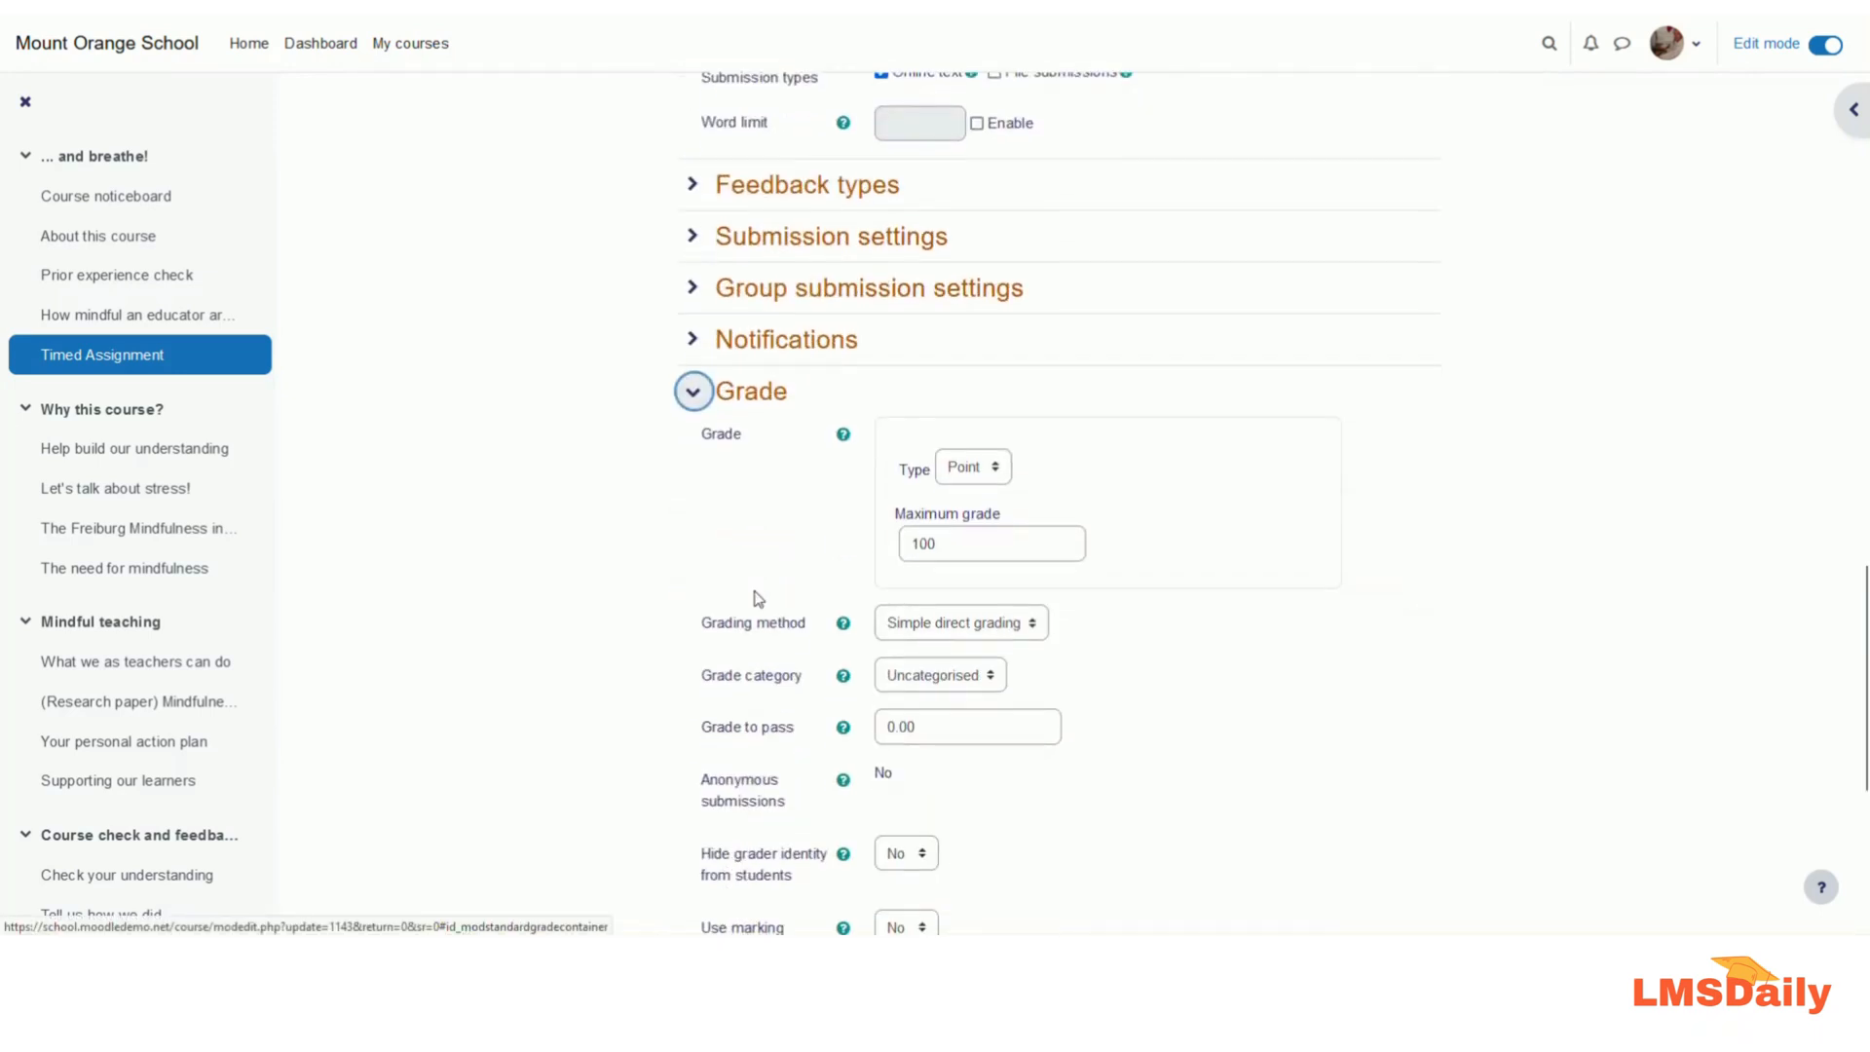
scroll(down, 3)
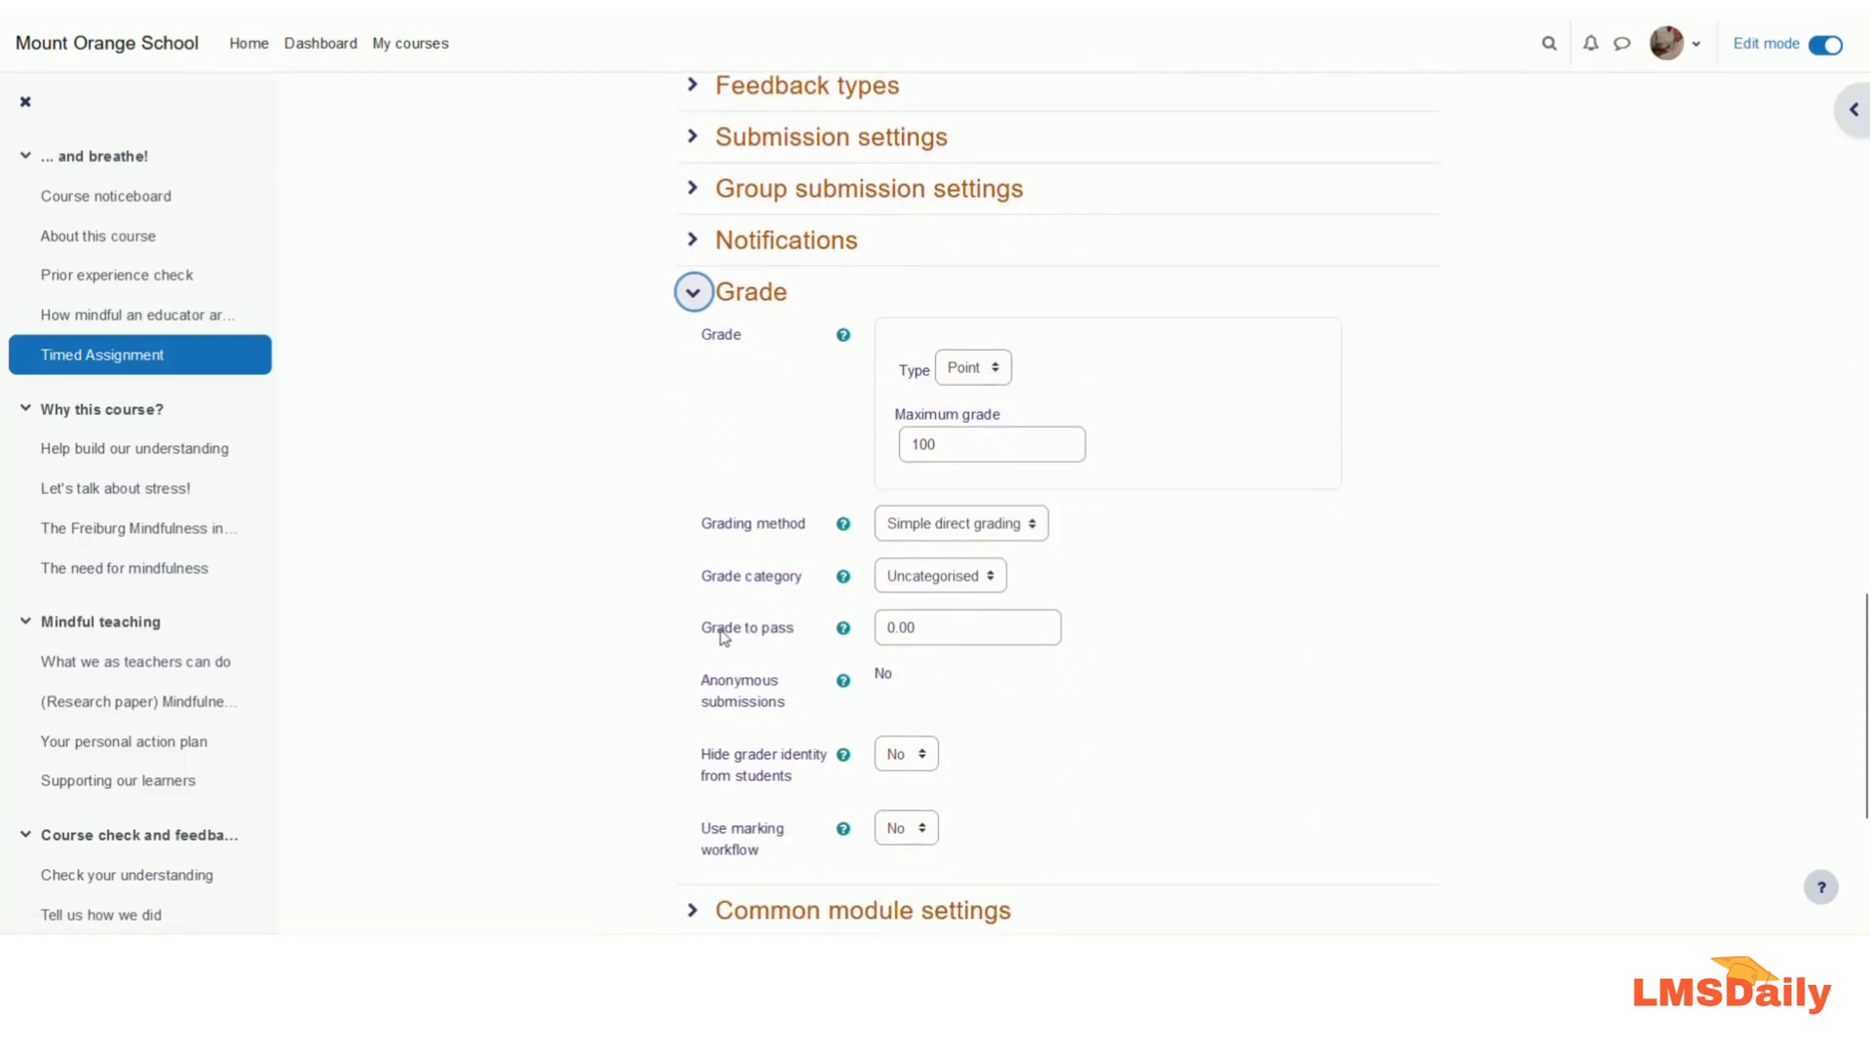
Enter 80 as the Grade to pass value
double_click(745, 628)
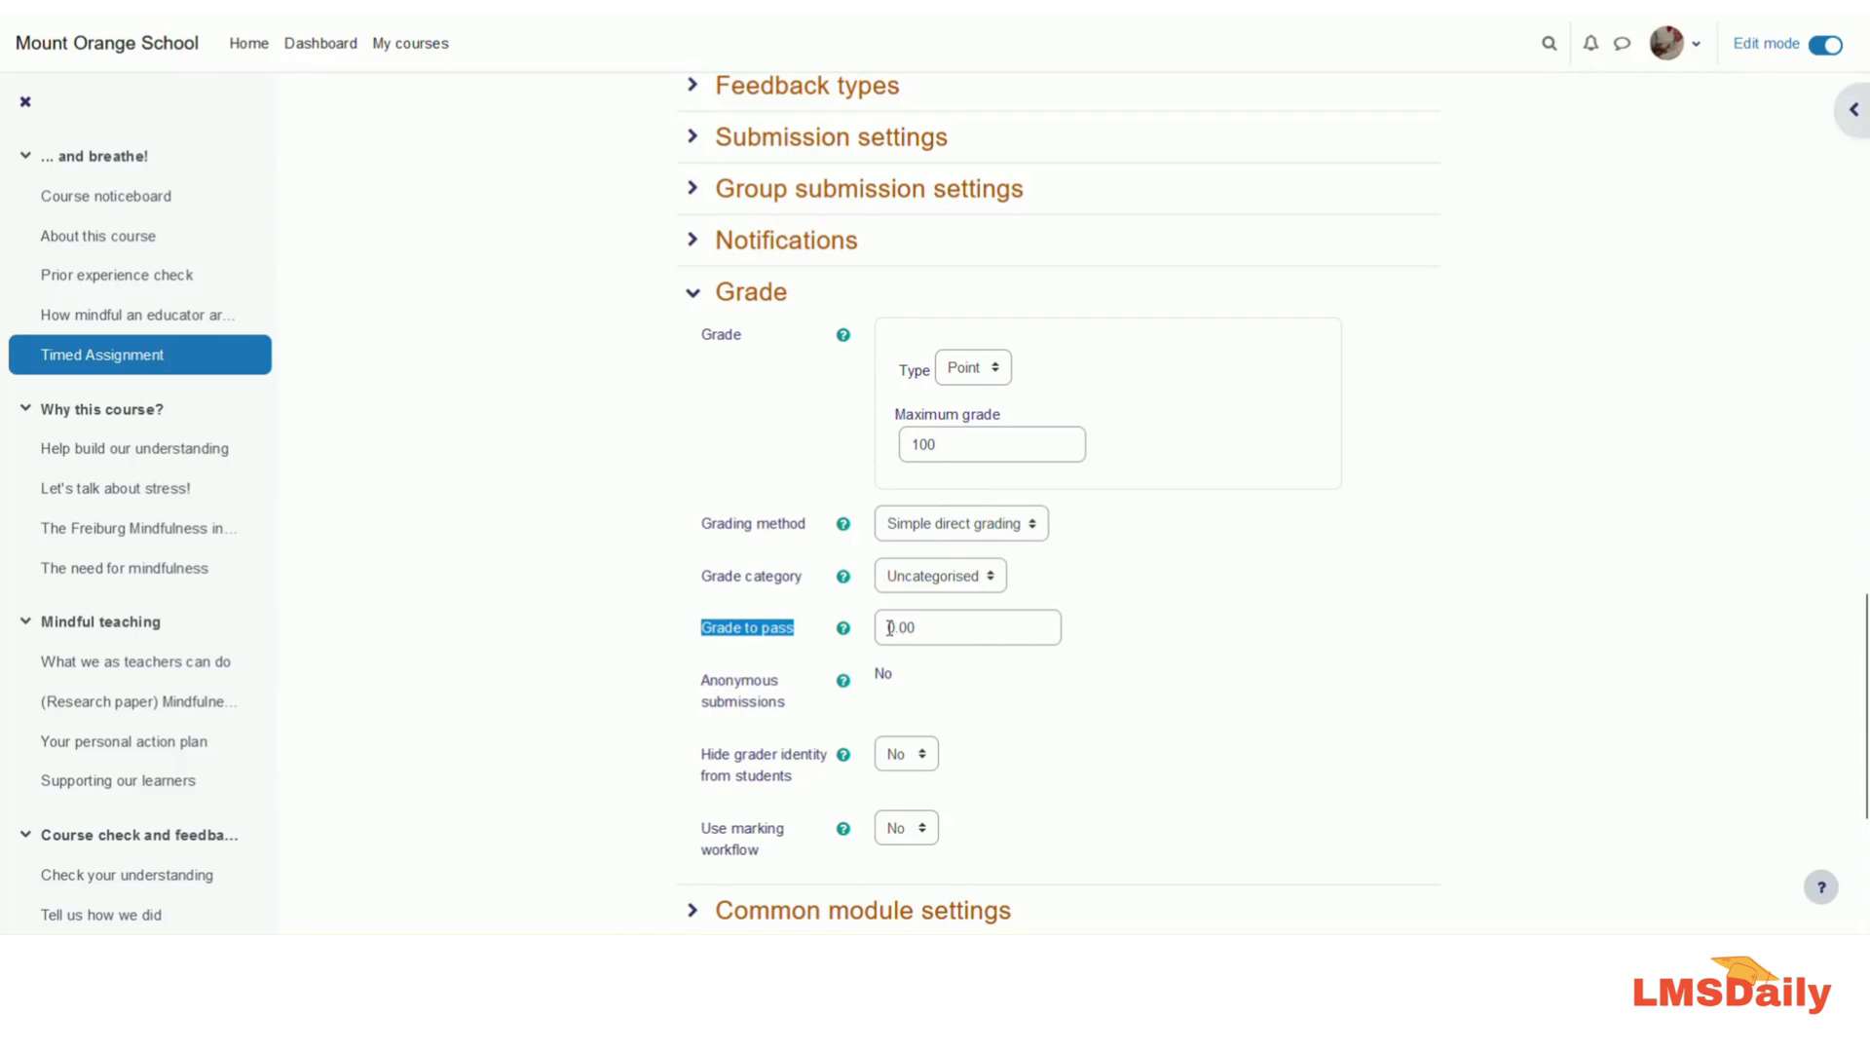
click(967, 628)
text(50)
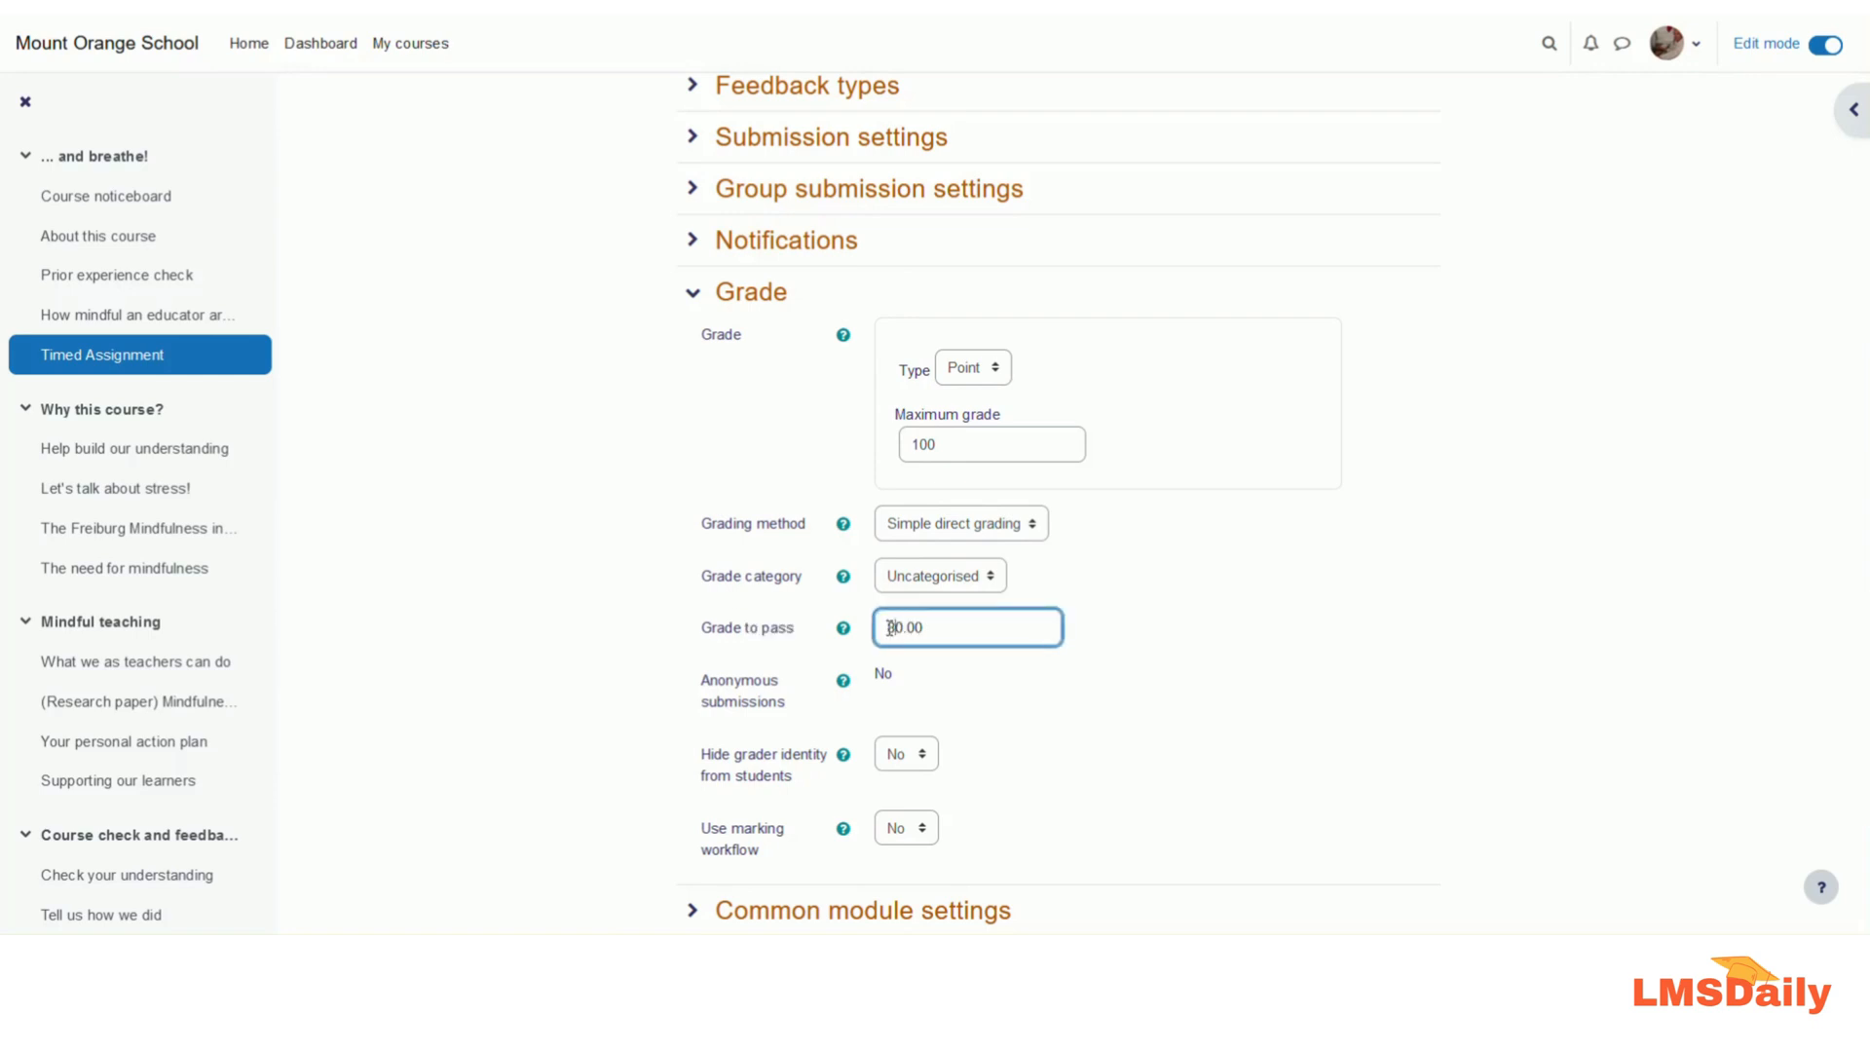
scroll(down, 3)
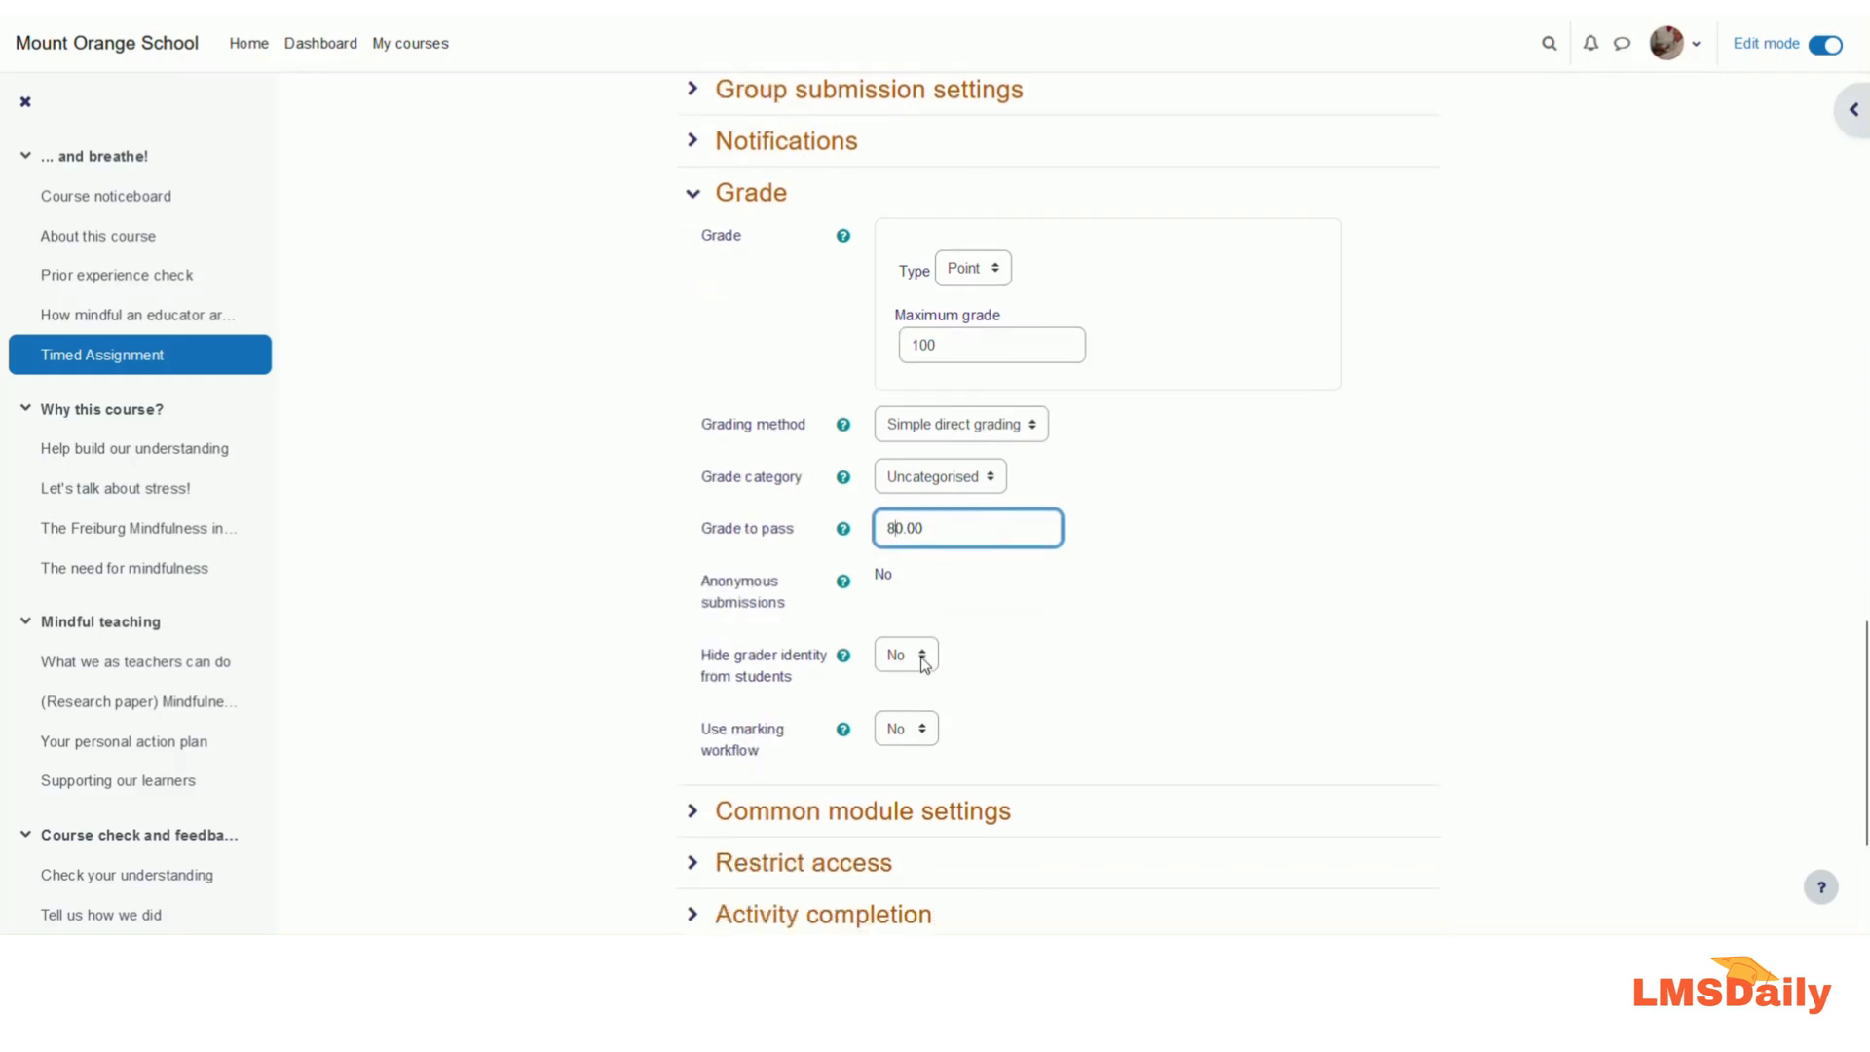
scroll(down, 3)
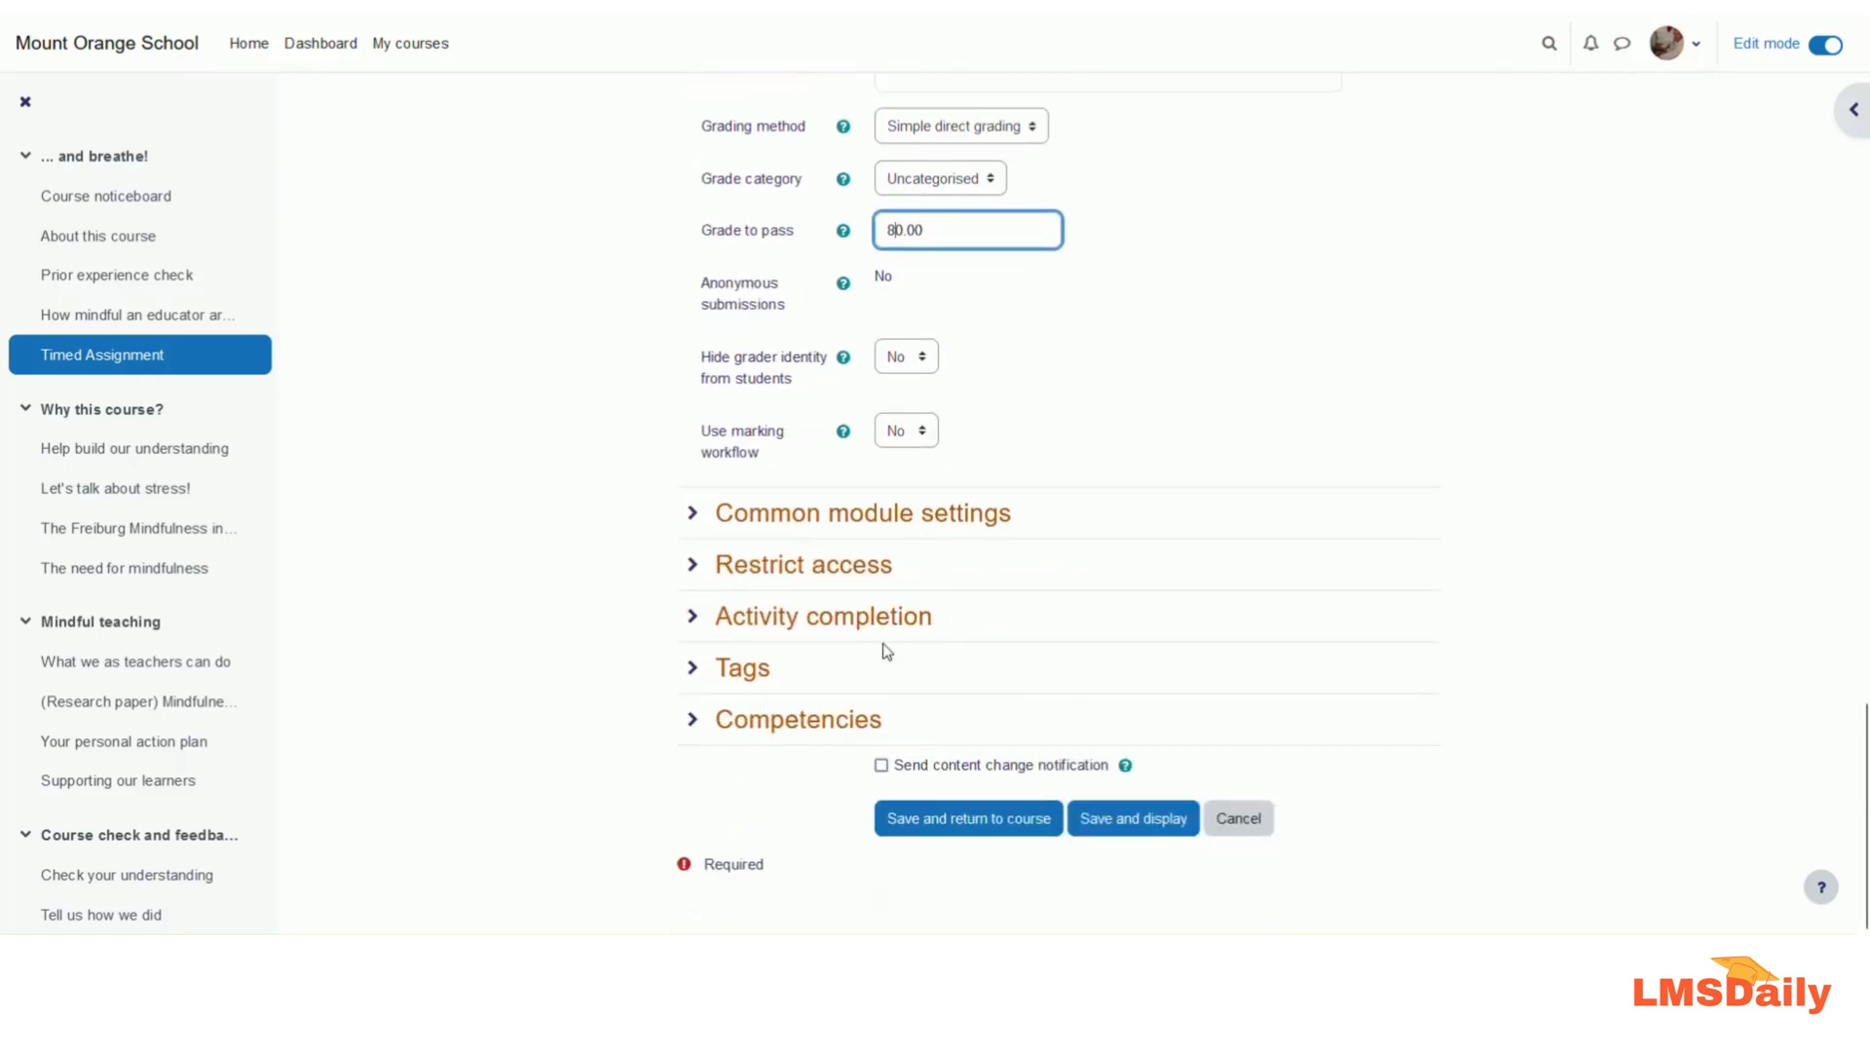
scroll(up, 3)
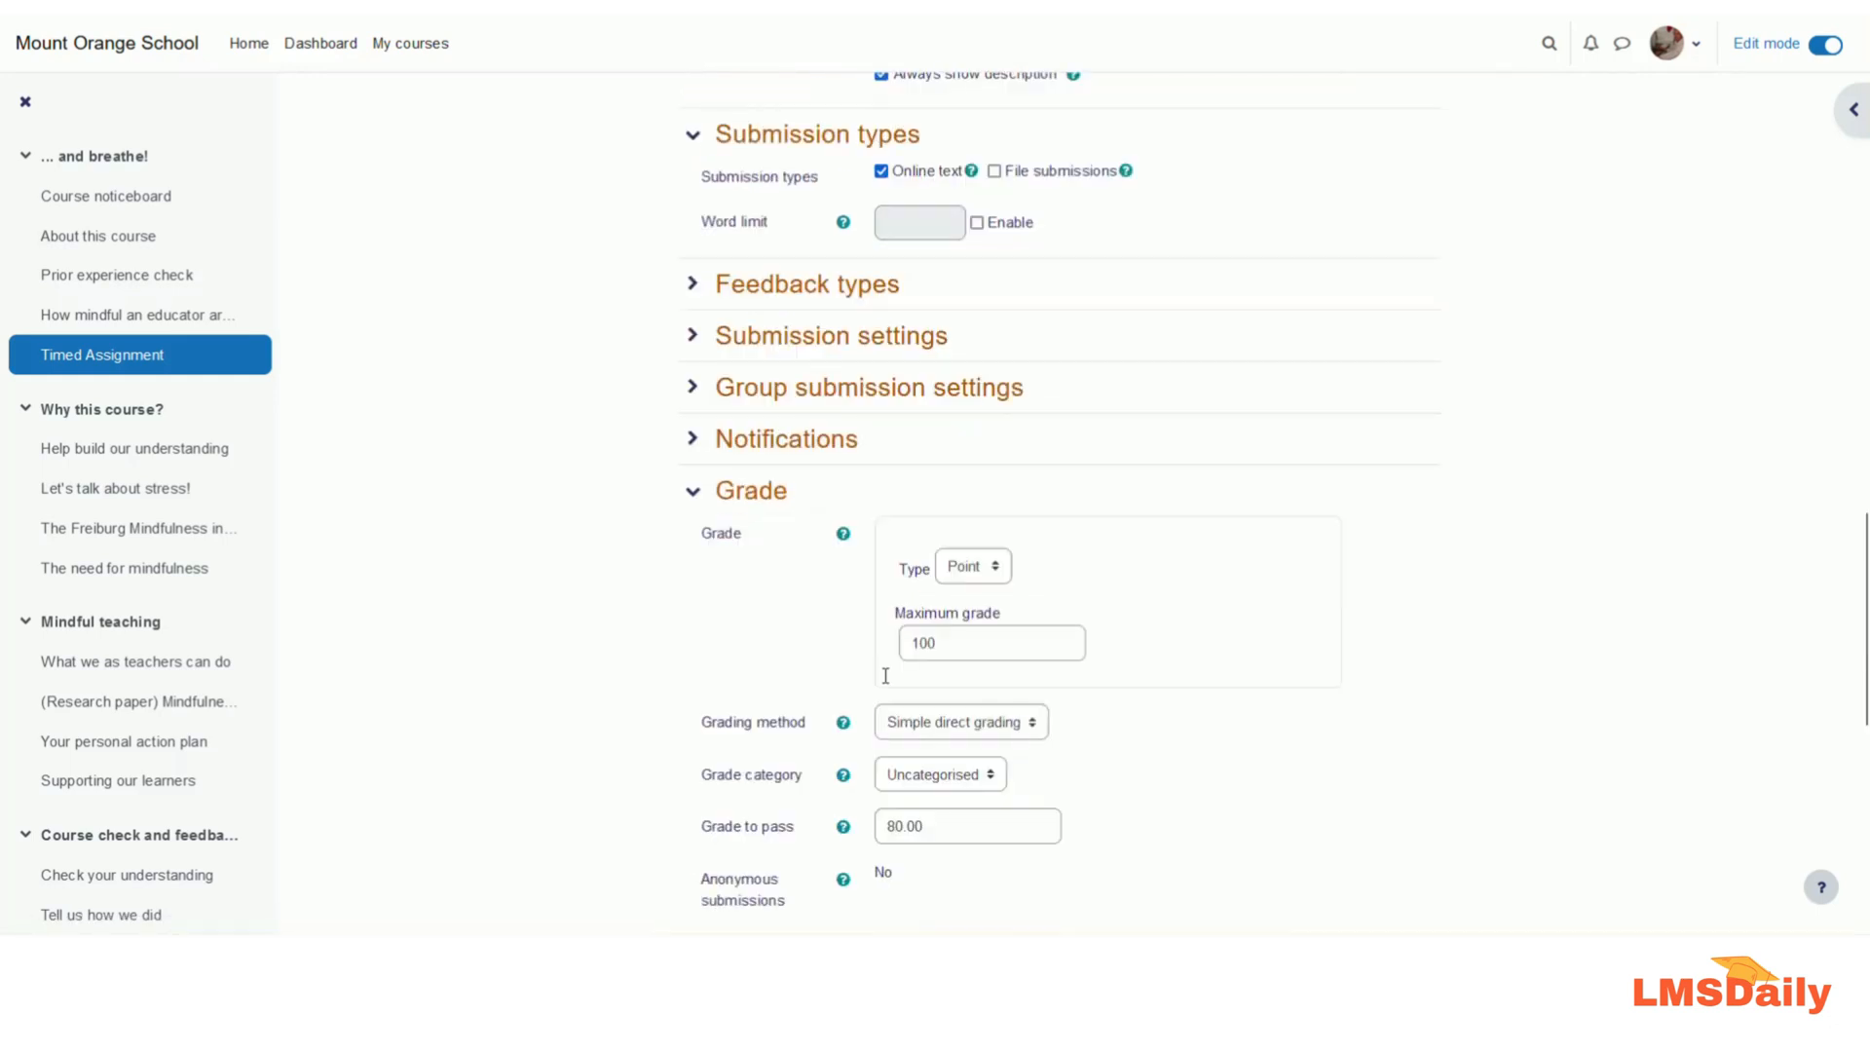
Set Completion tracking to 'Show activity as complete when conditions are met'
scroll(down, 3)
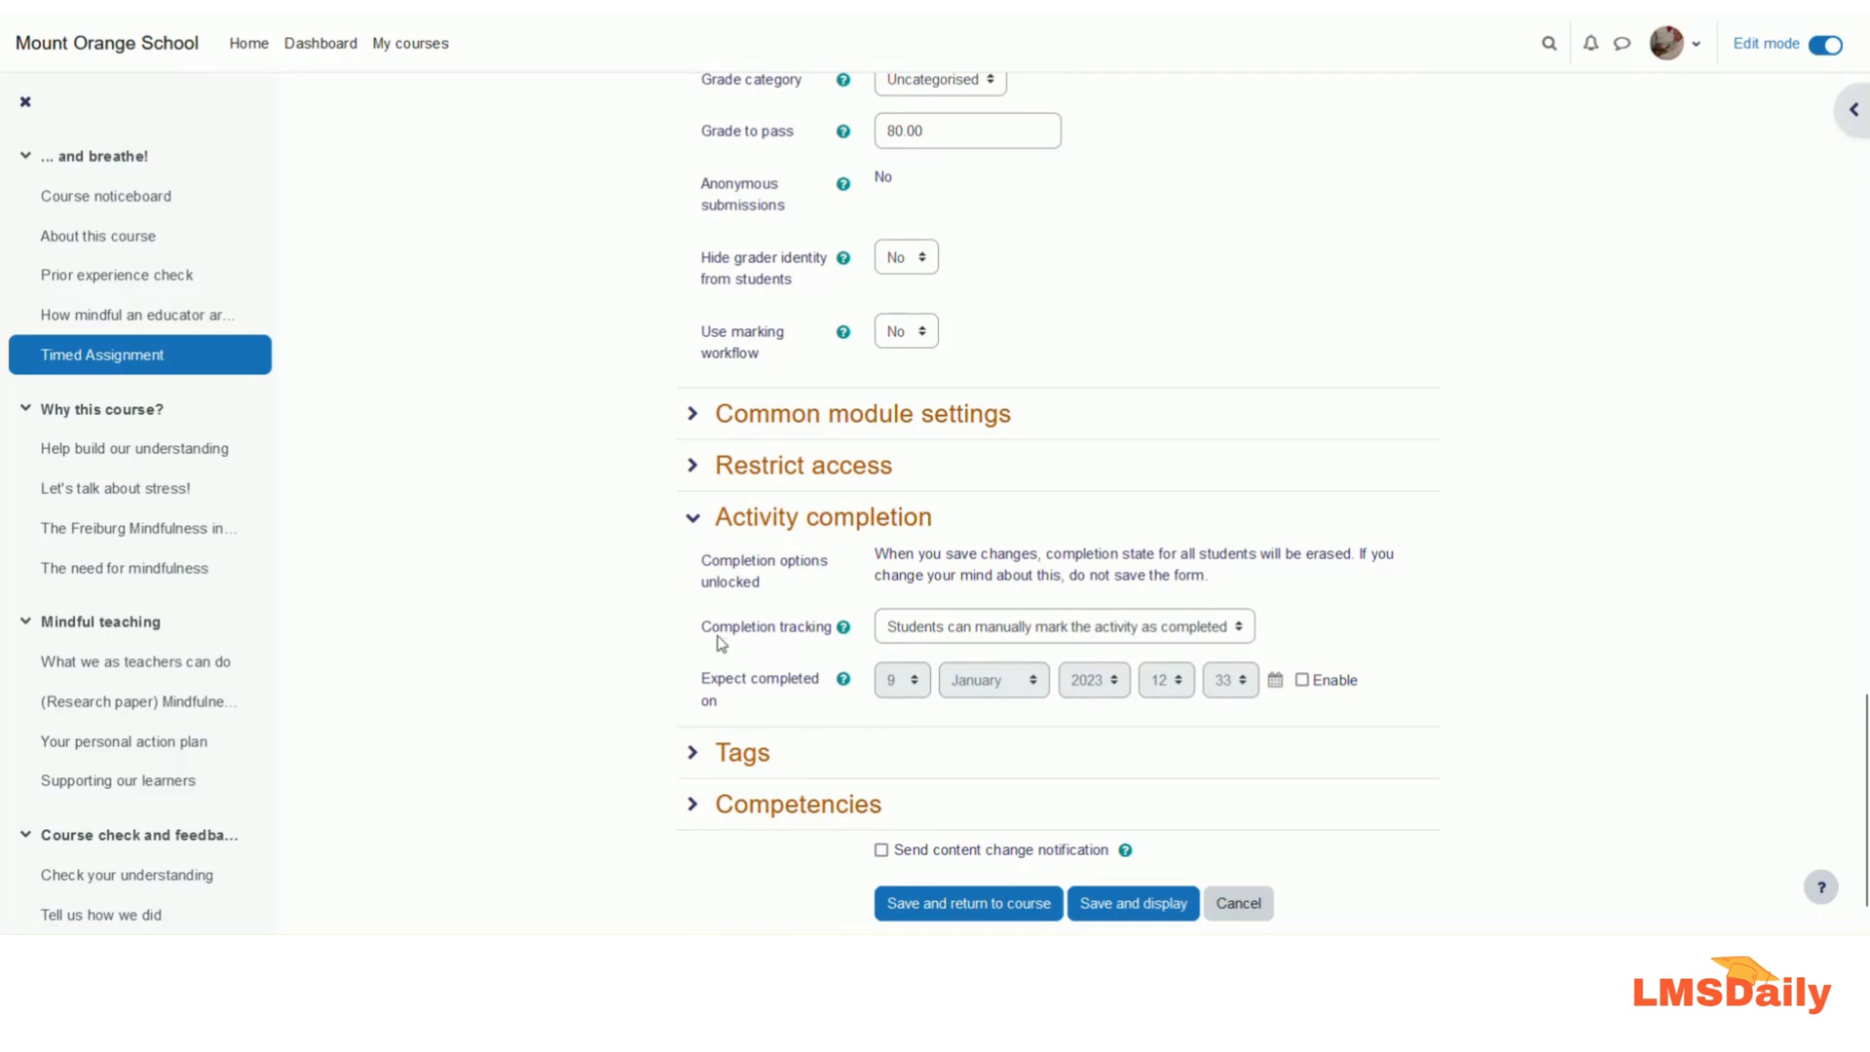
mouse_move(1052, 638)
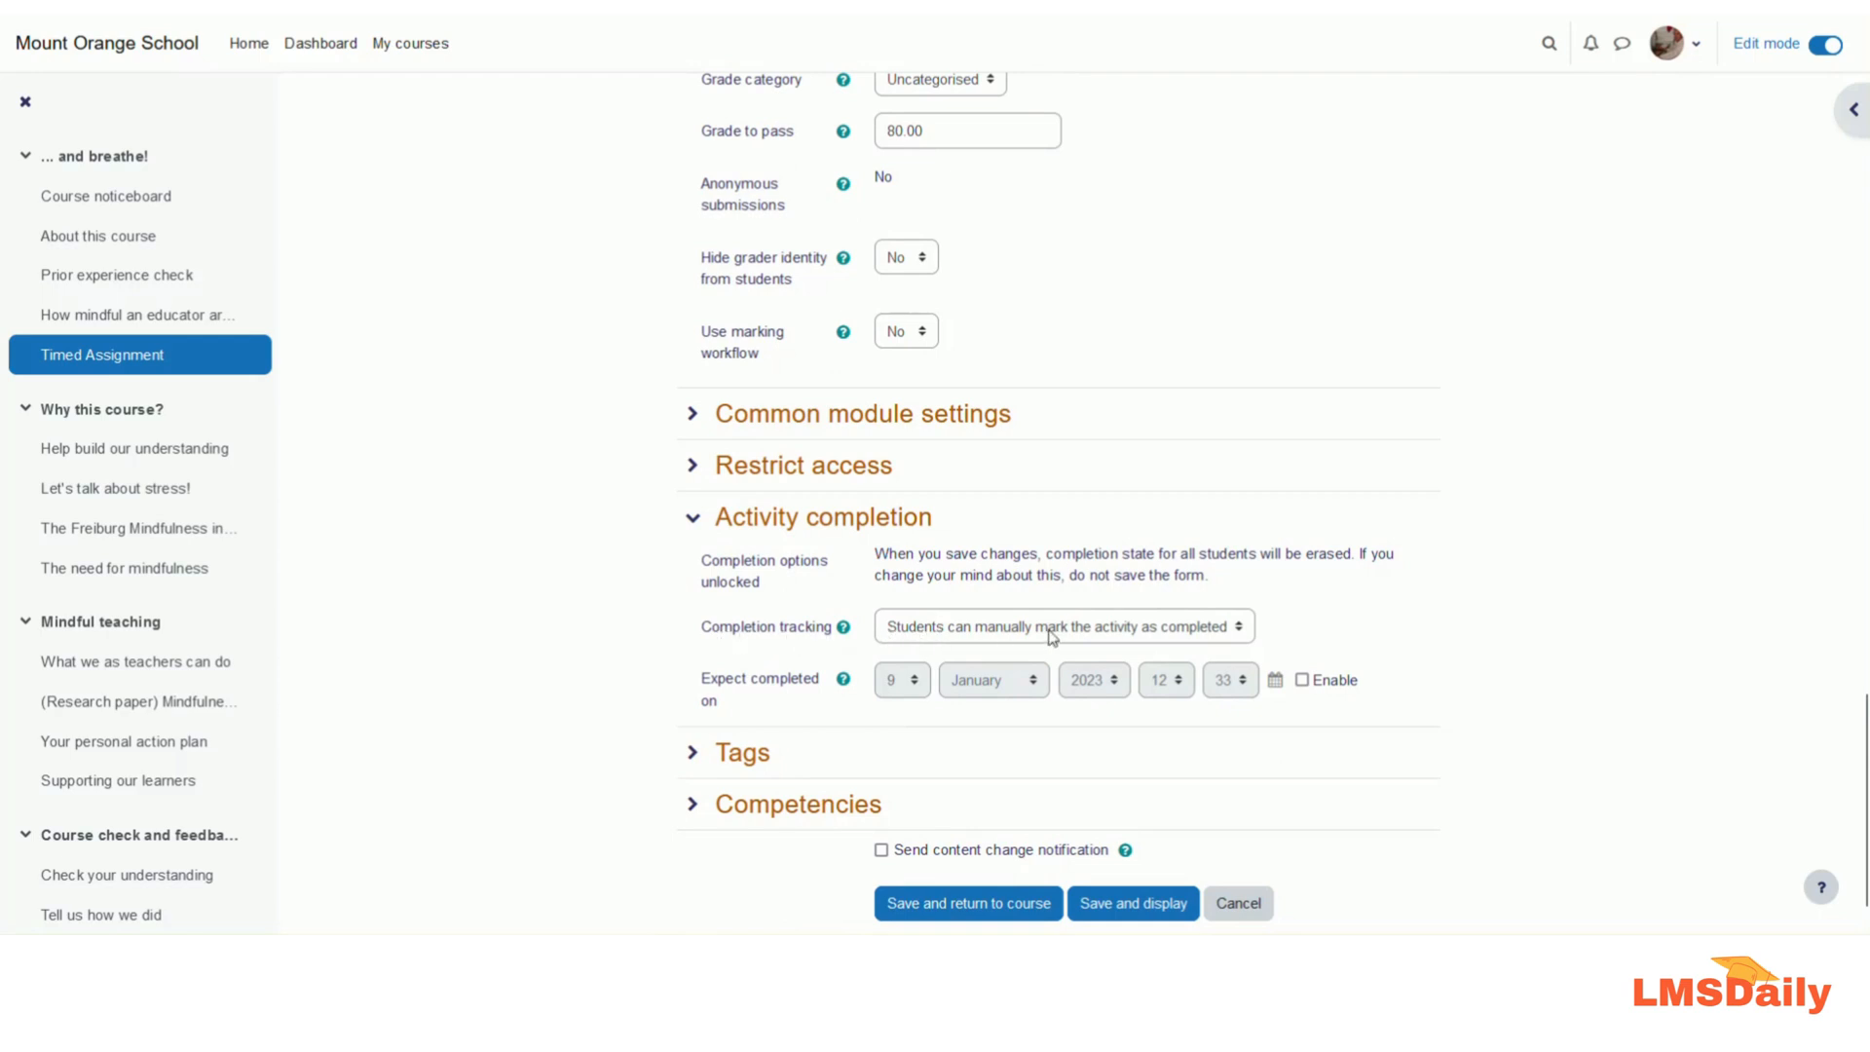
click(1062, 626)
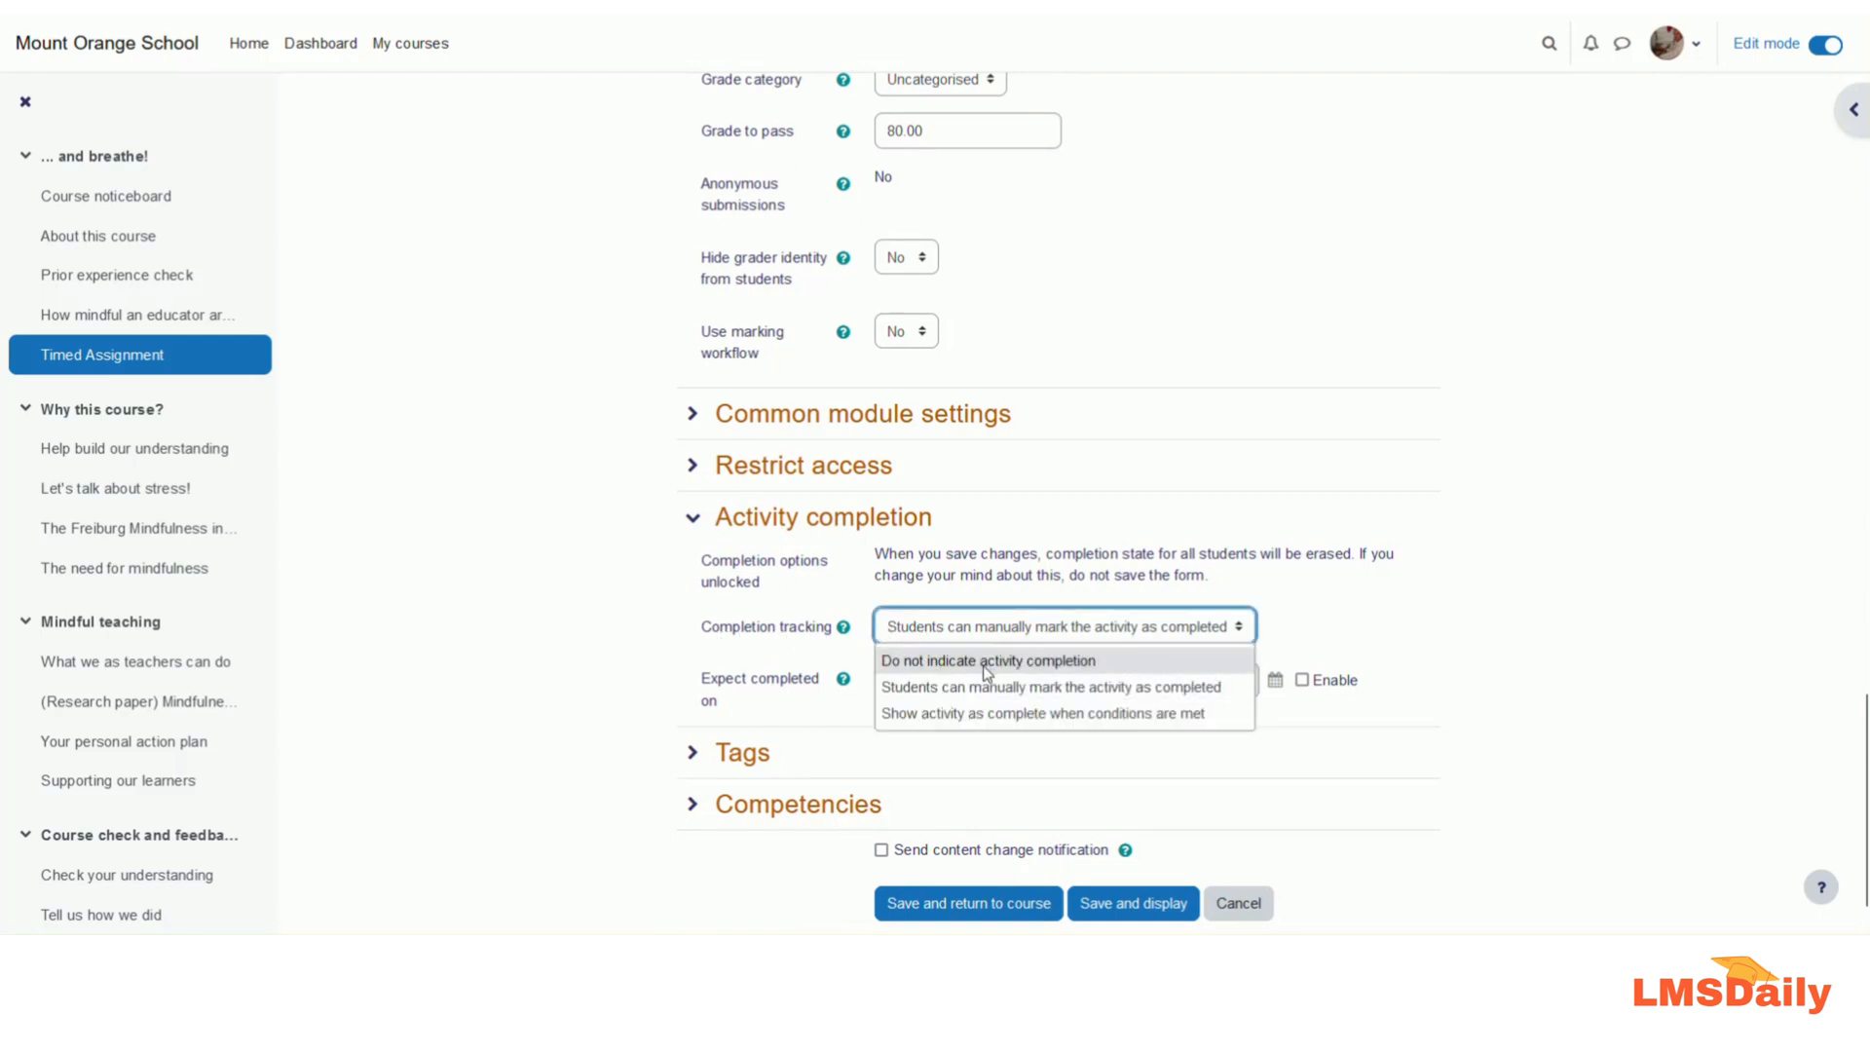
mouse_move(1065, 670)
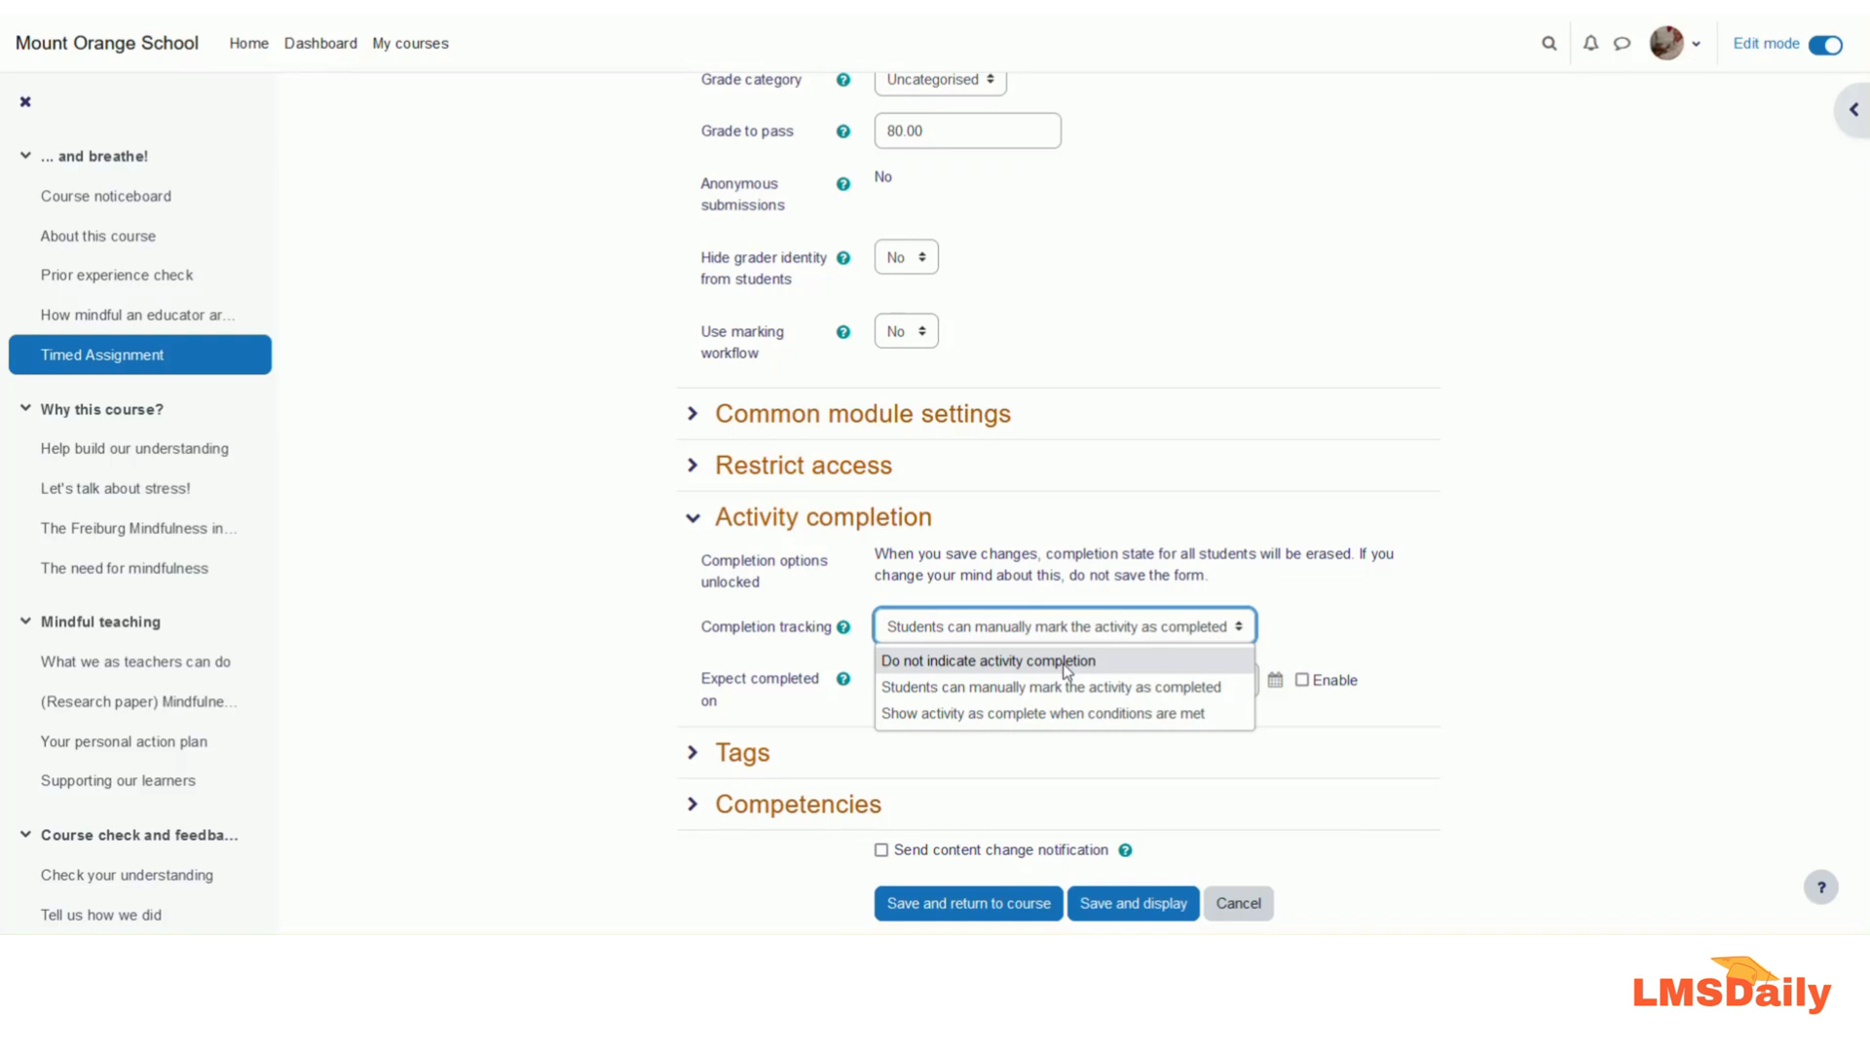
mouse_move(1054, 686)
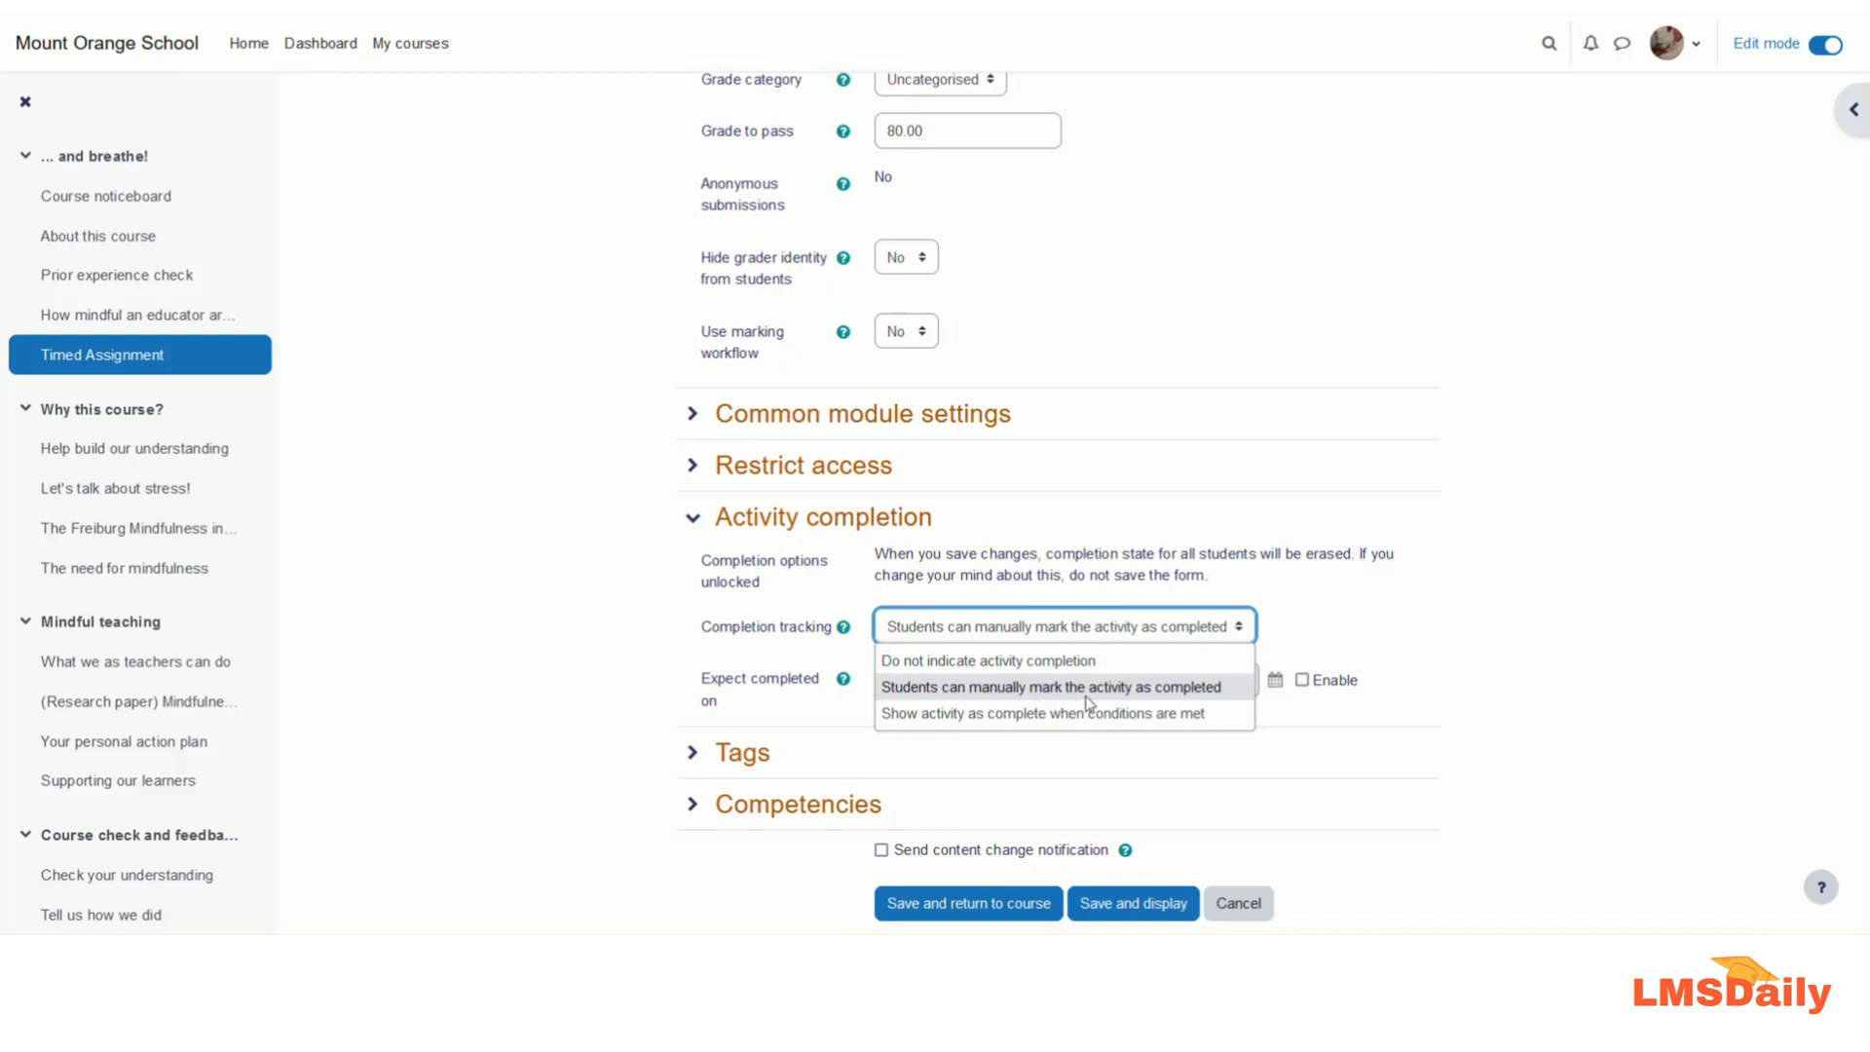
mouse_move(1138, 700)
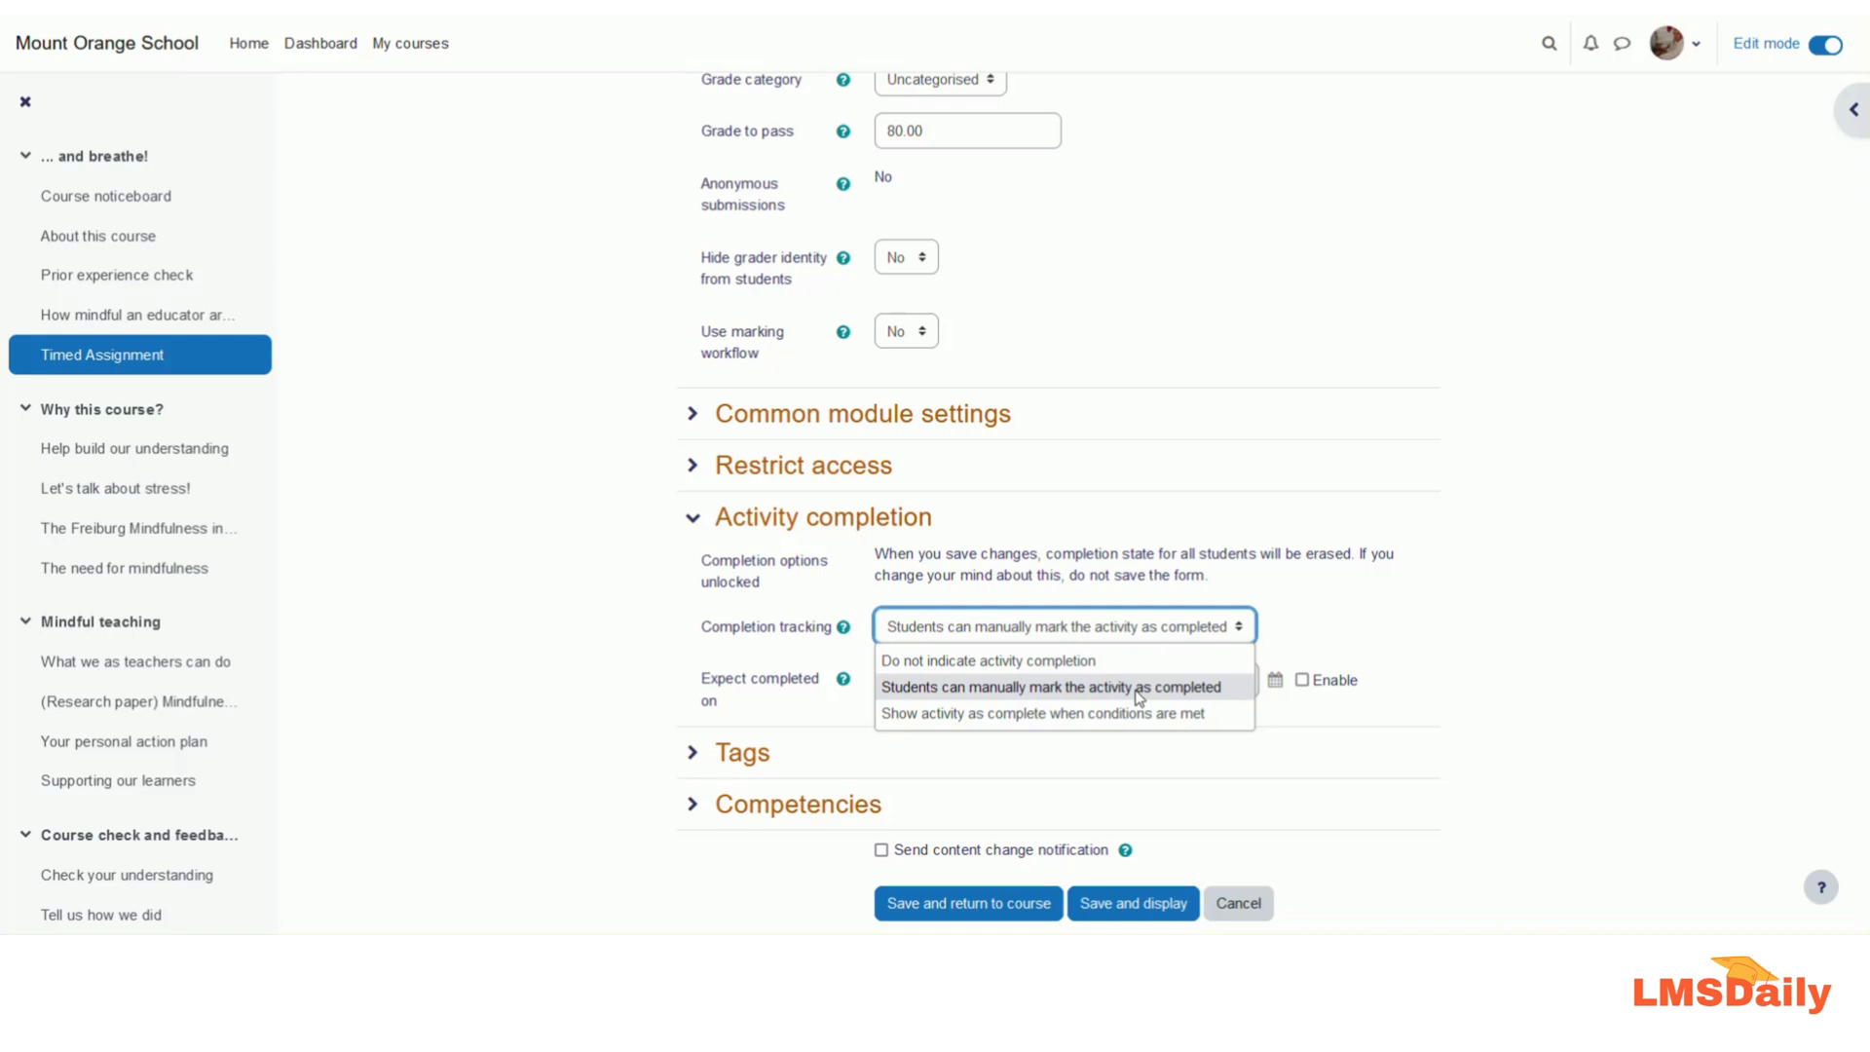
mouse_move(1054, 713)
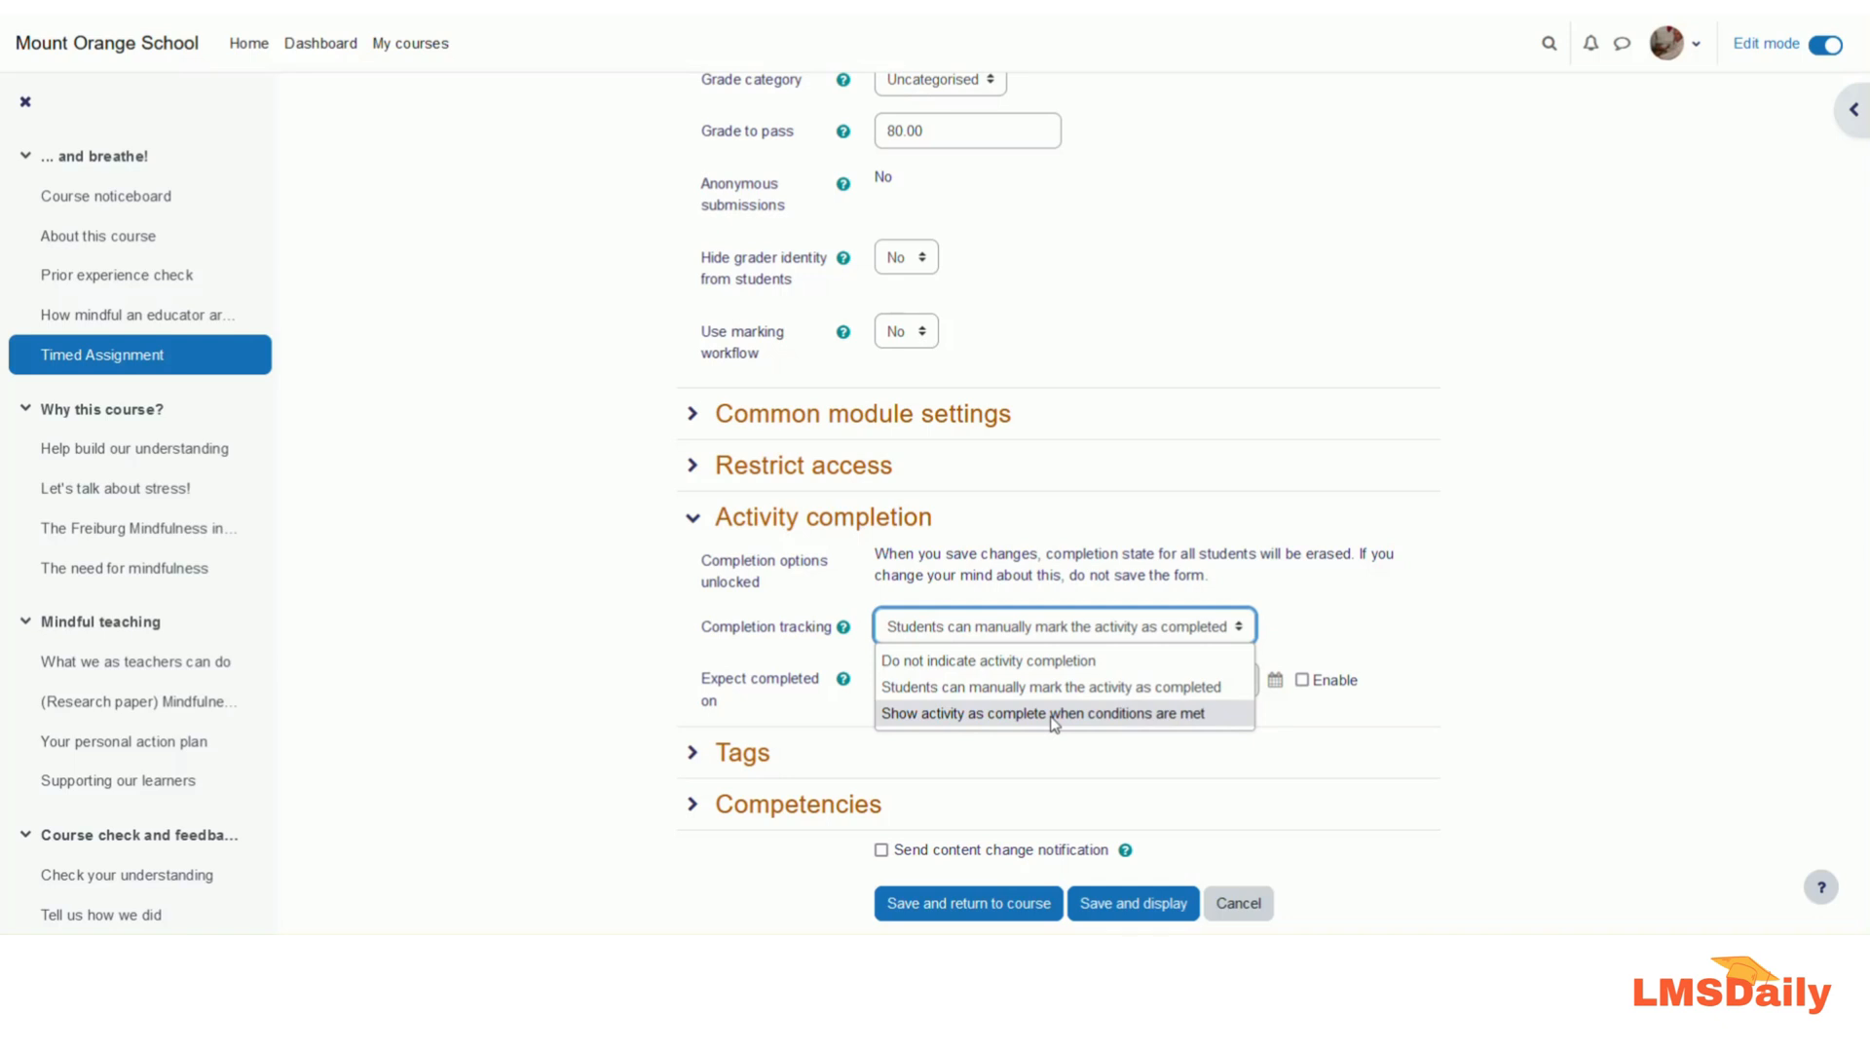
click(1054, 713)
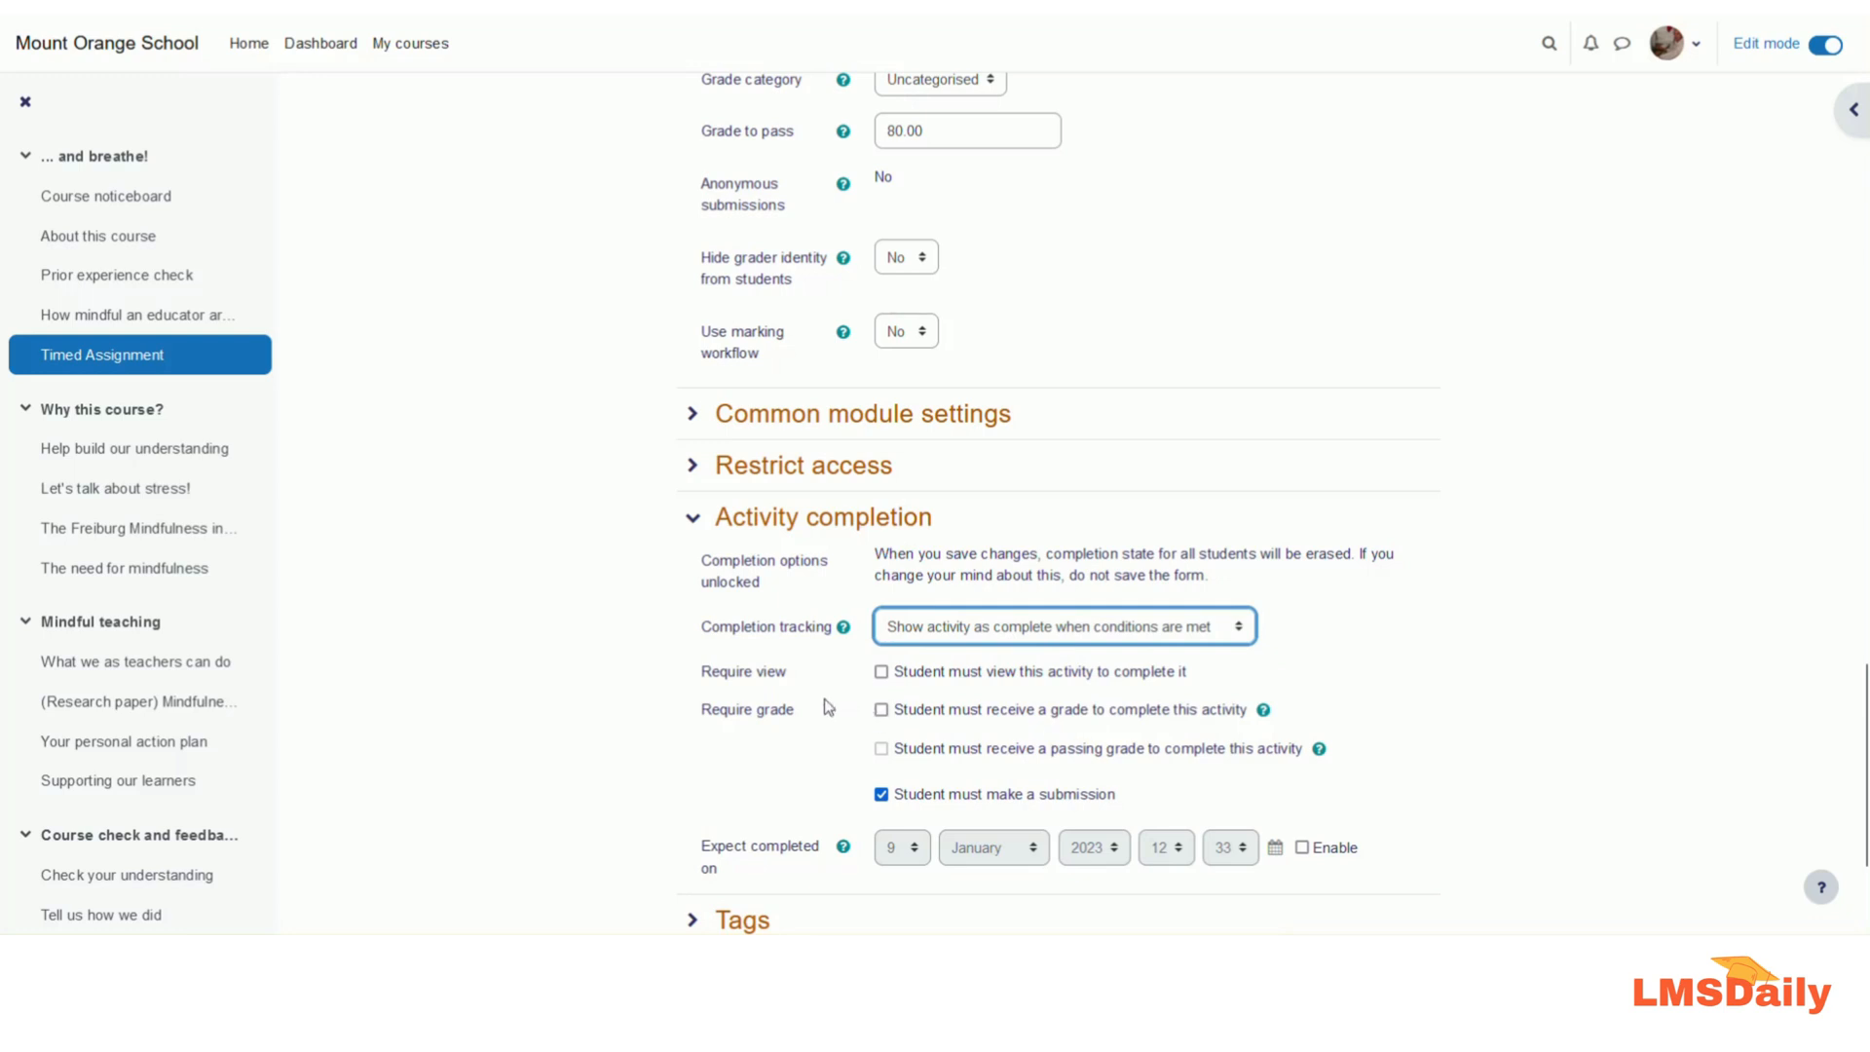
mouse_move(861, 681)
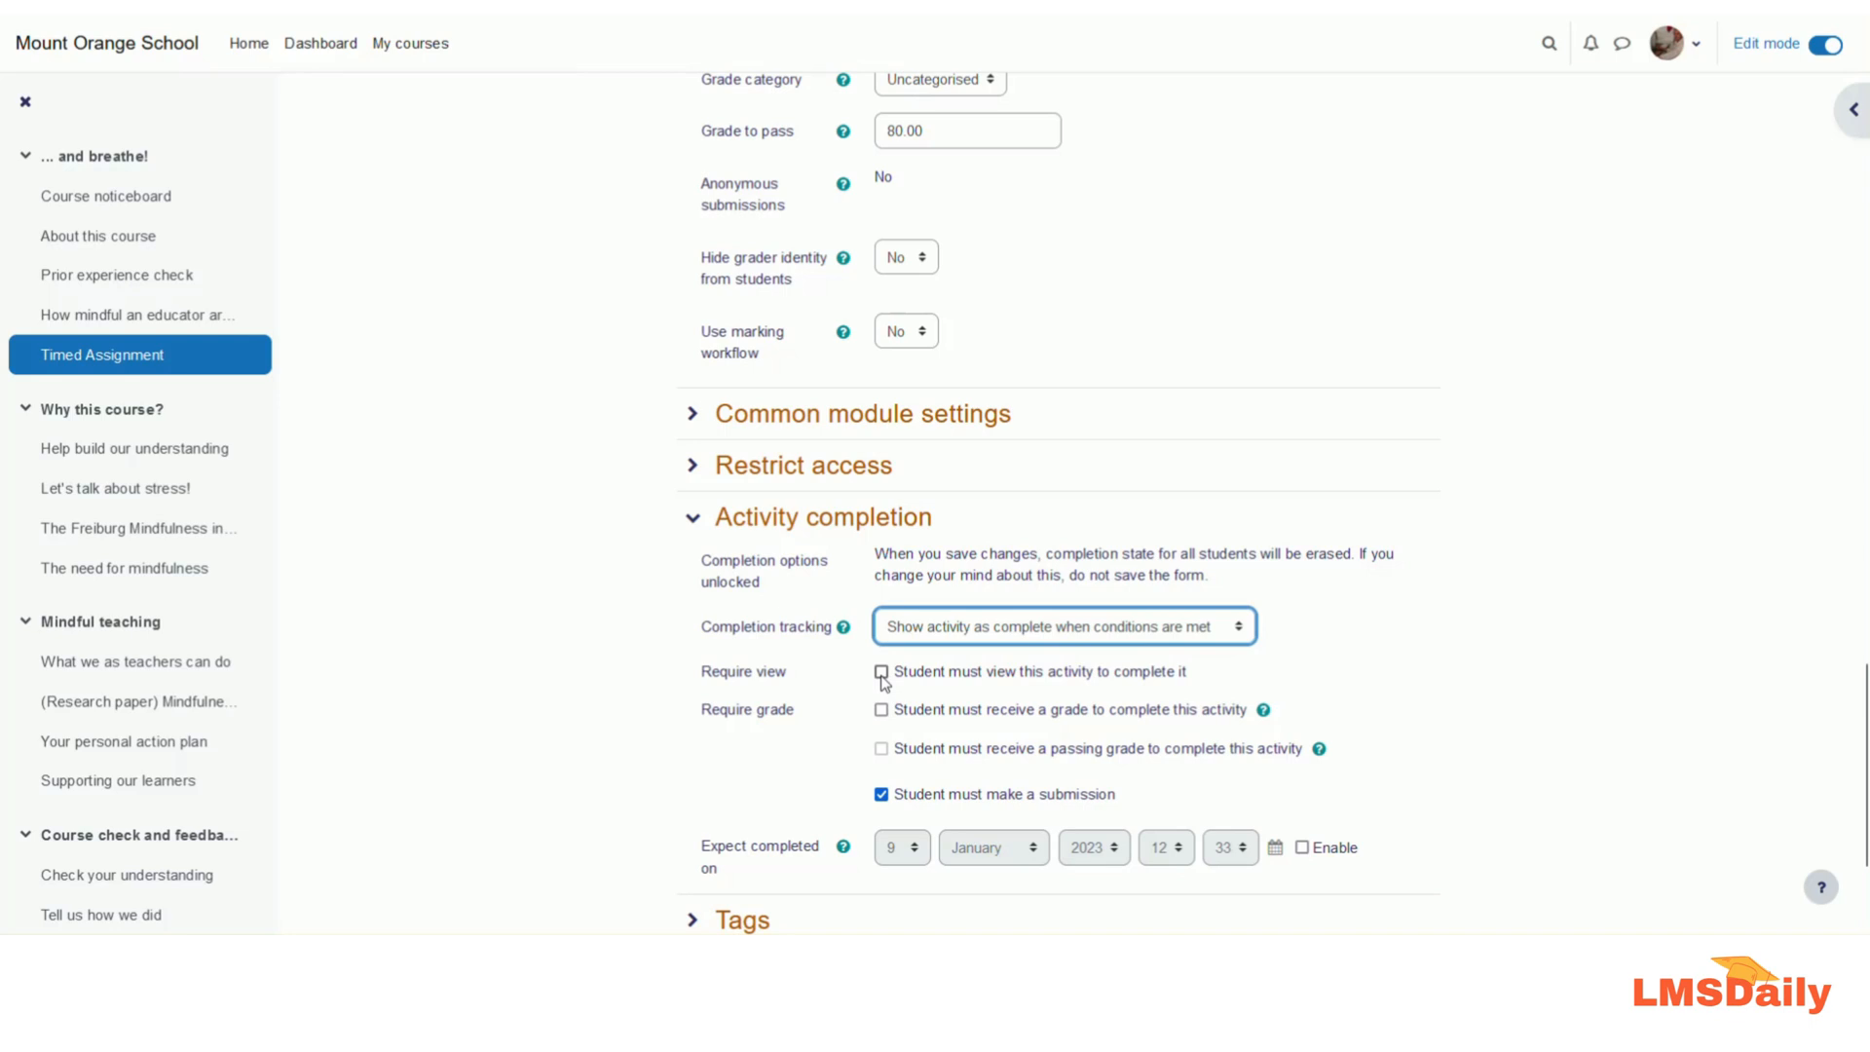
Tick 'must view', 'must receive a grade' and 'must receive a passing grade' completion conditions
click(880, 671)
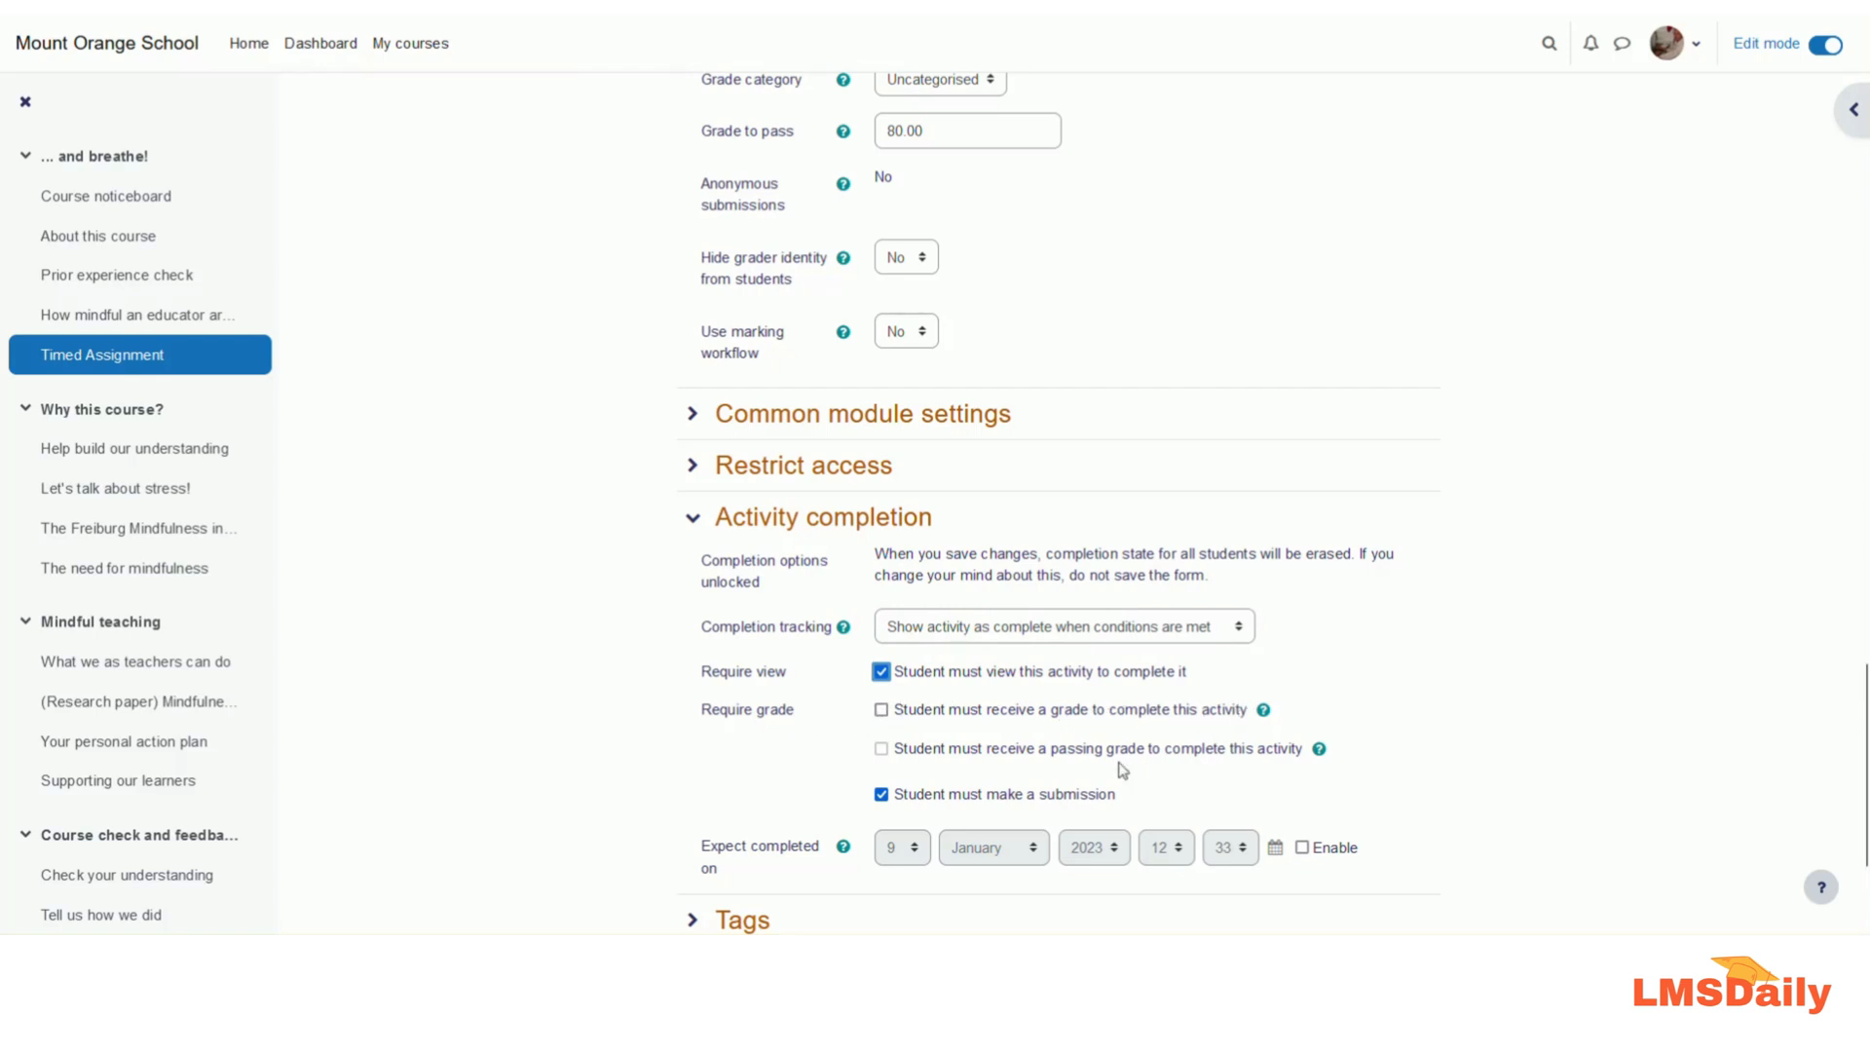
mouse_move(889, 756)
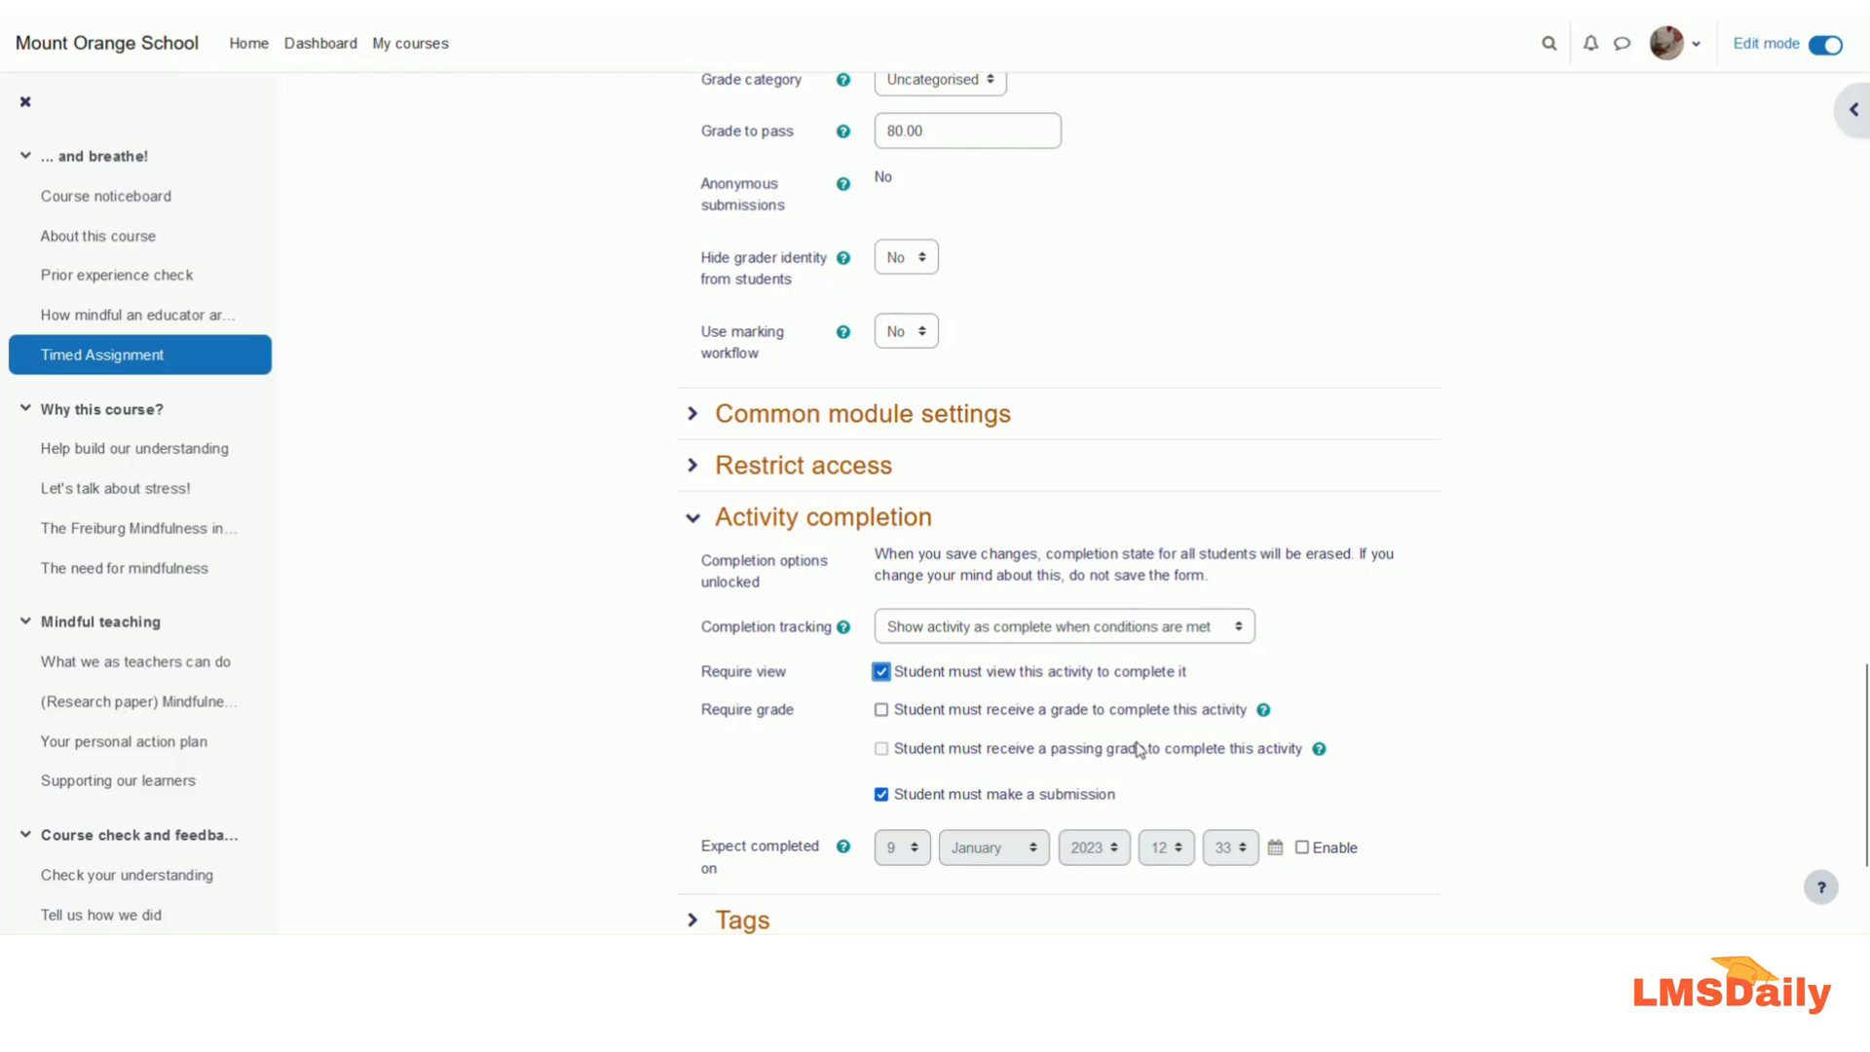
mouse_move(867, 713)
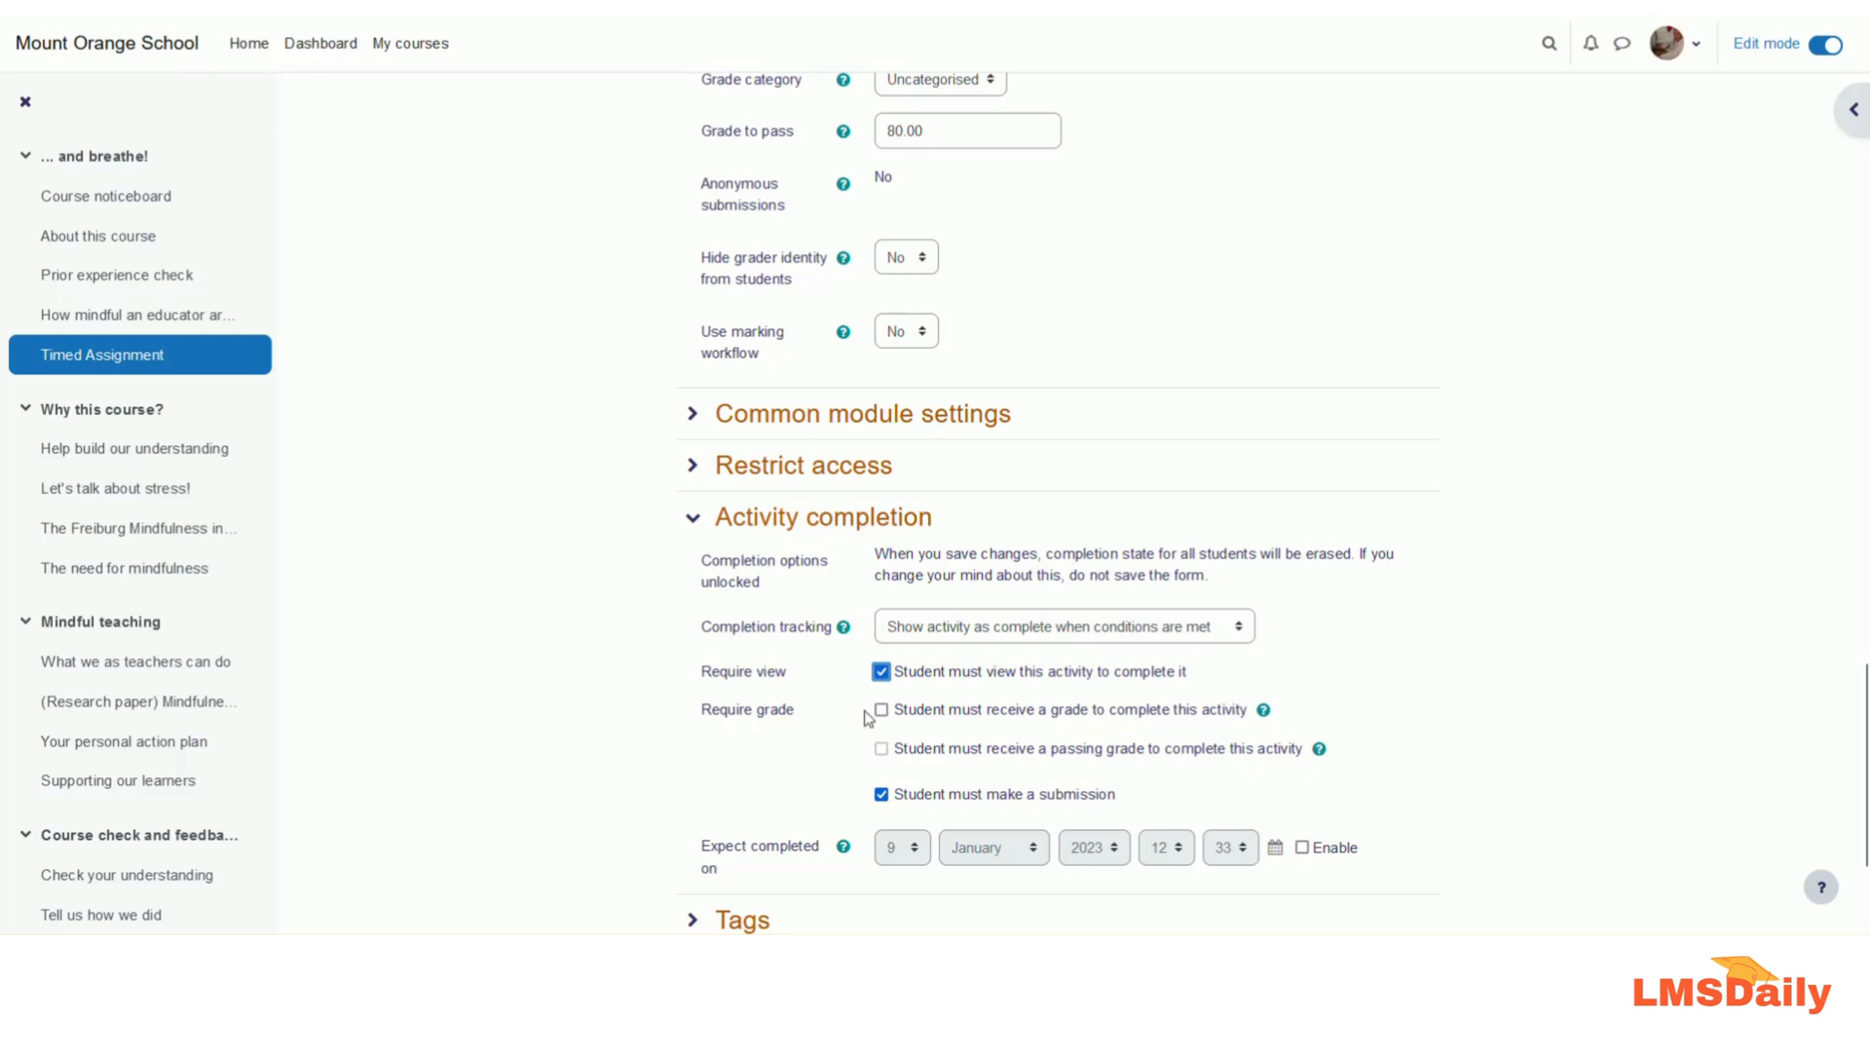
click(881, 709)
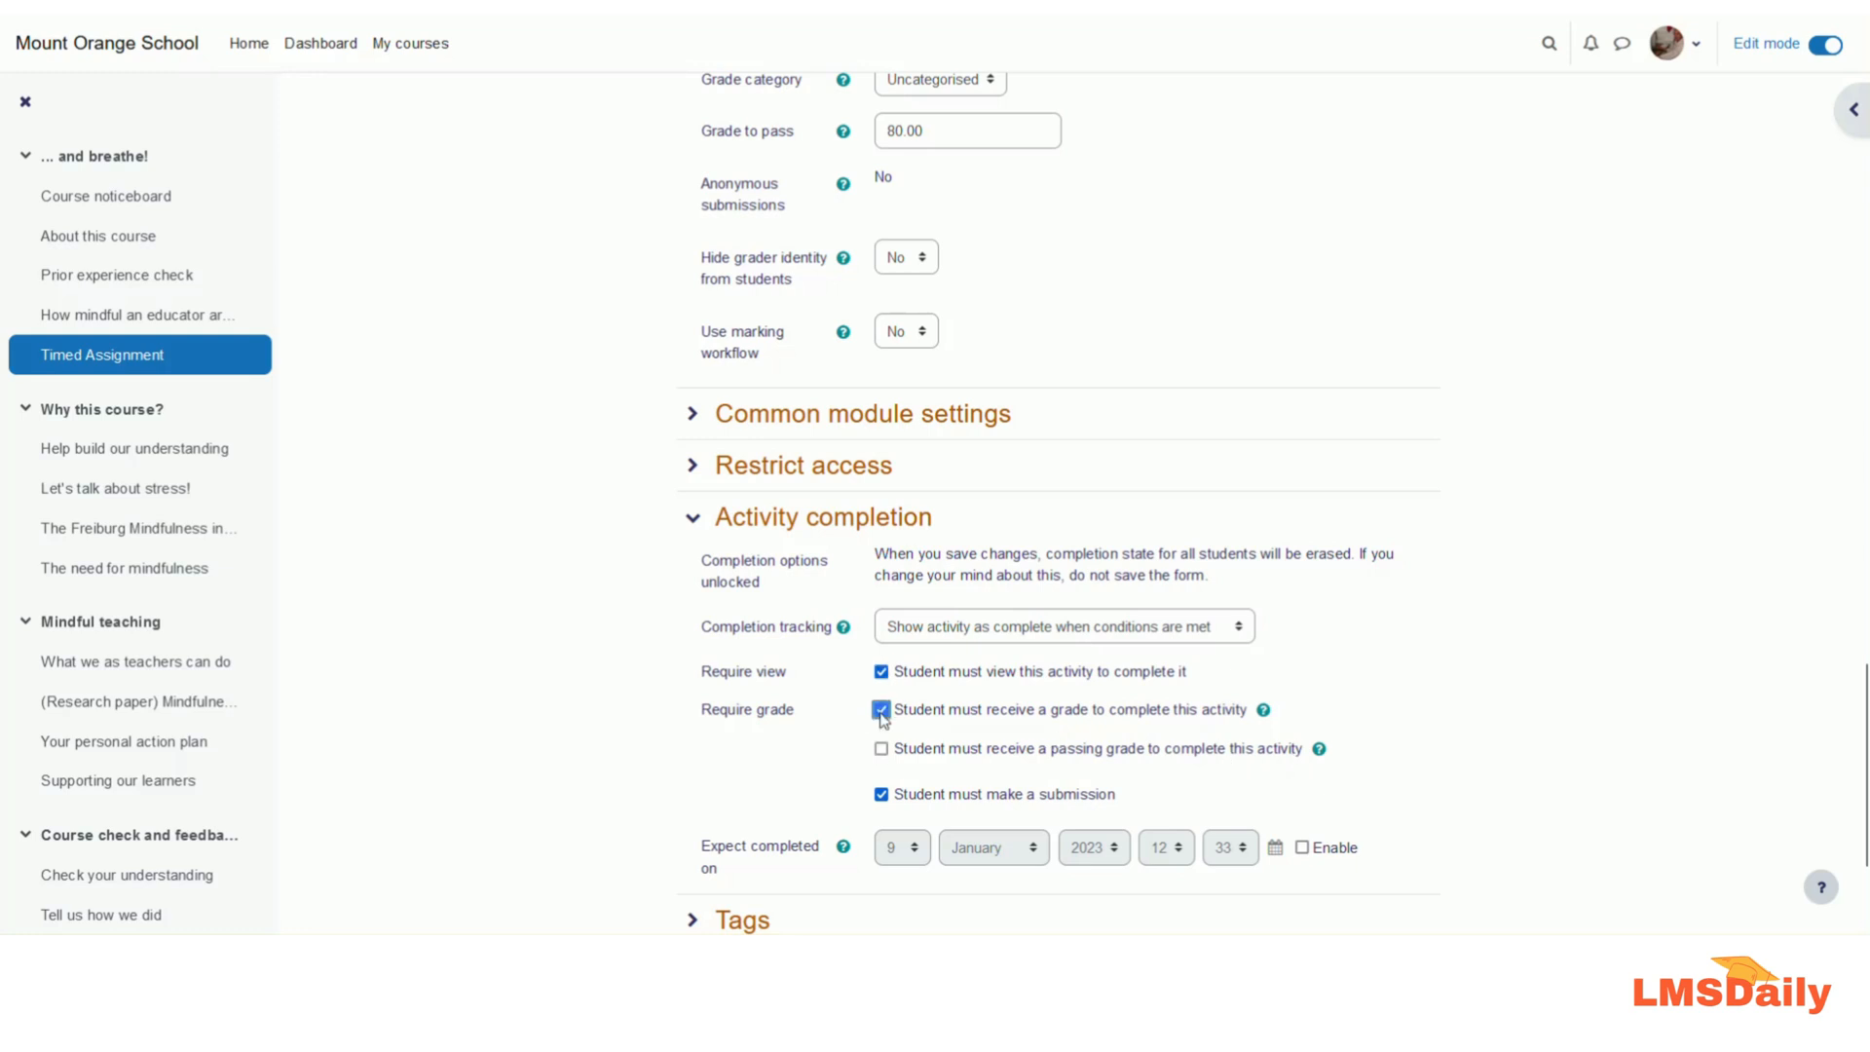
click(881, 749)
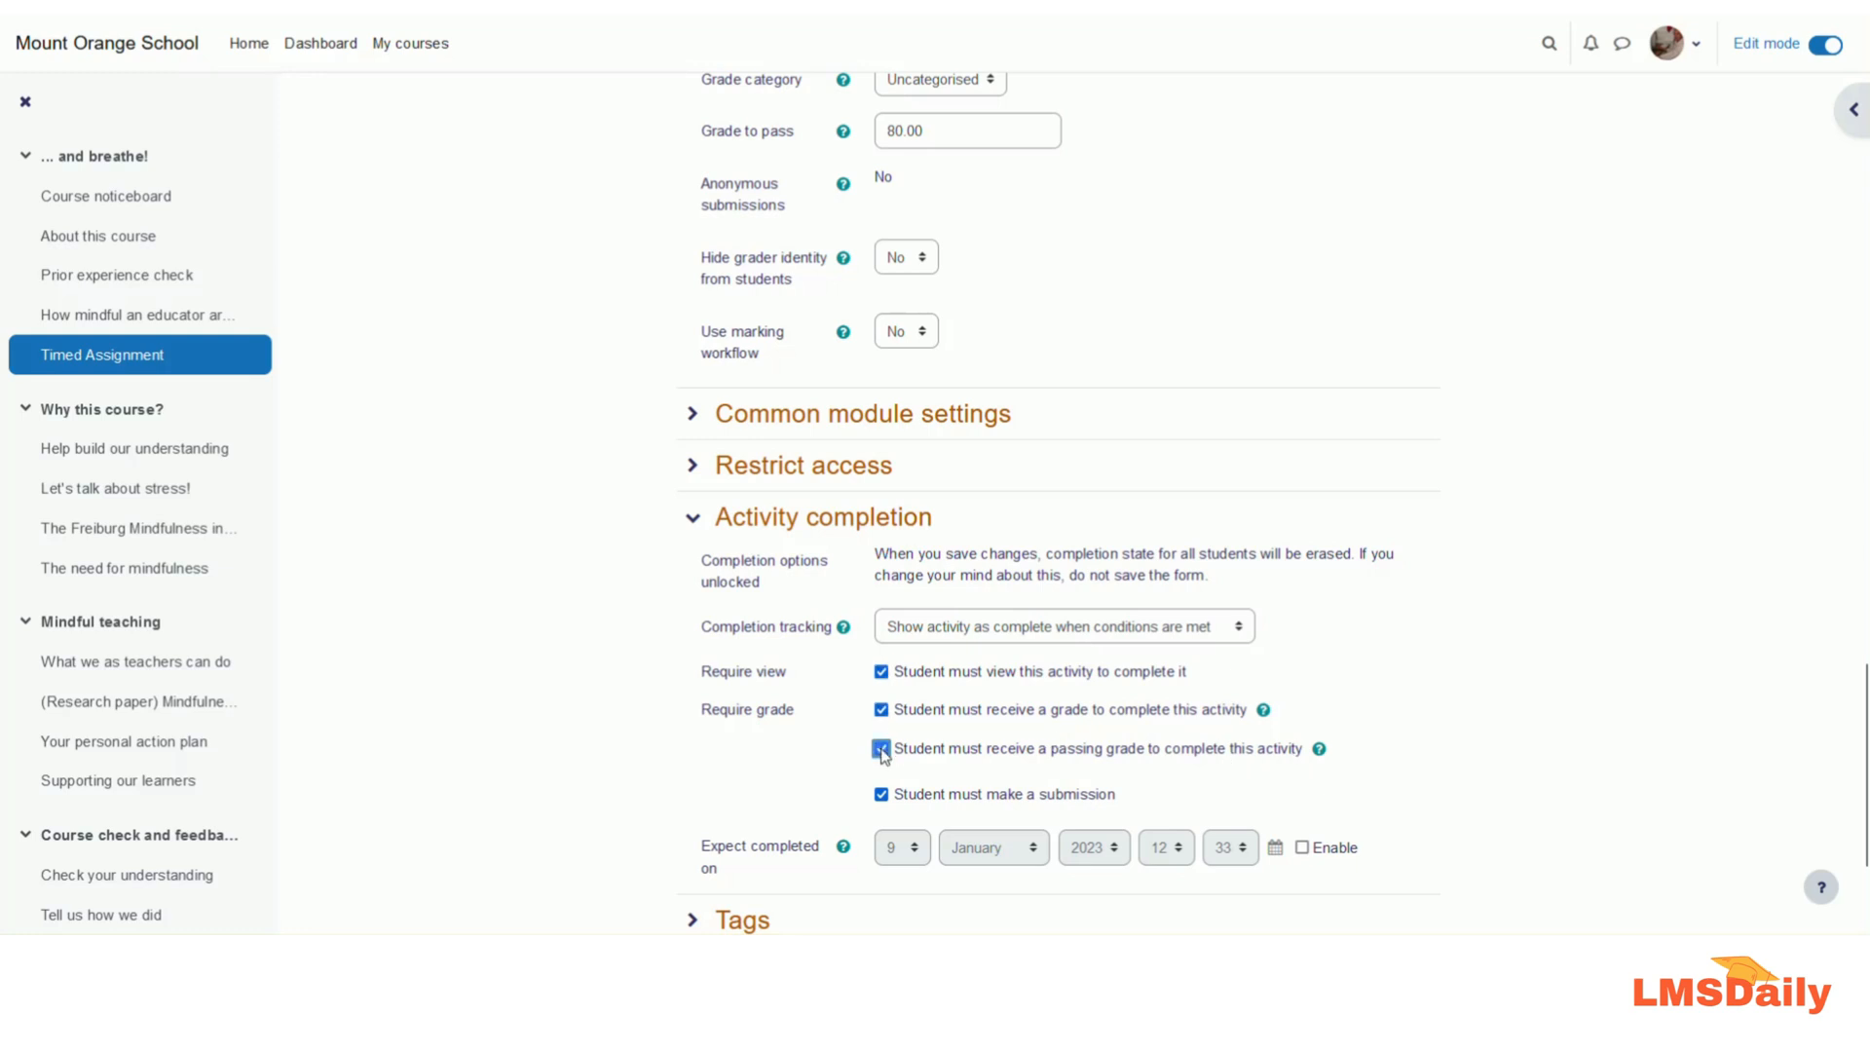
click(881, 748)
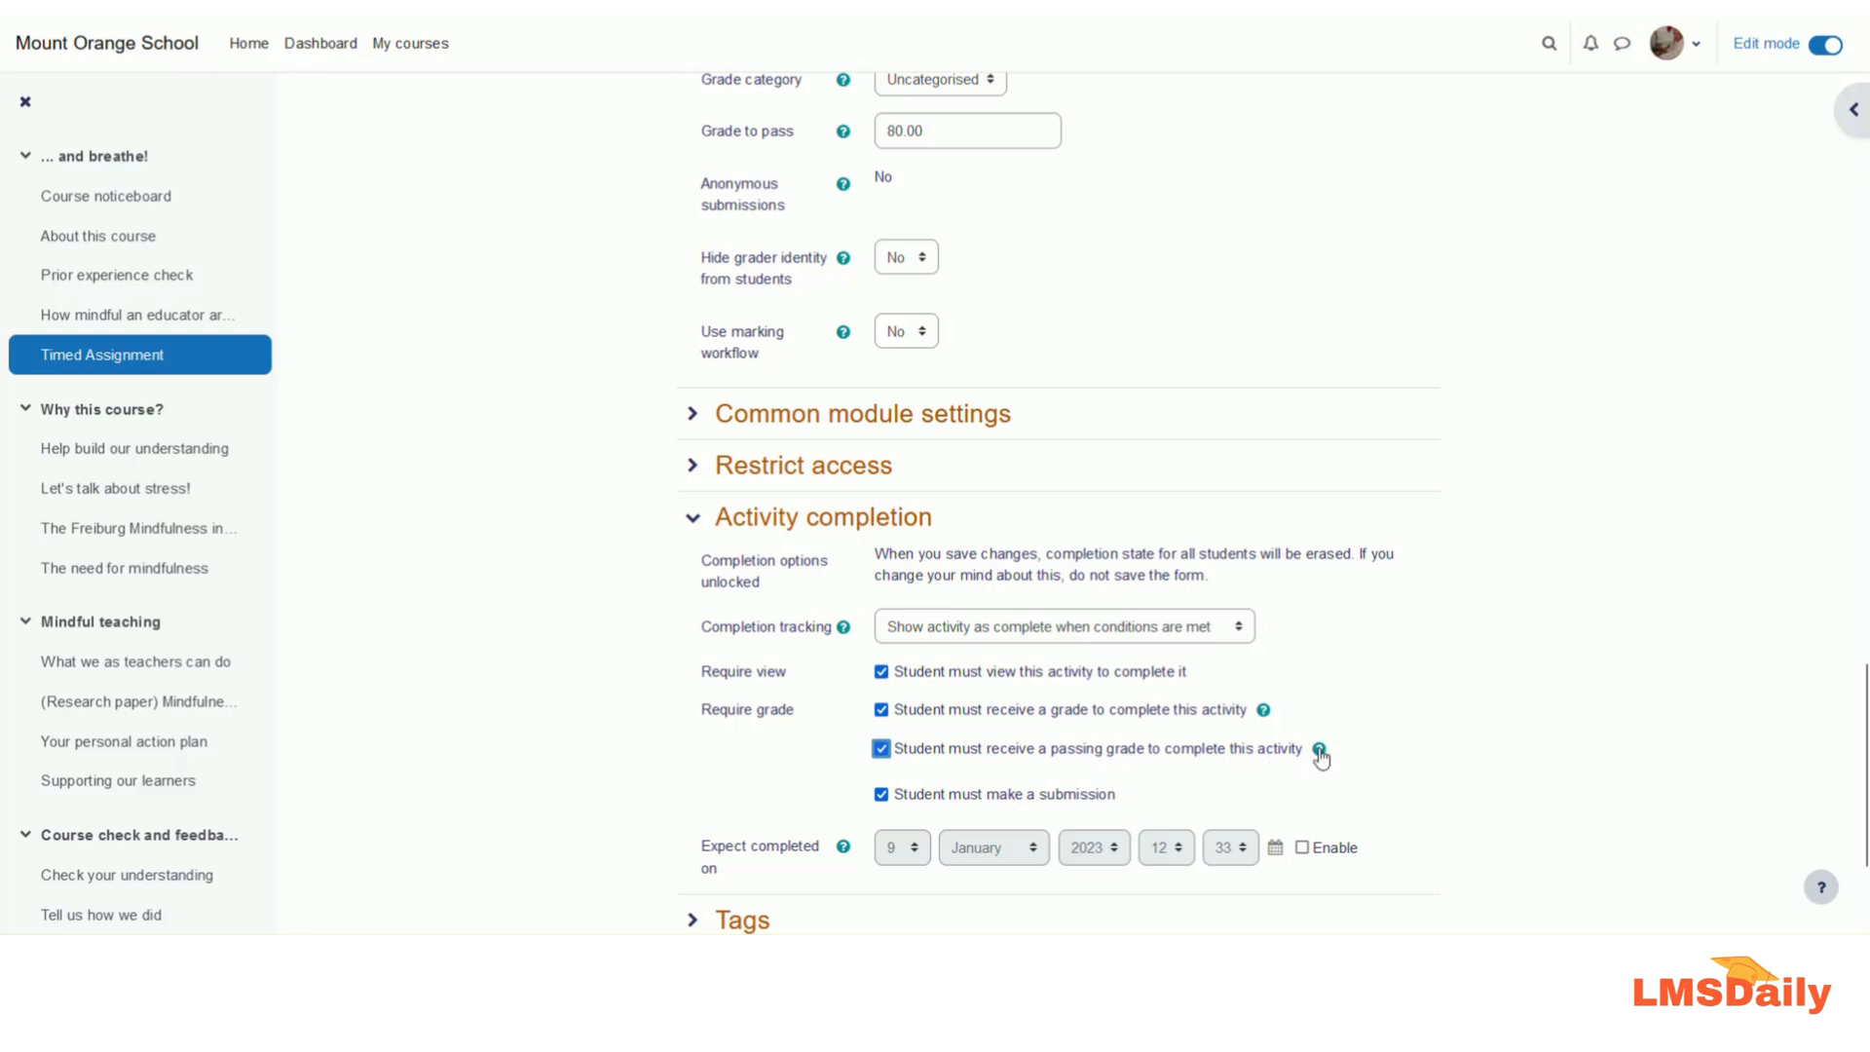
mouse_move(1321, 749)
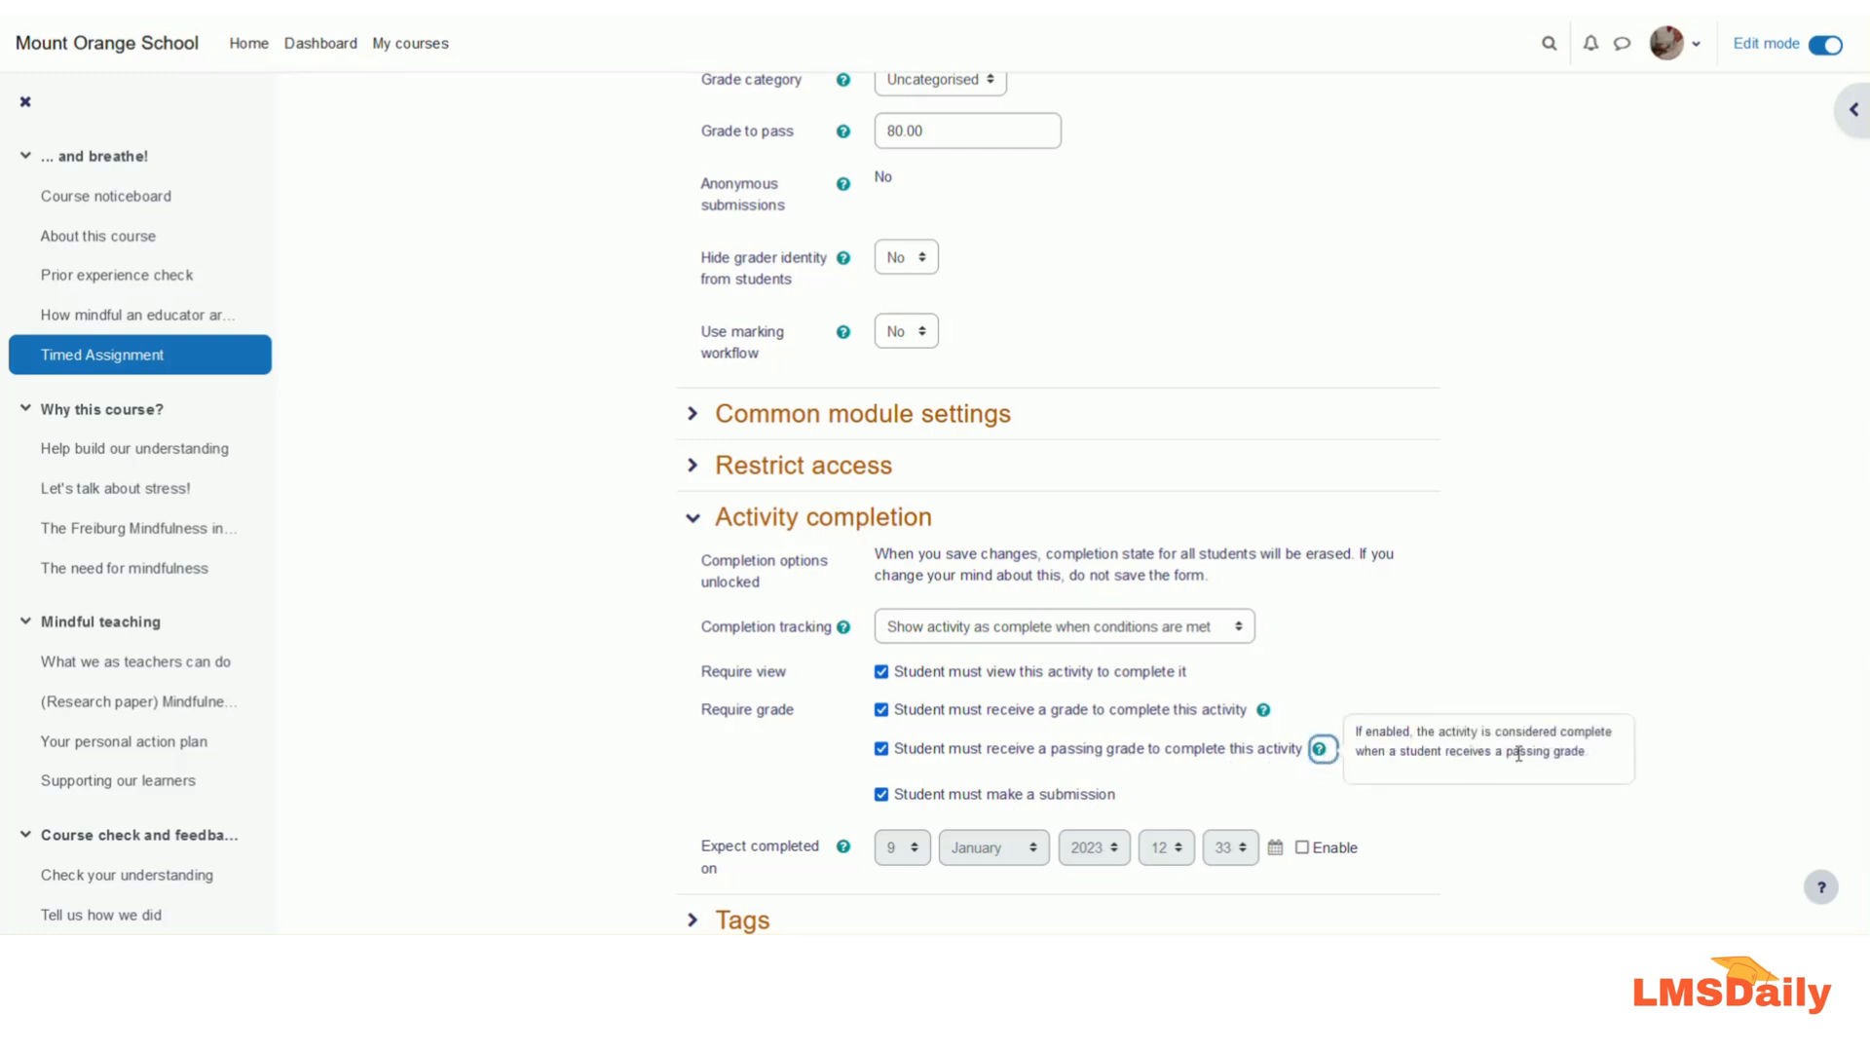
mouse_move(1234, 758)
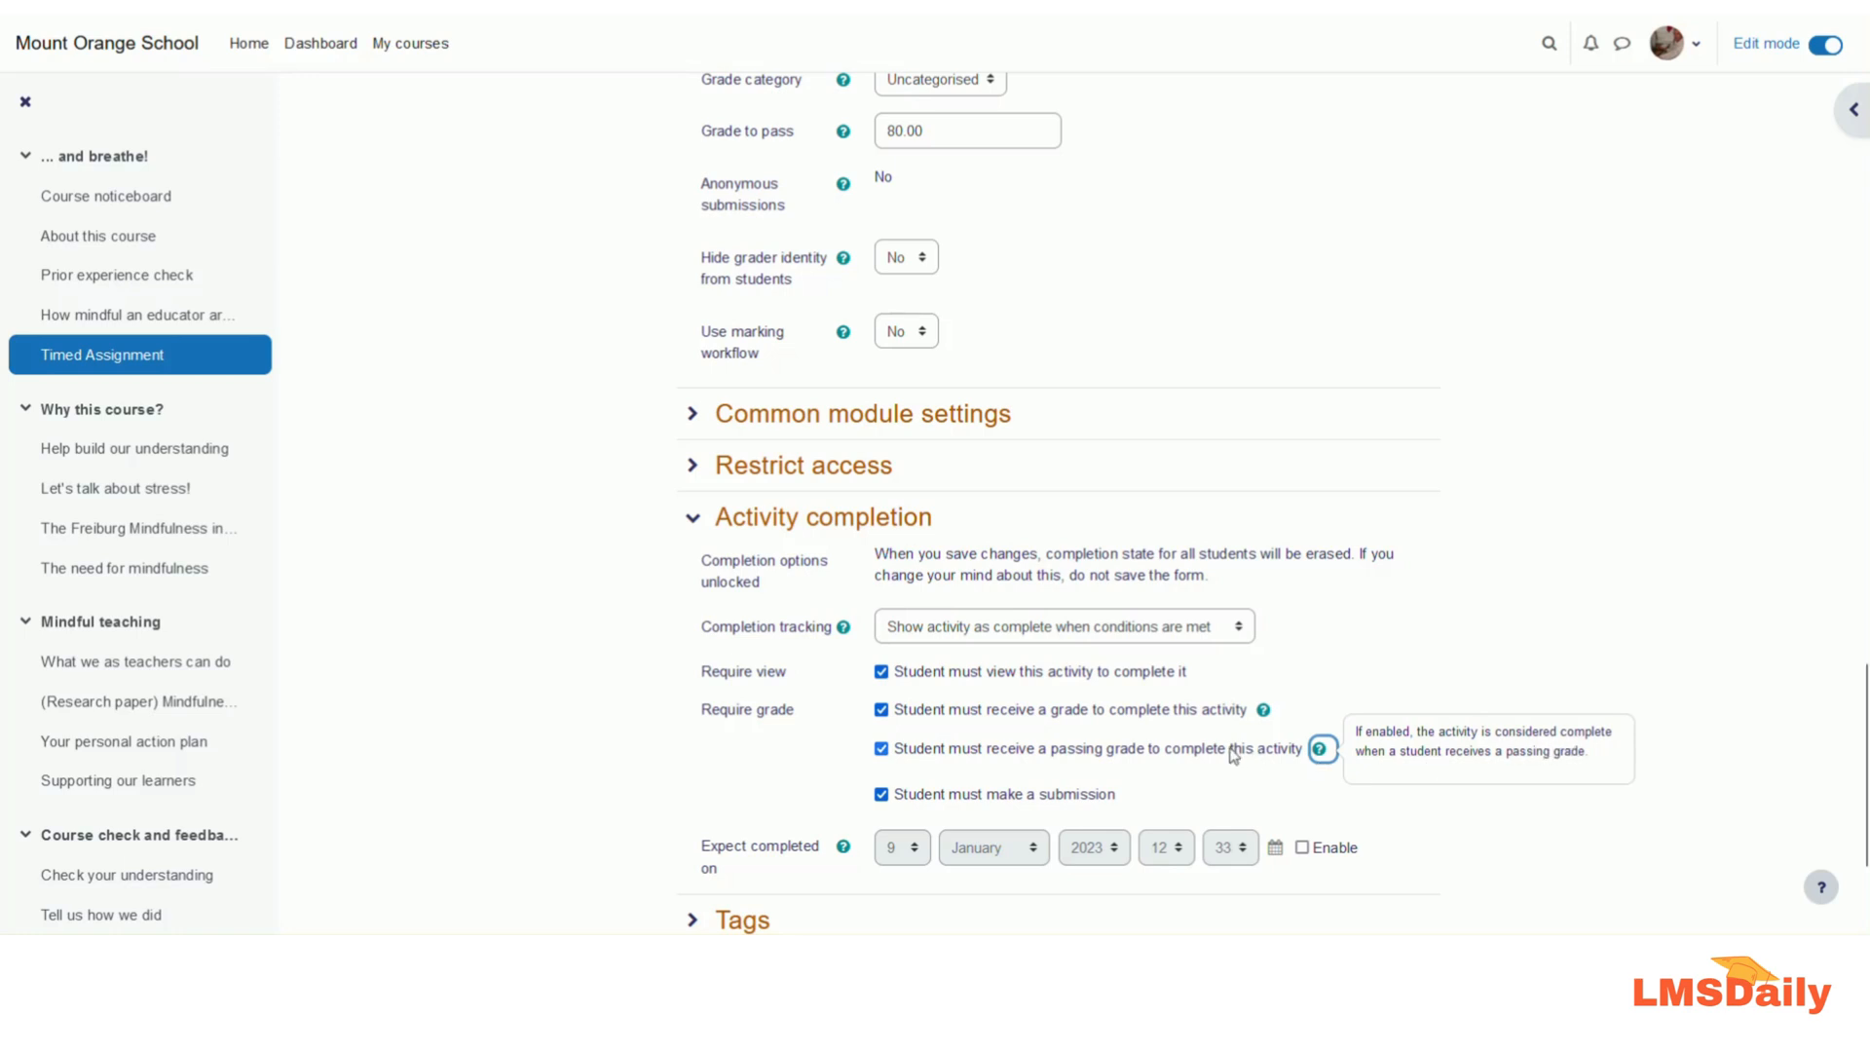
click(881, 748)
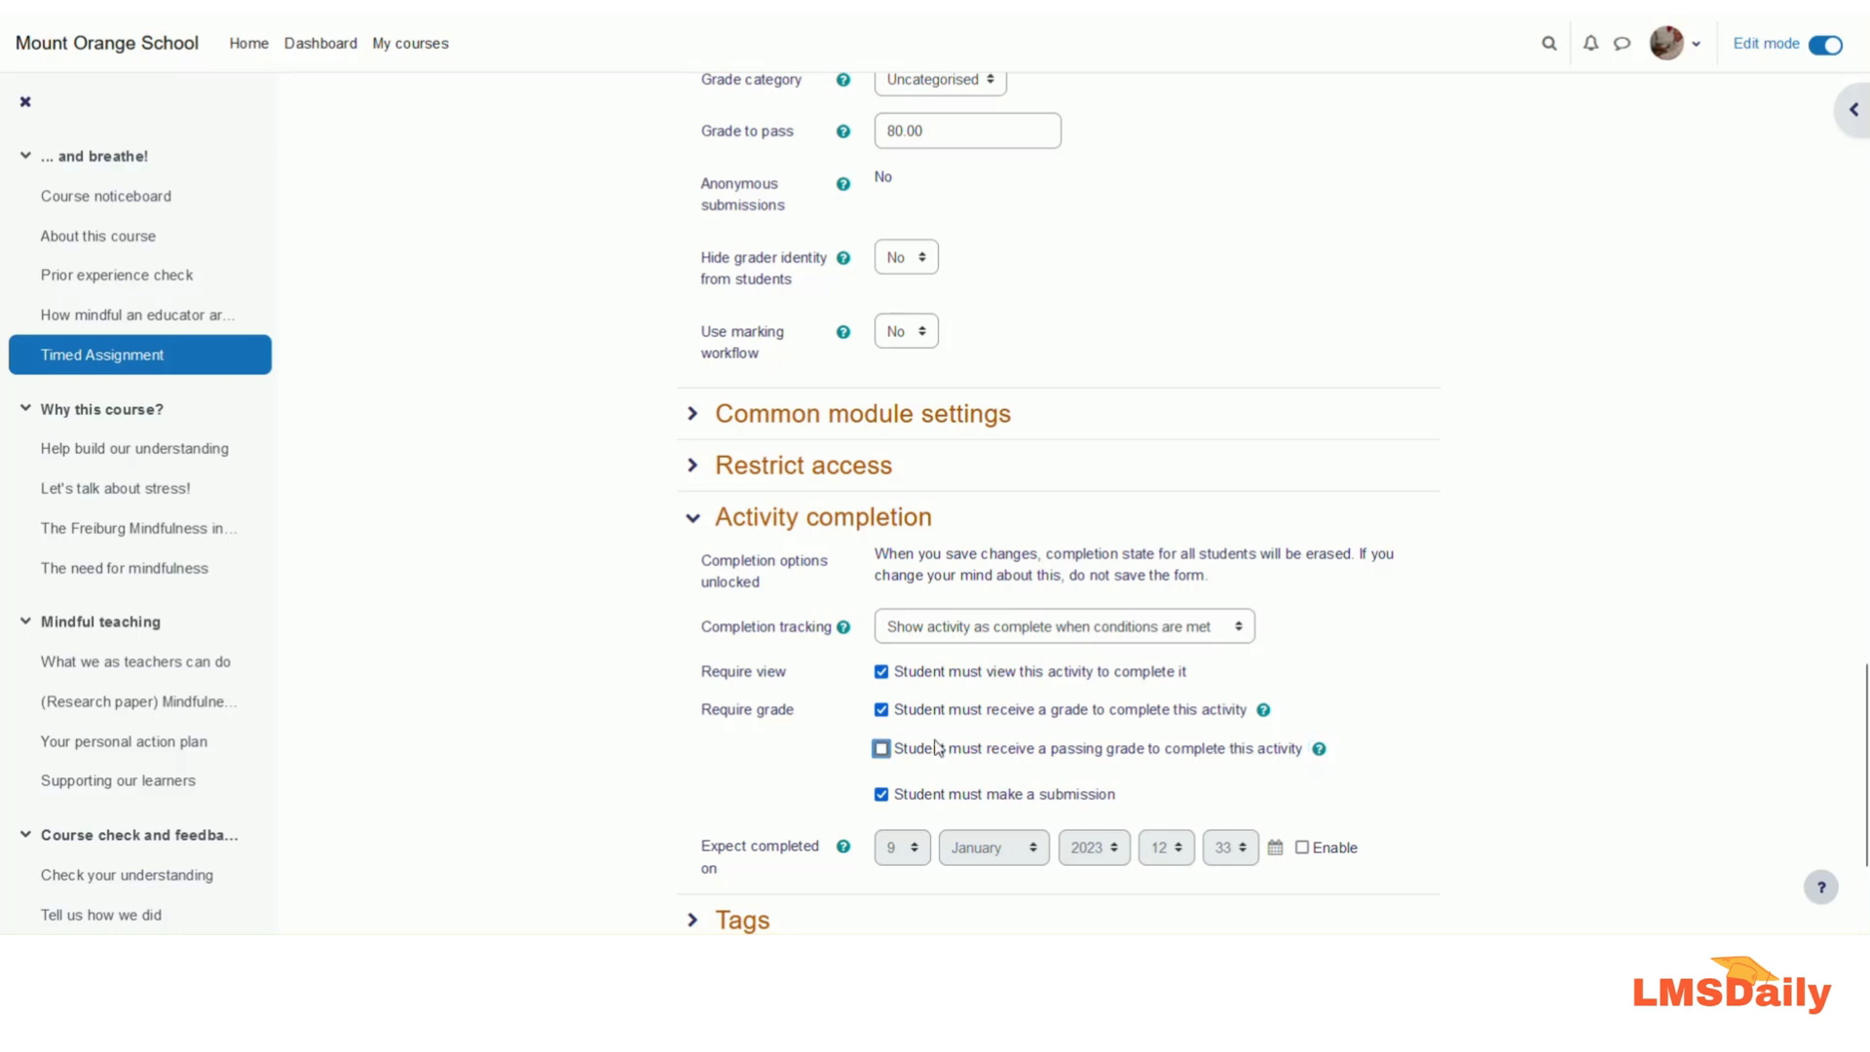
click(881, 748)
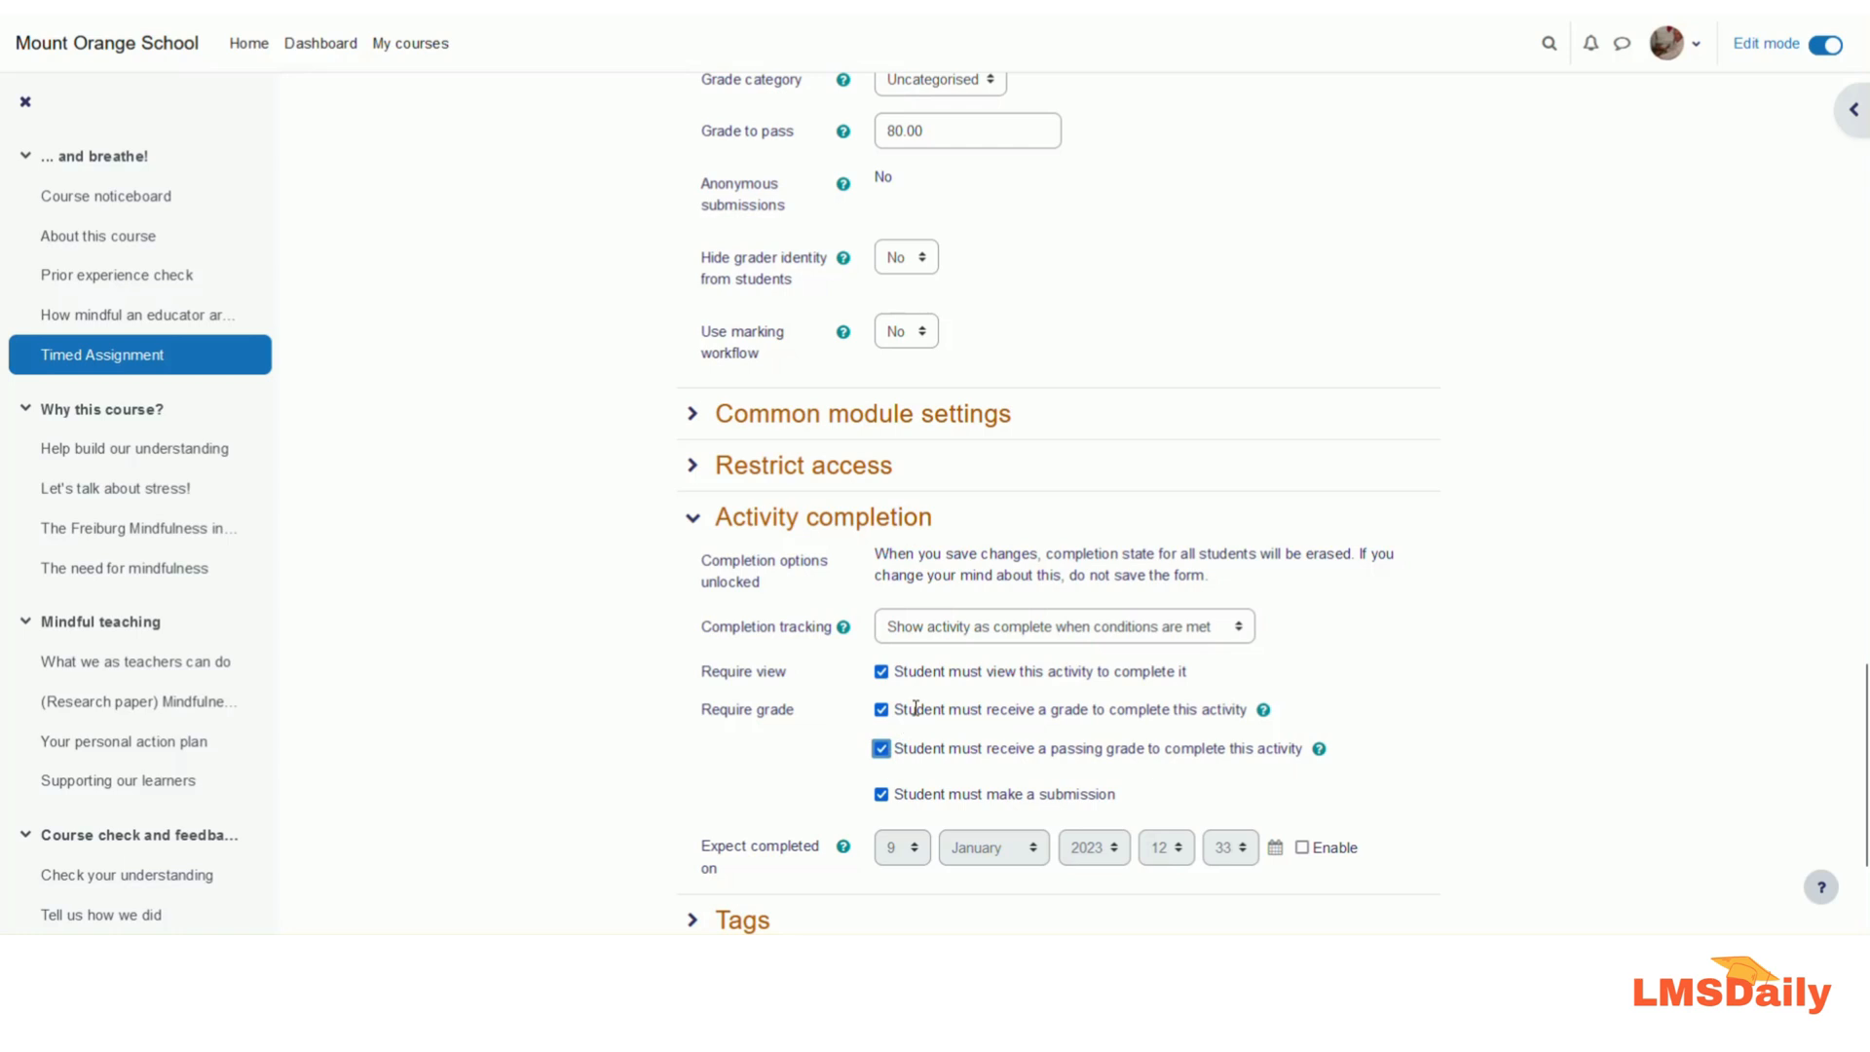
scroll(down, 3)
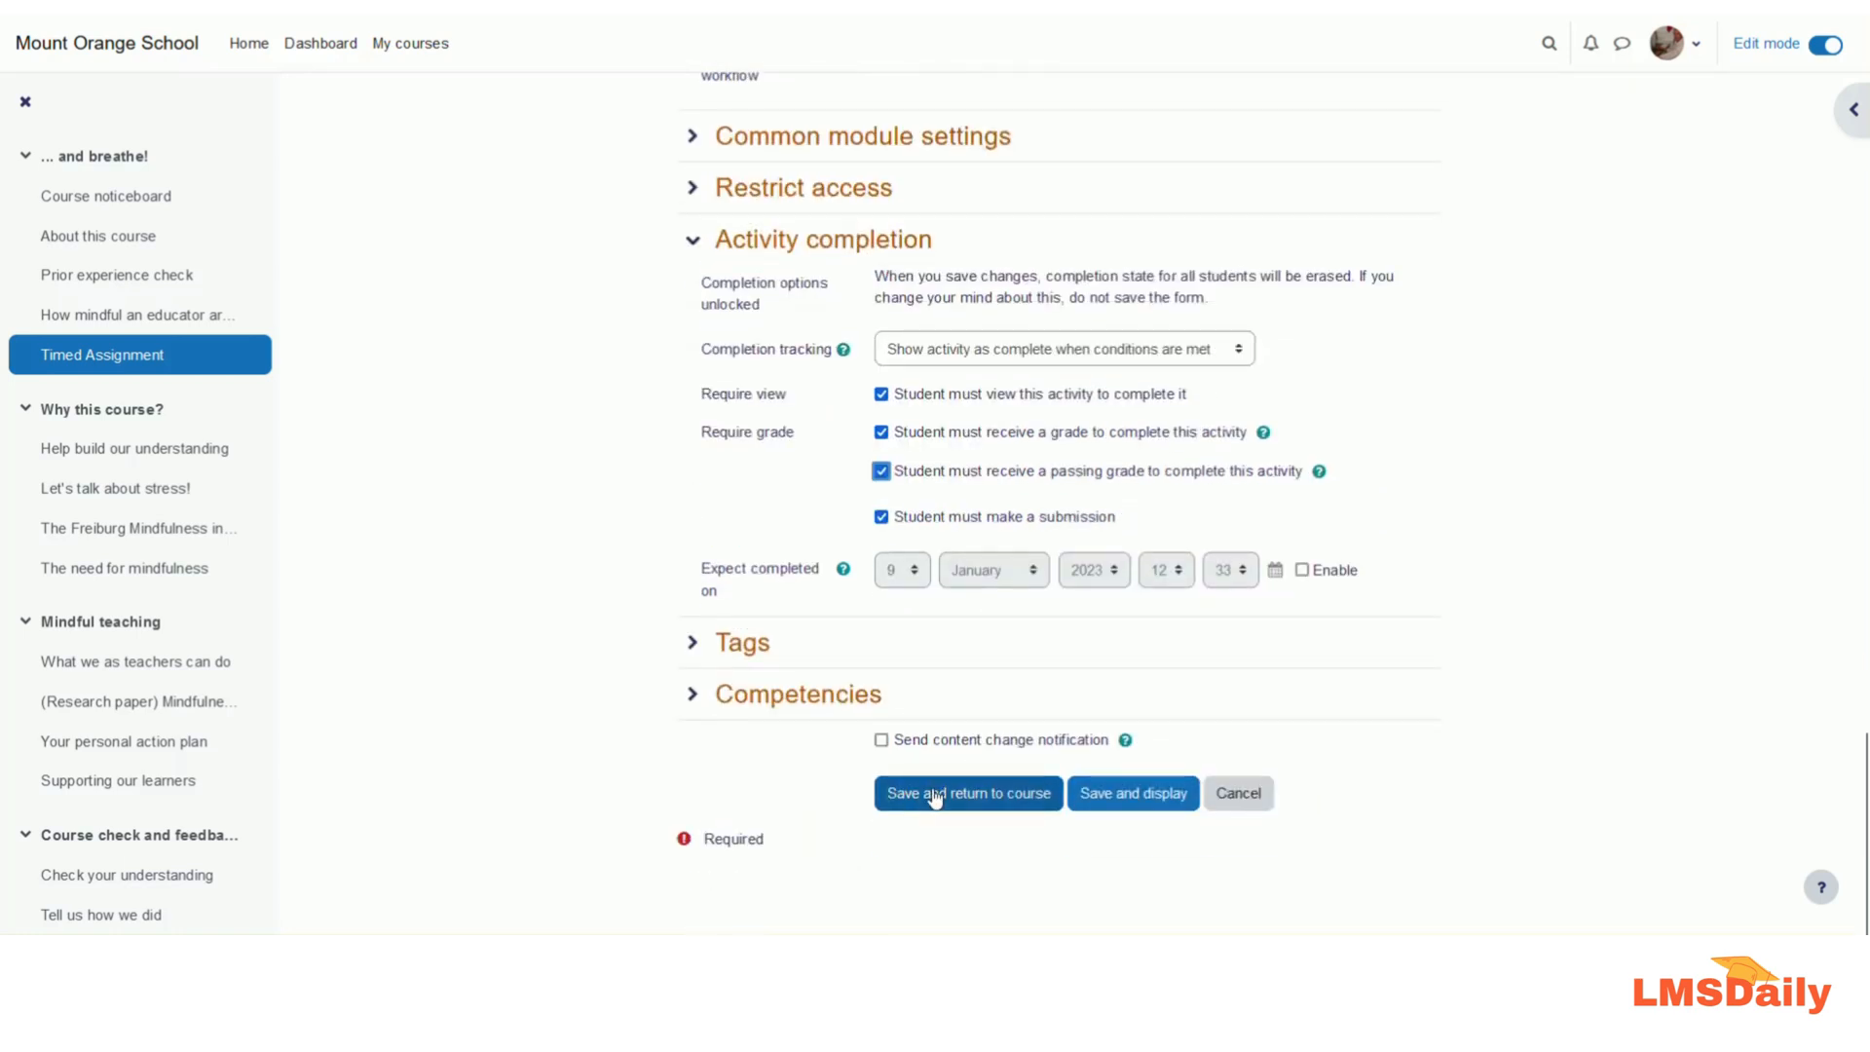
Choose 'Save and return to course' and review Timed Assignment's listed completion to-dos
click(967, 793)
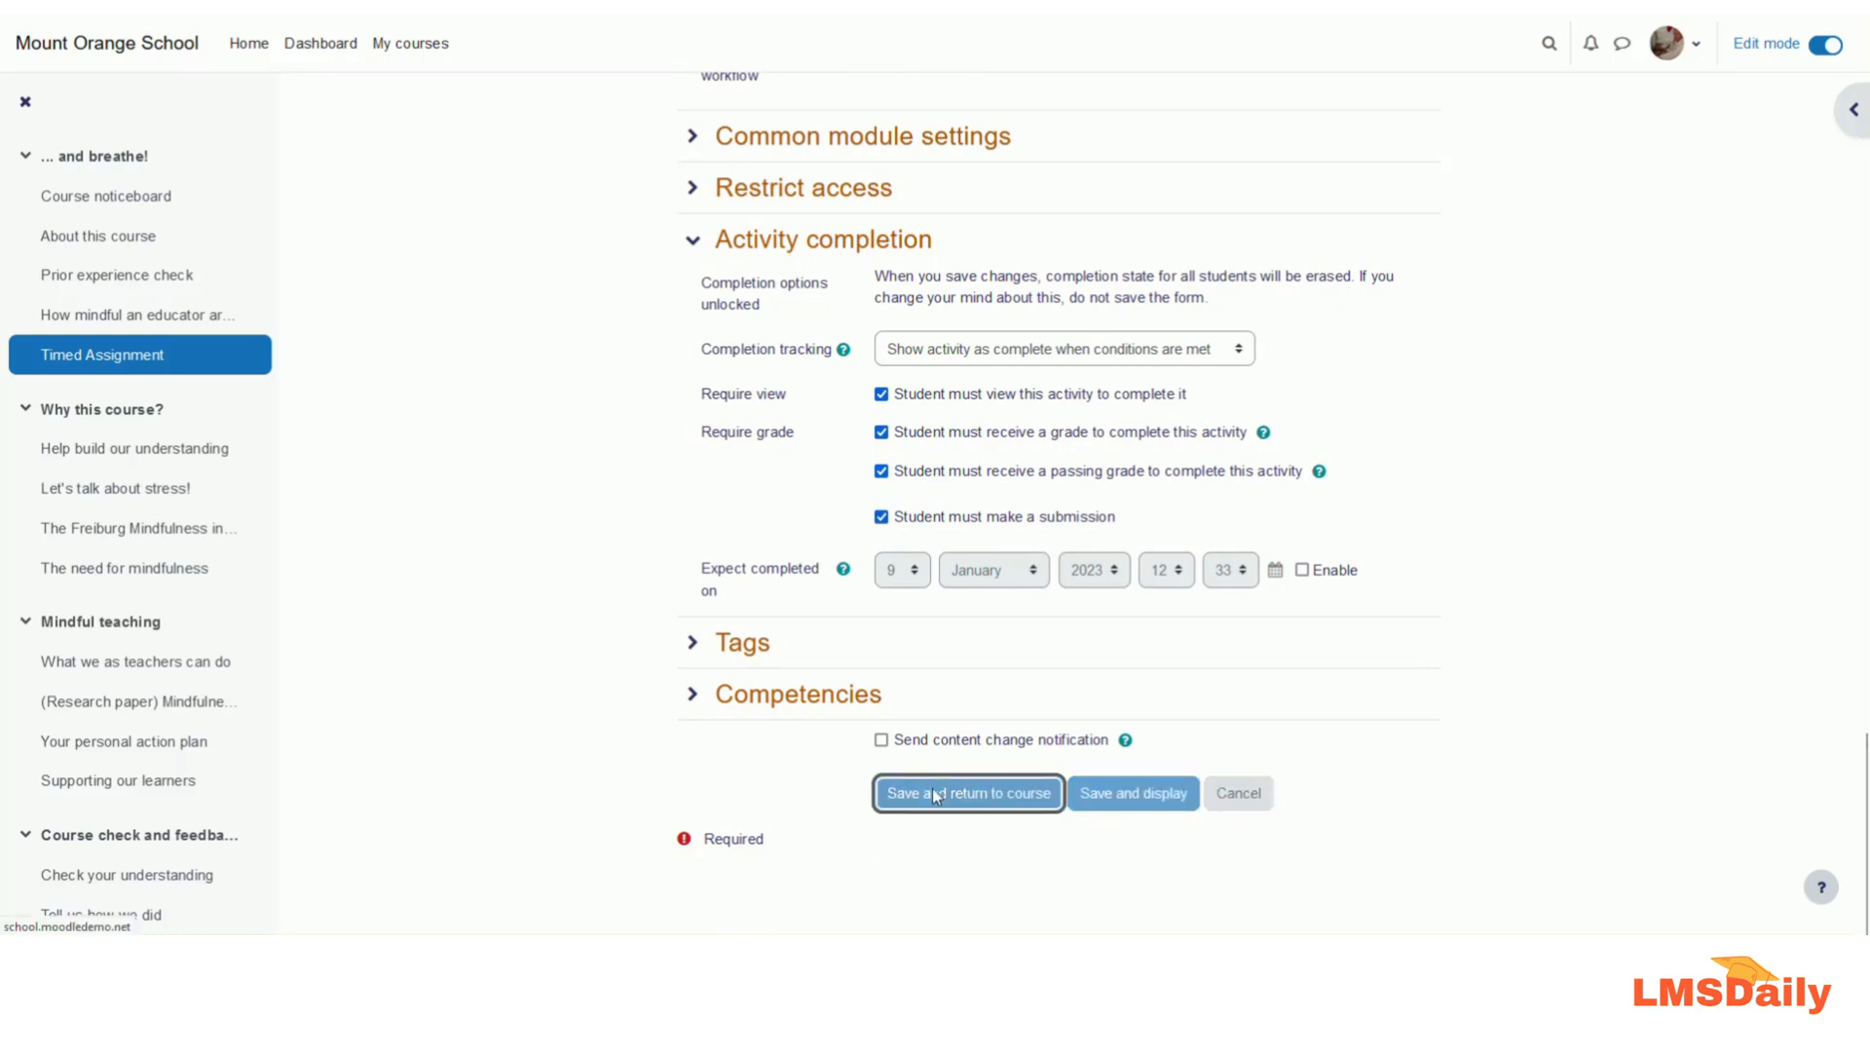
click(968, 793)
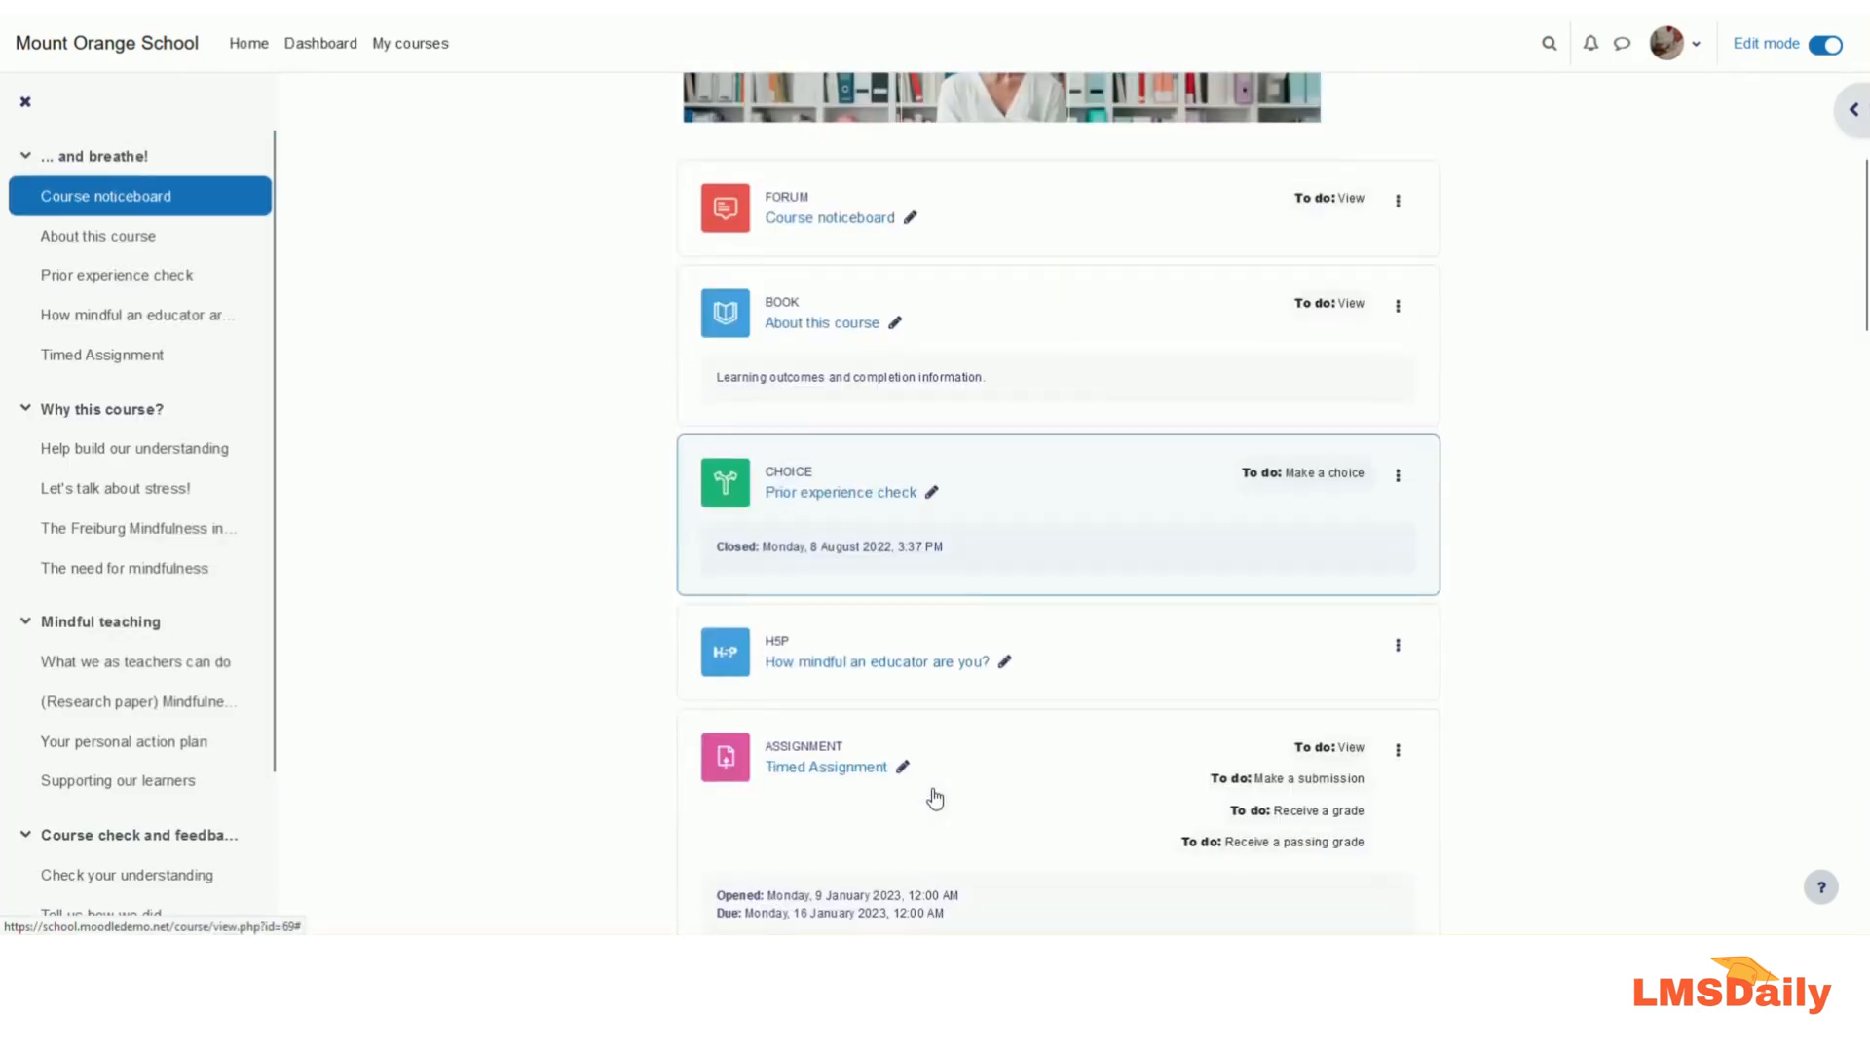
scroll(down, 3)
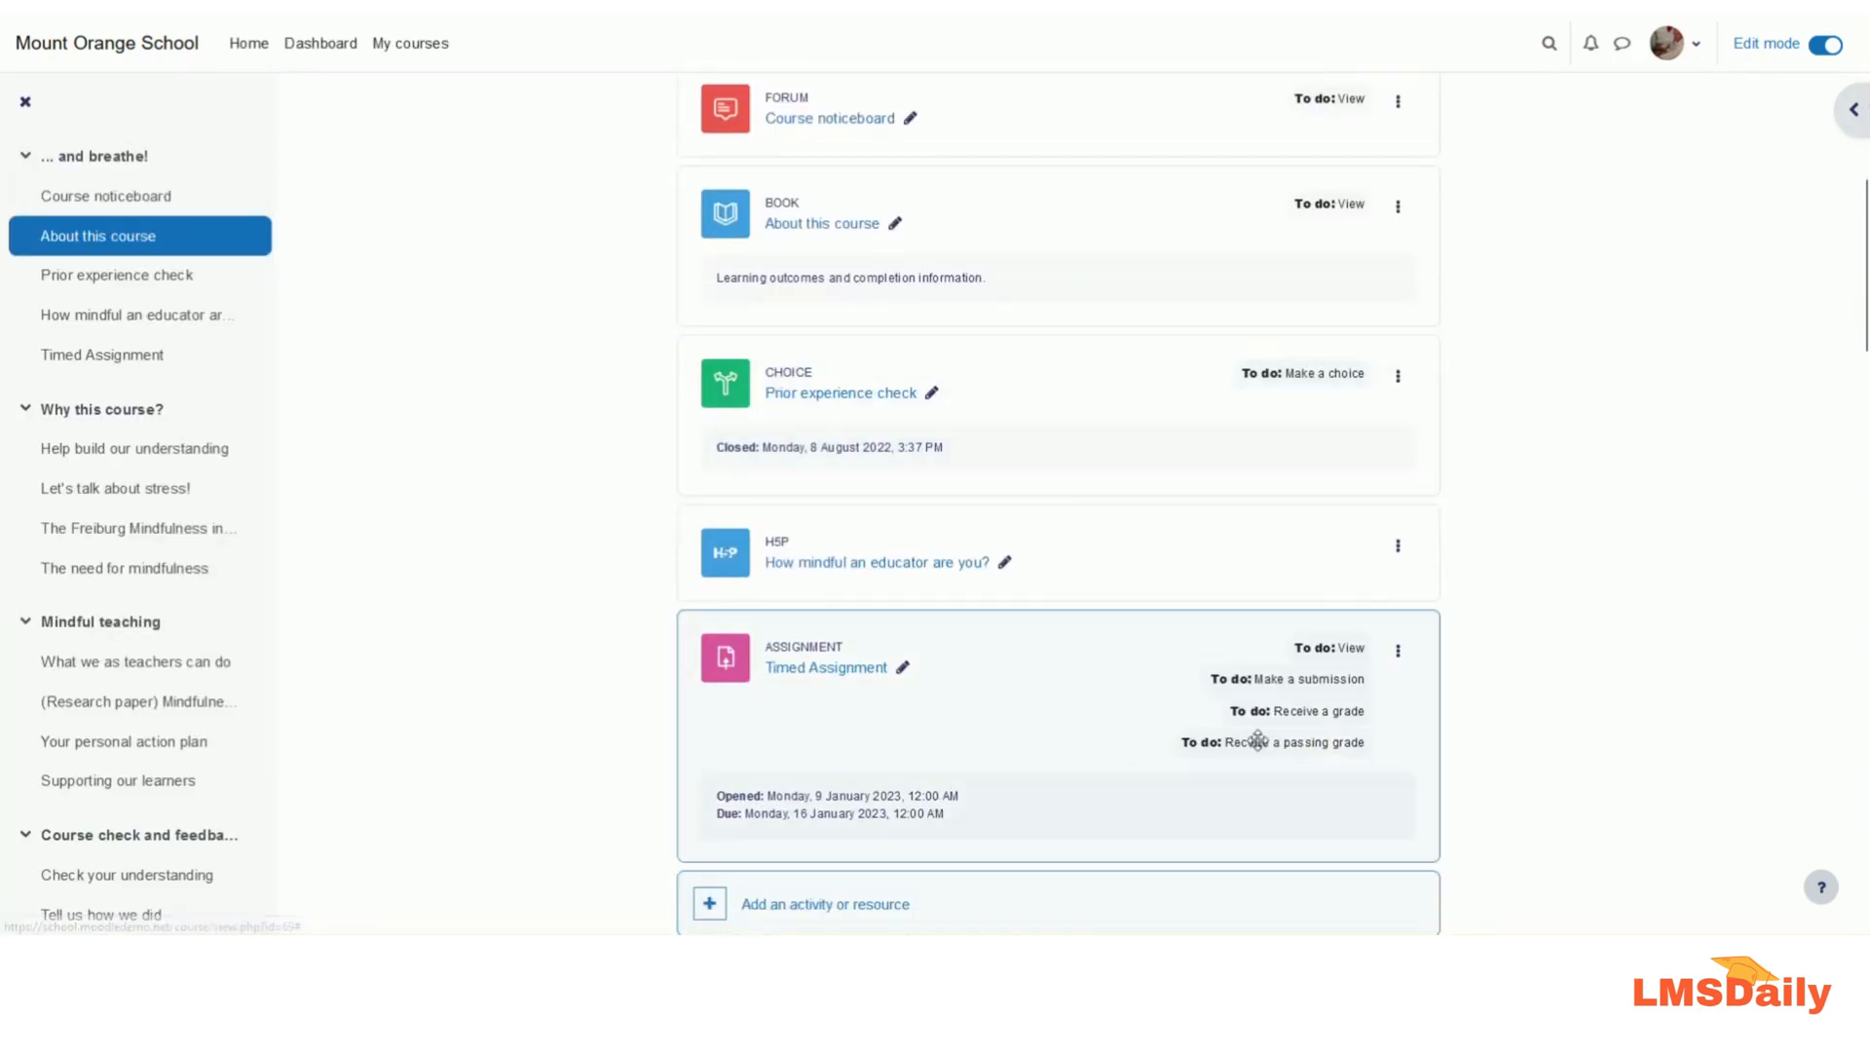
mouse_move(1302, 703)
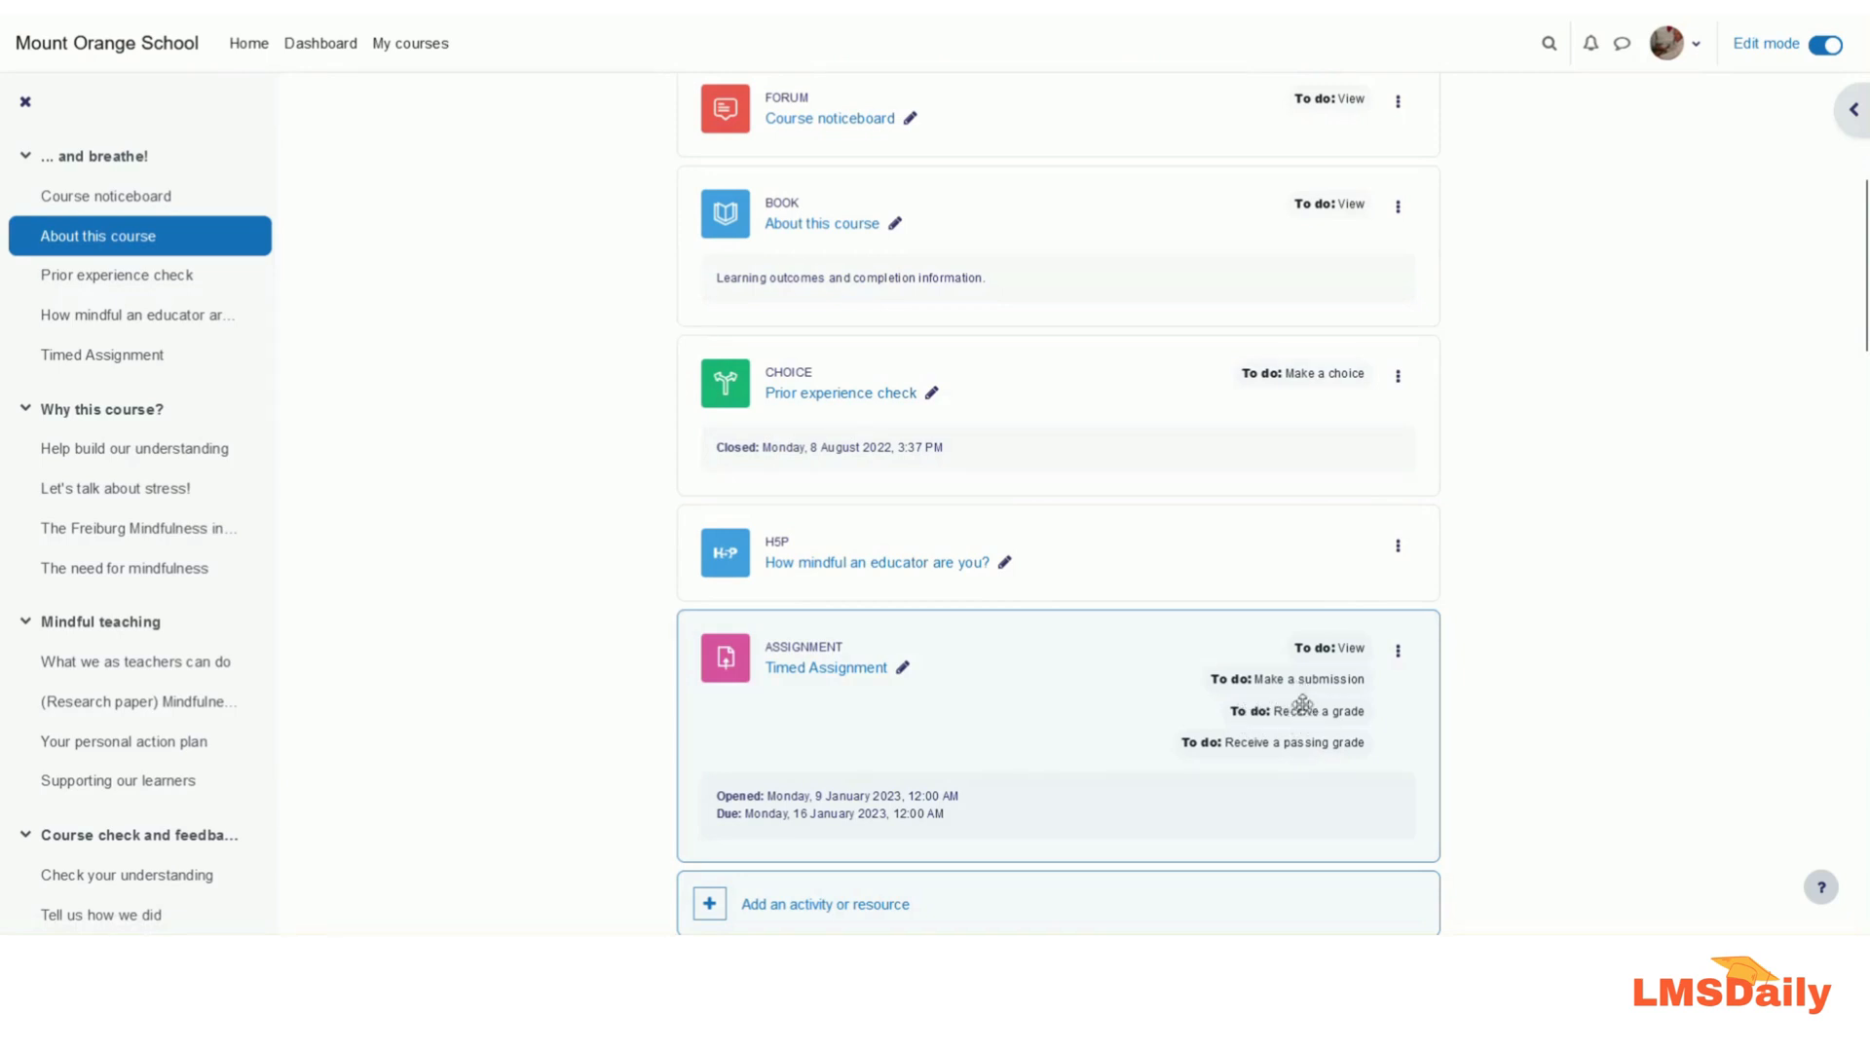
mouse_move(1243, 748)
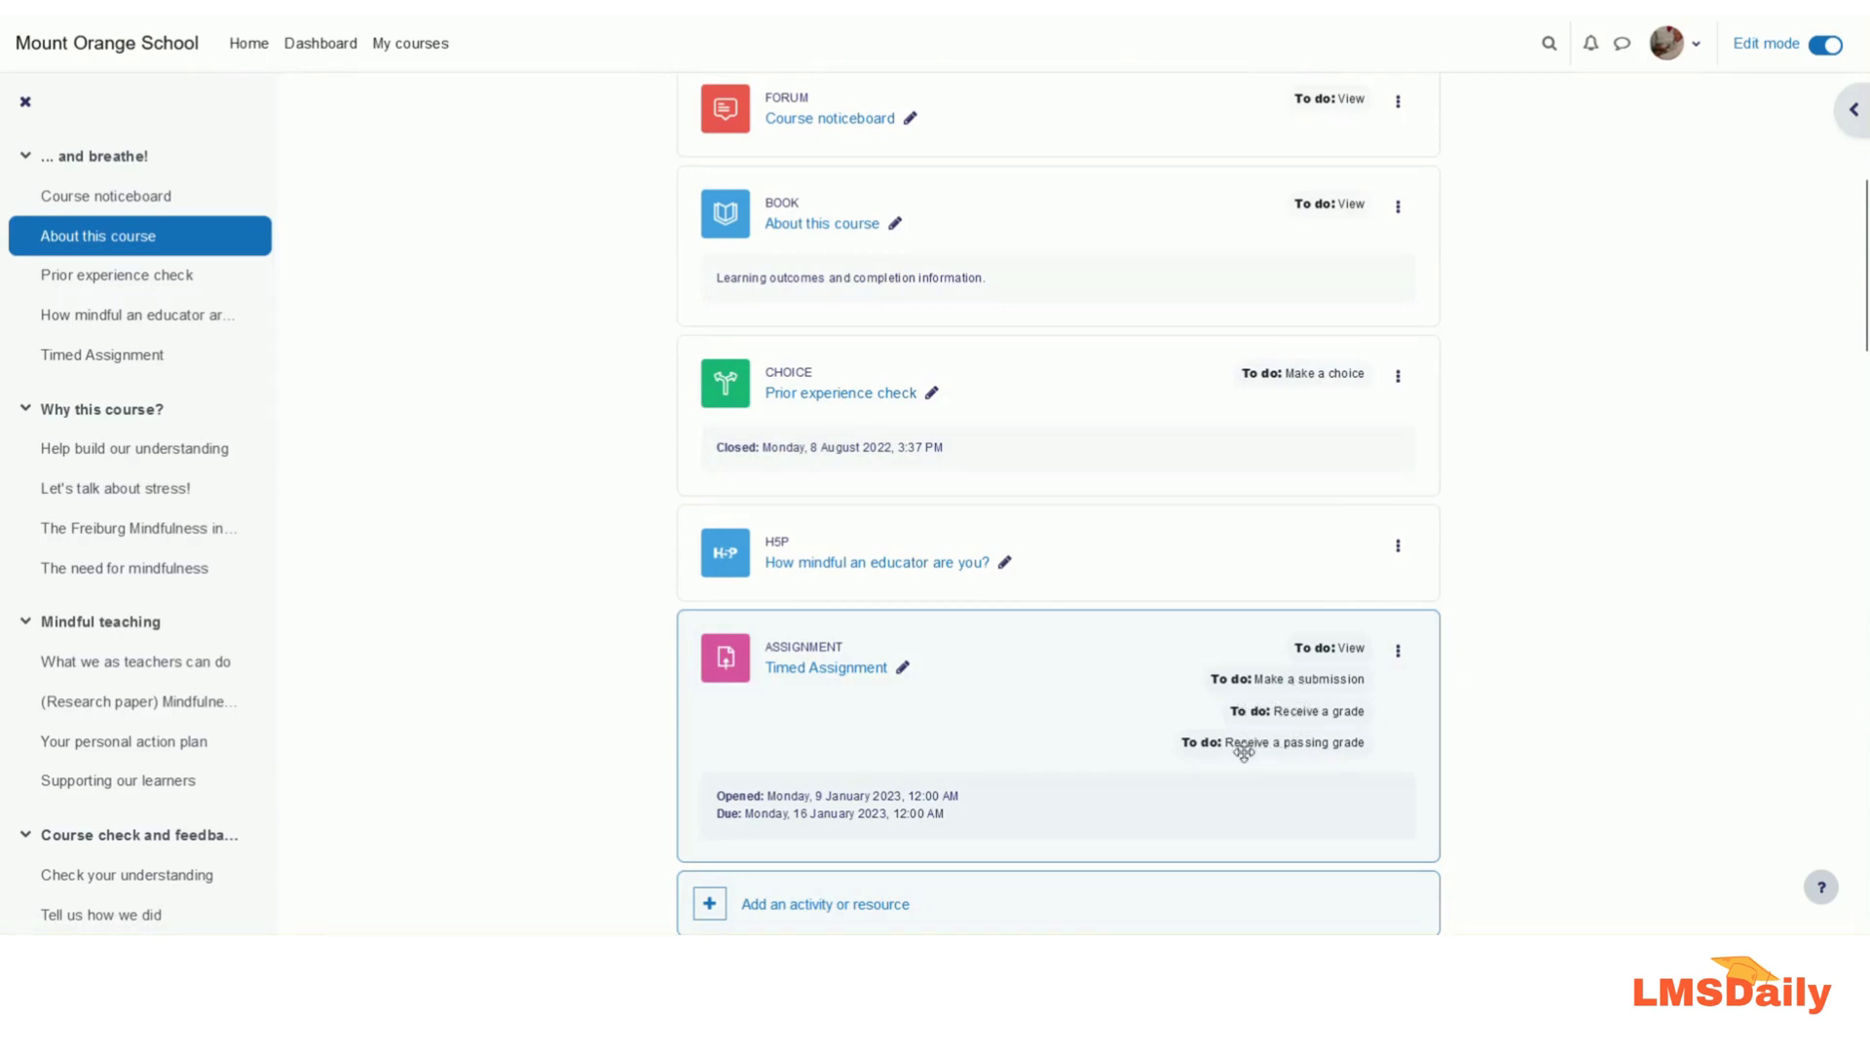
mouse_move(1348, 743)
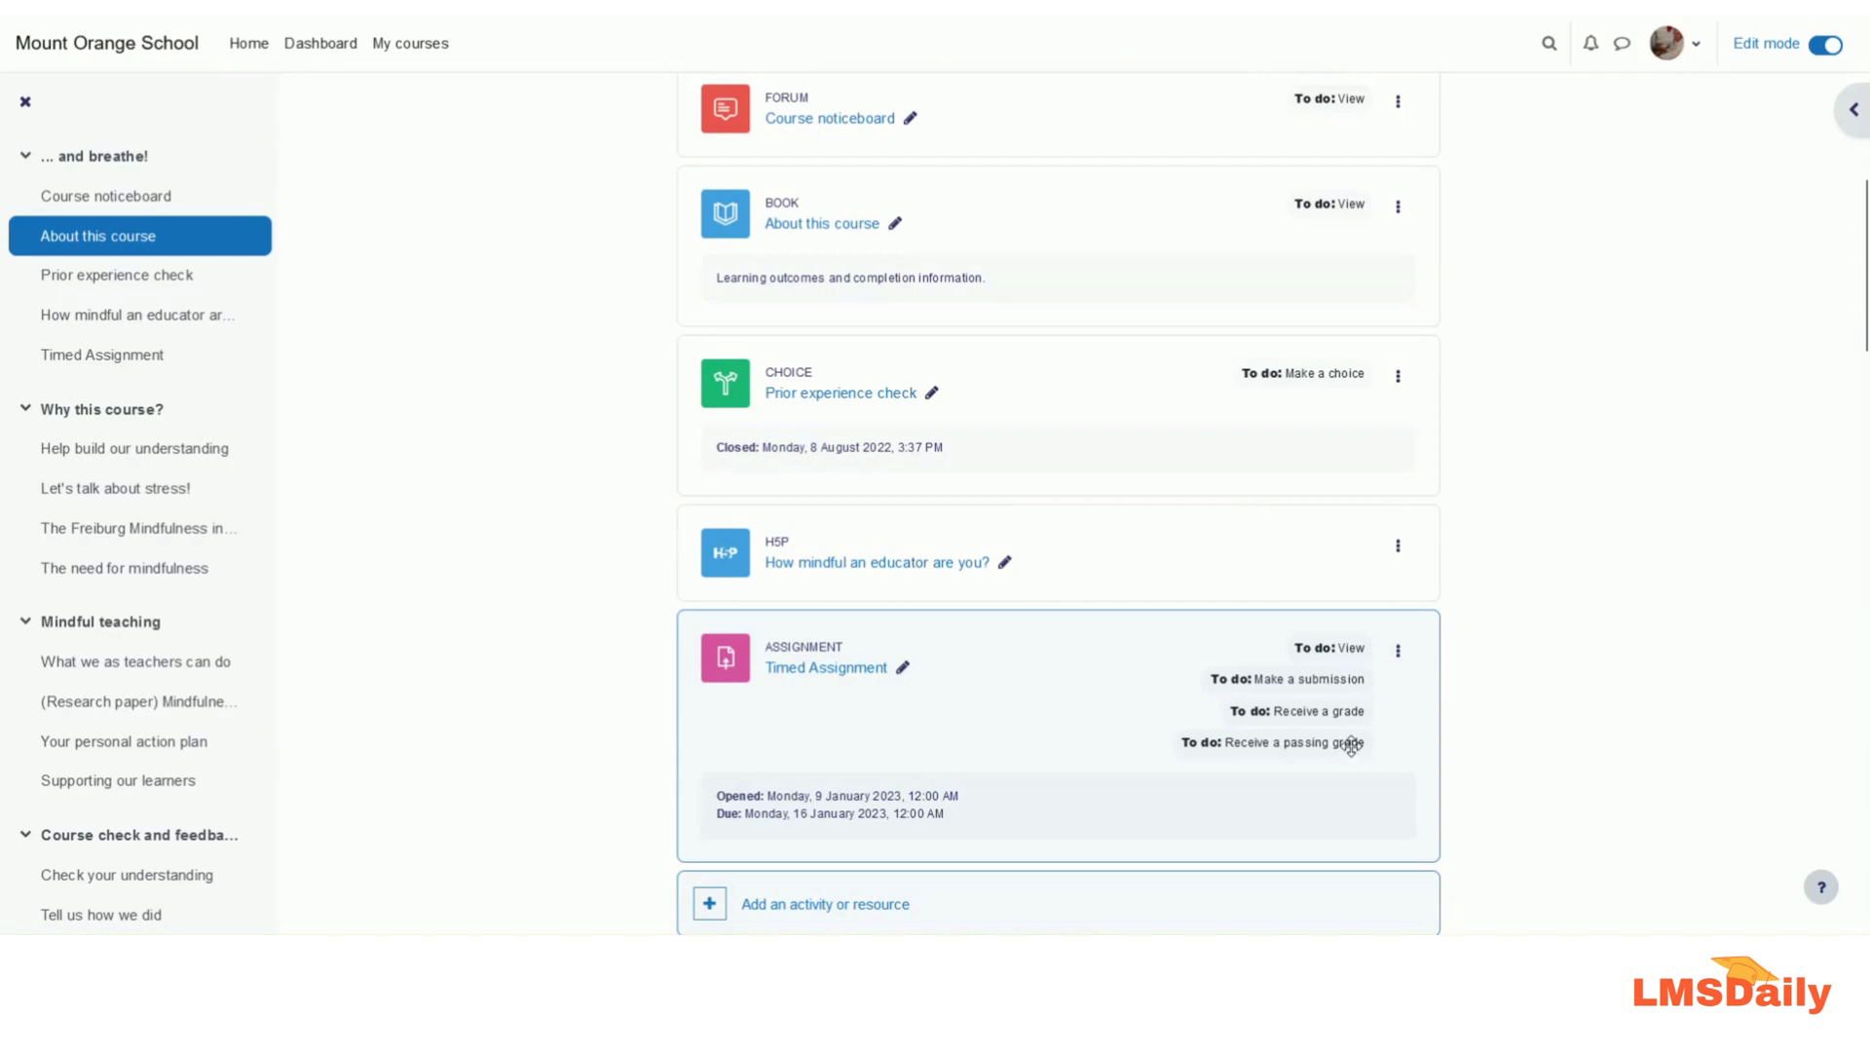